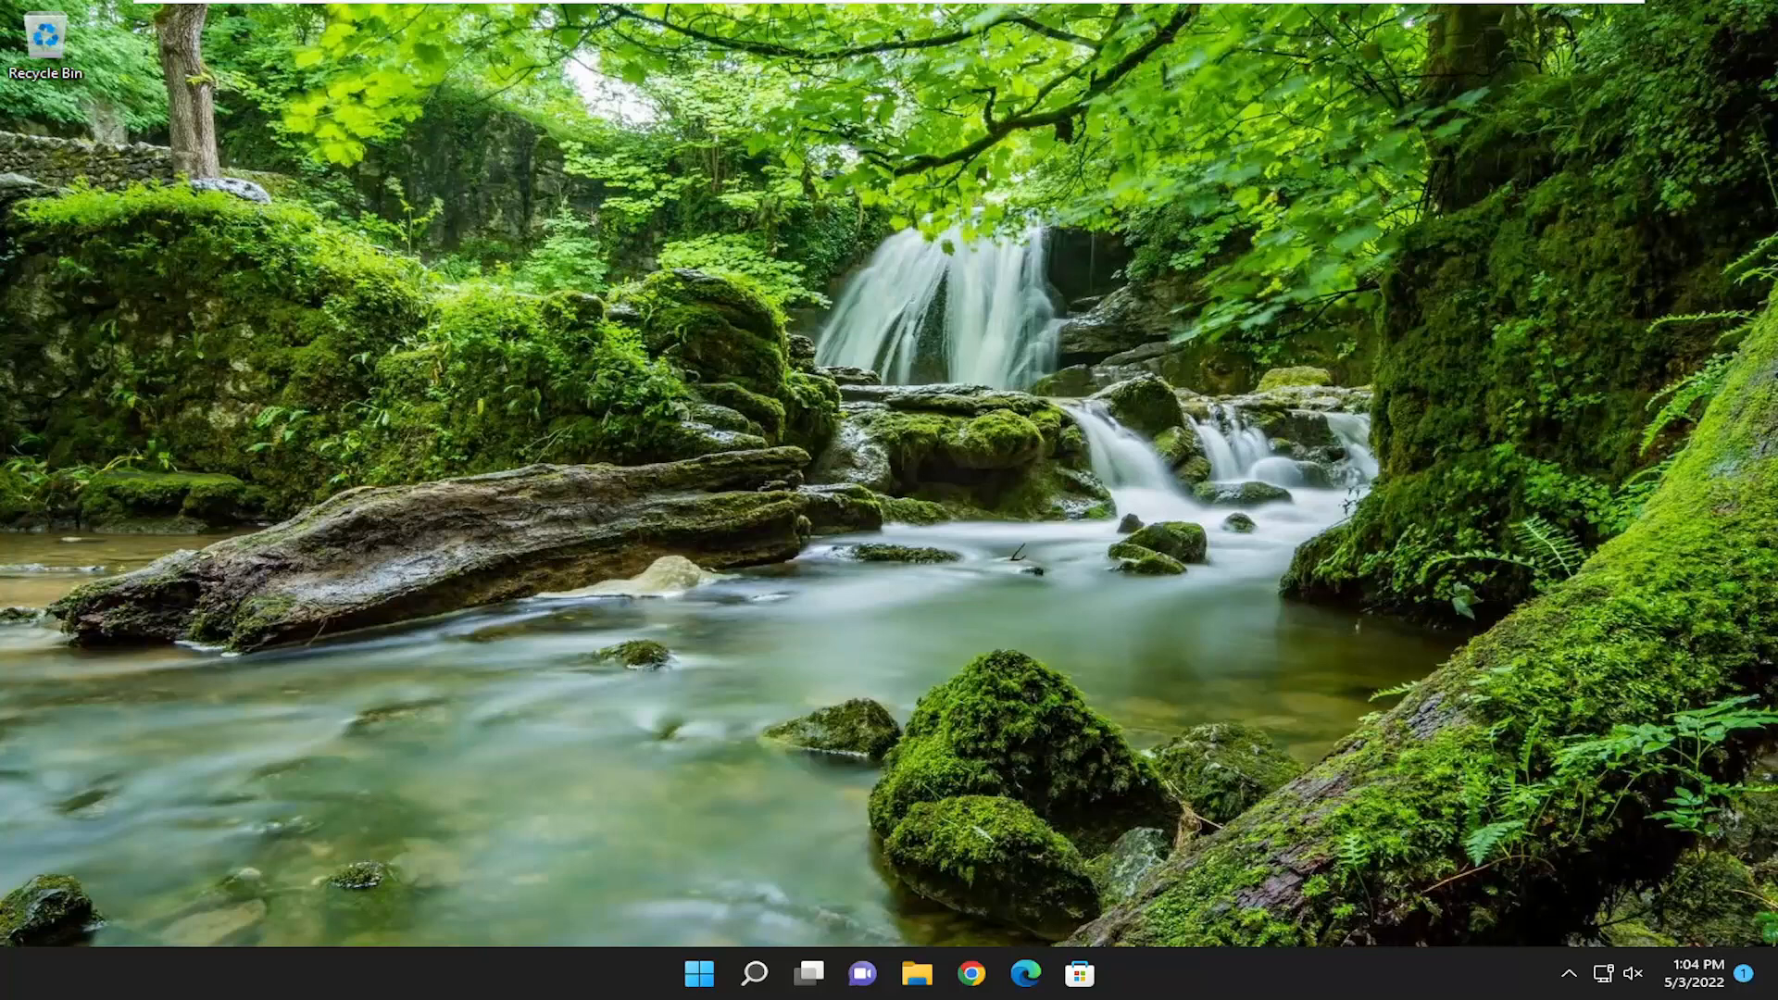
pyautogui.moveTo(633, 822)
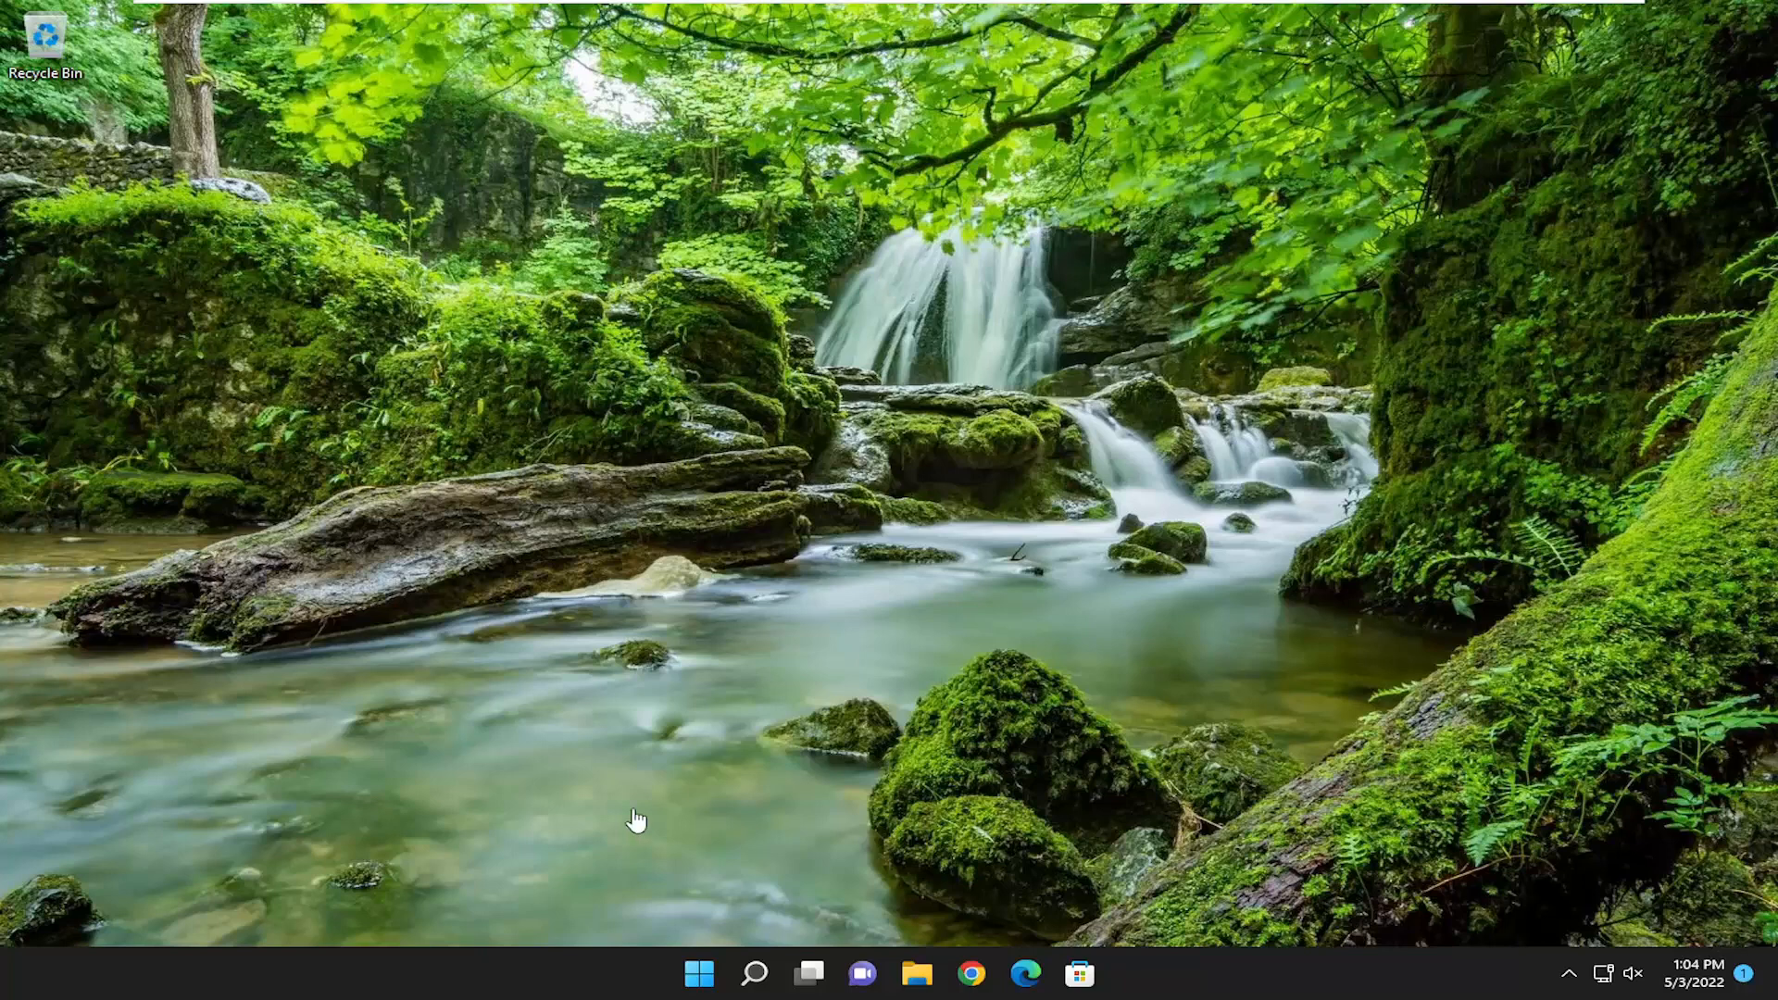
pyautogui.moveTo(718, 923)
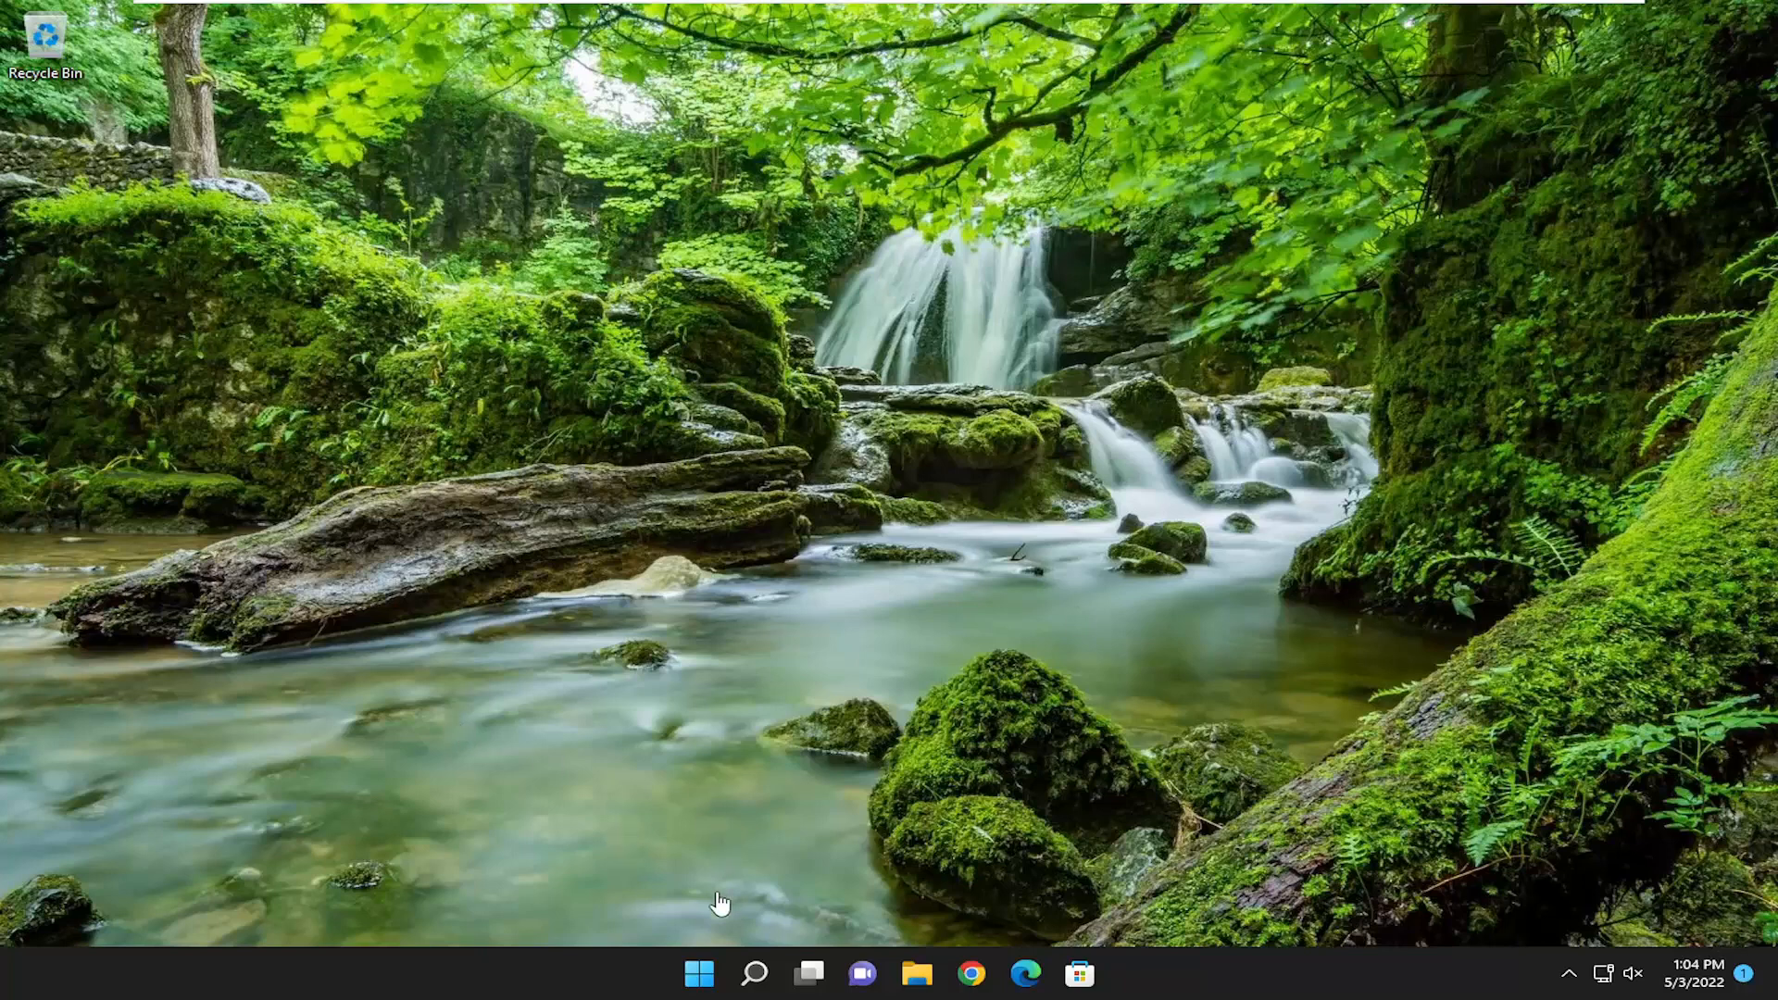
pyautogui.moveTo(453, 716)
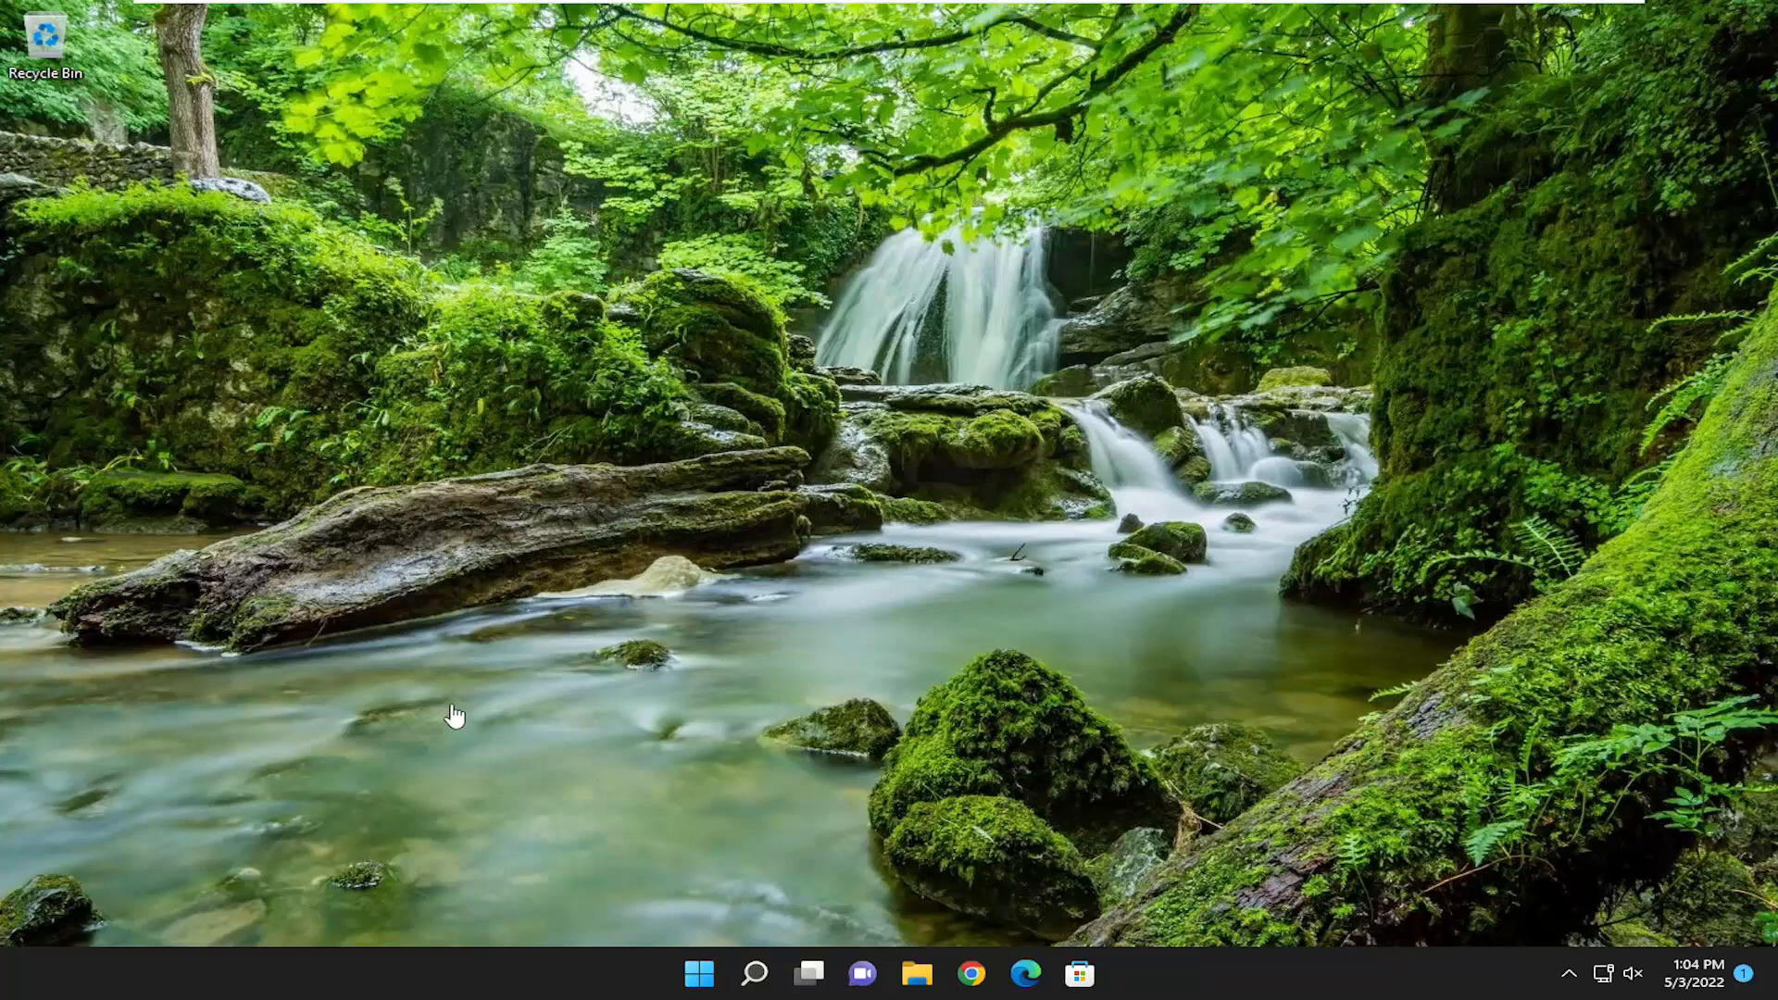
# Restart the PC from the Start menu power options with Shift held to boot into recovery.
pyautogui.click(698, 974)
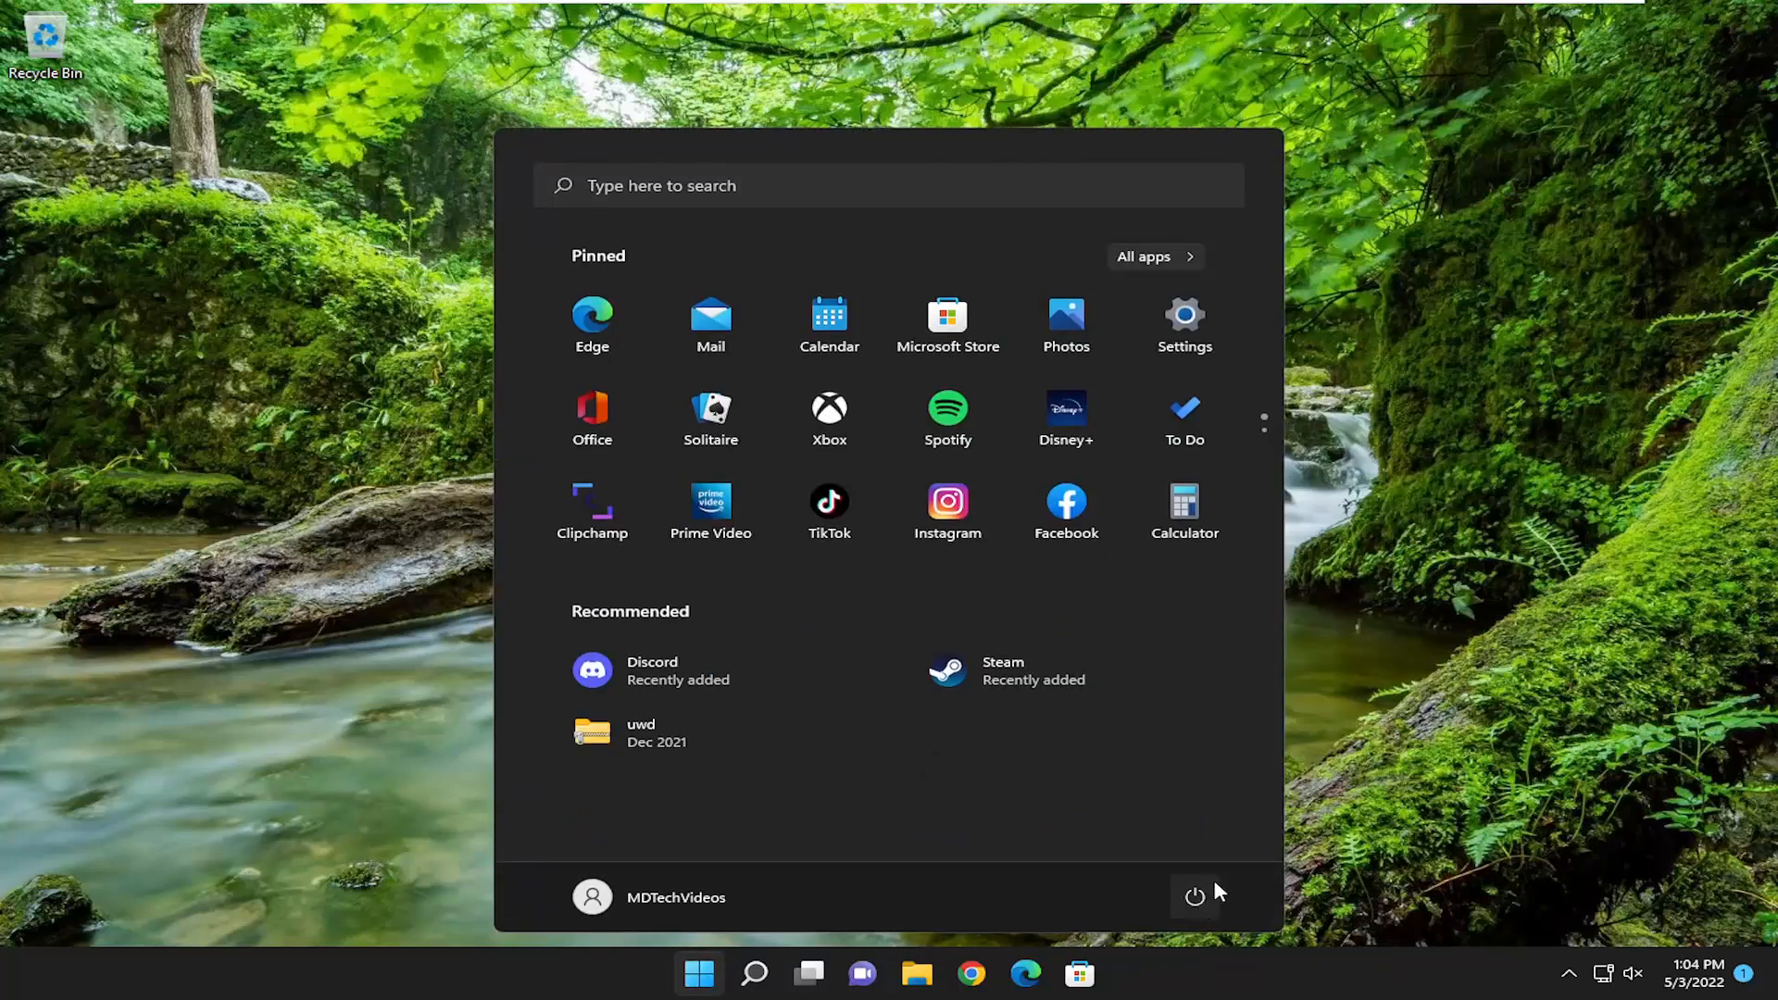
pyautogui.moveTo(1194, 898)
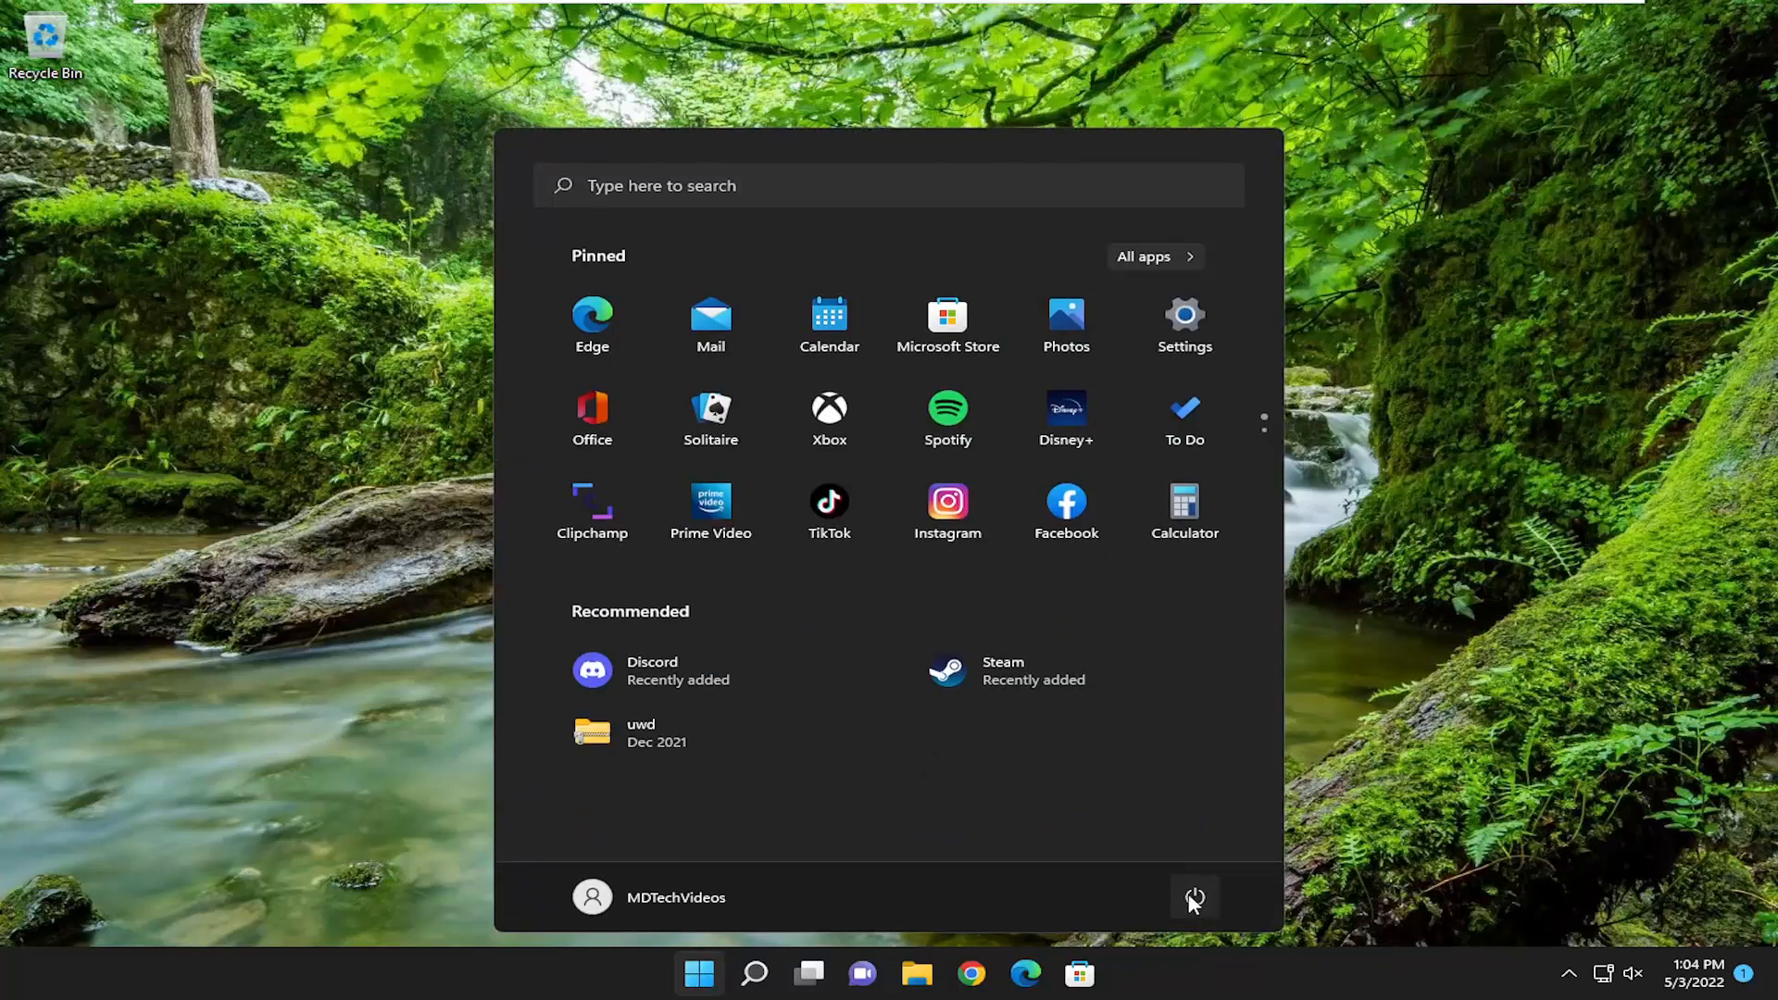
pyautogui.click(1196, 899)
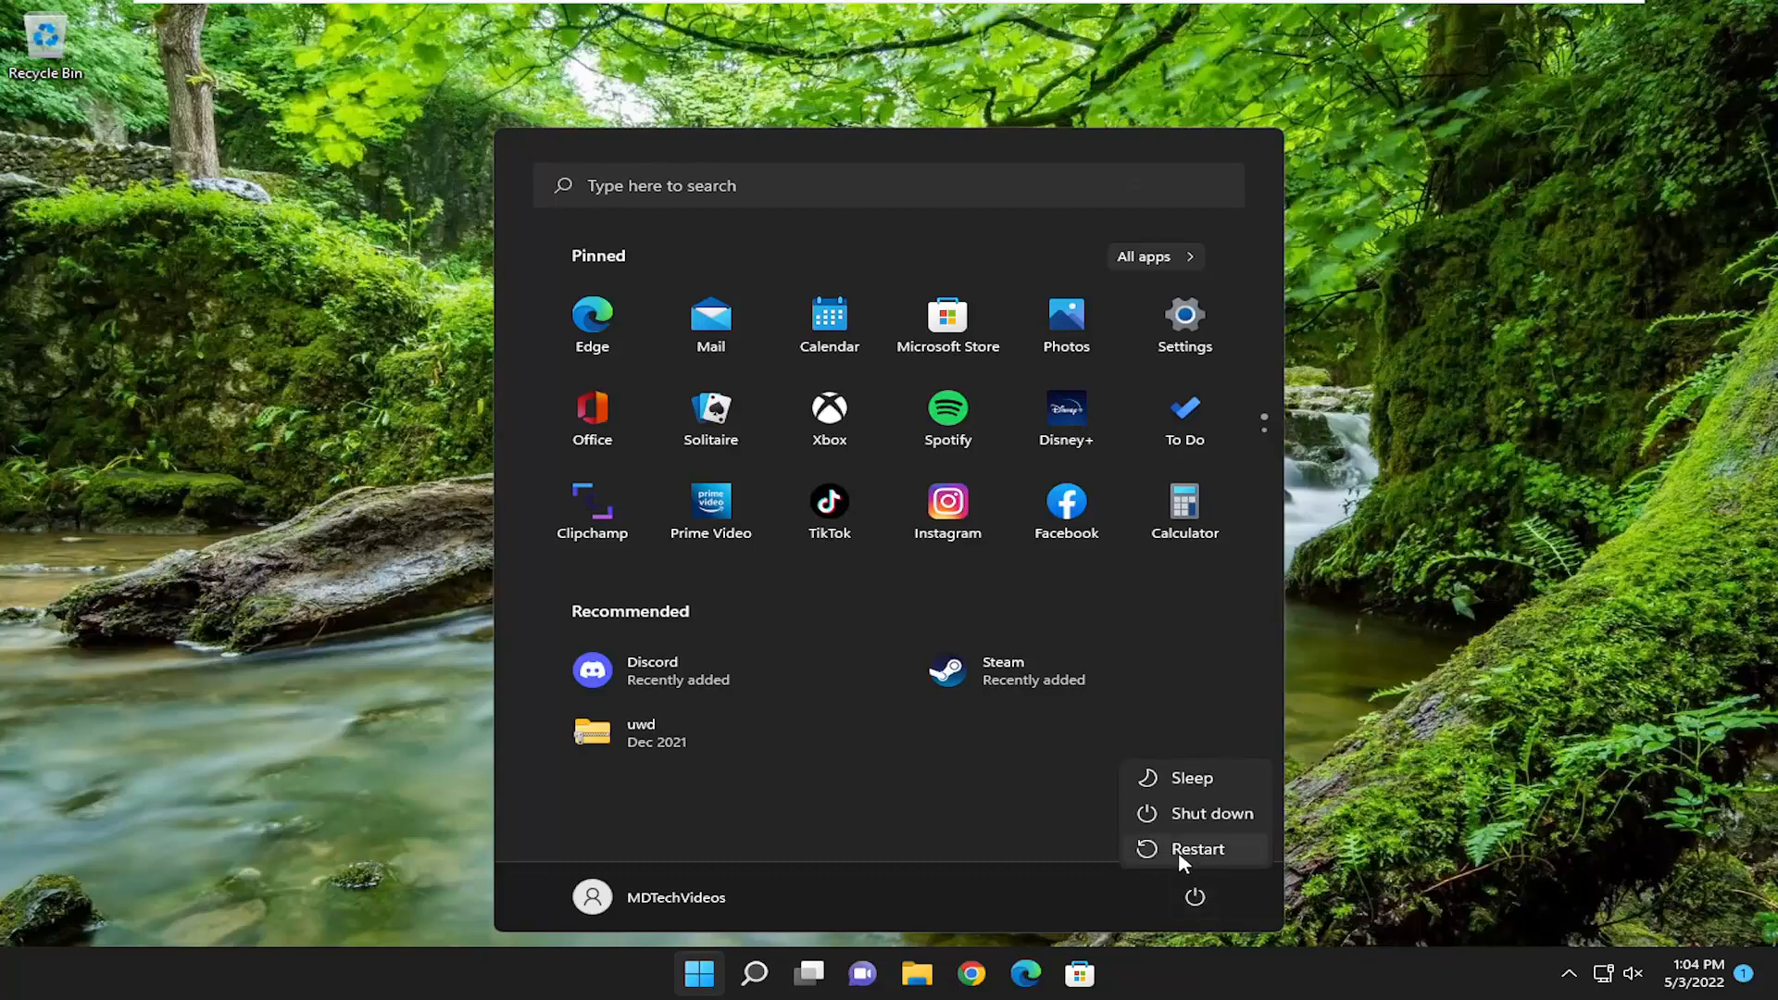
pyautogui.click(1196, 849)
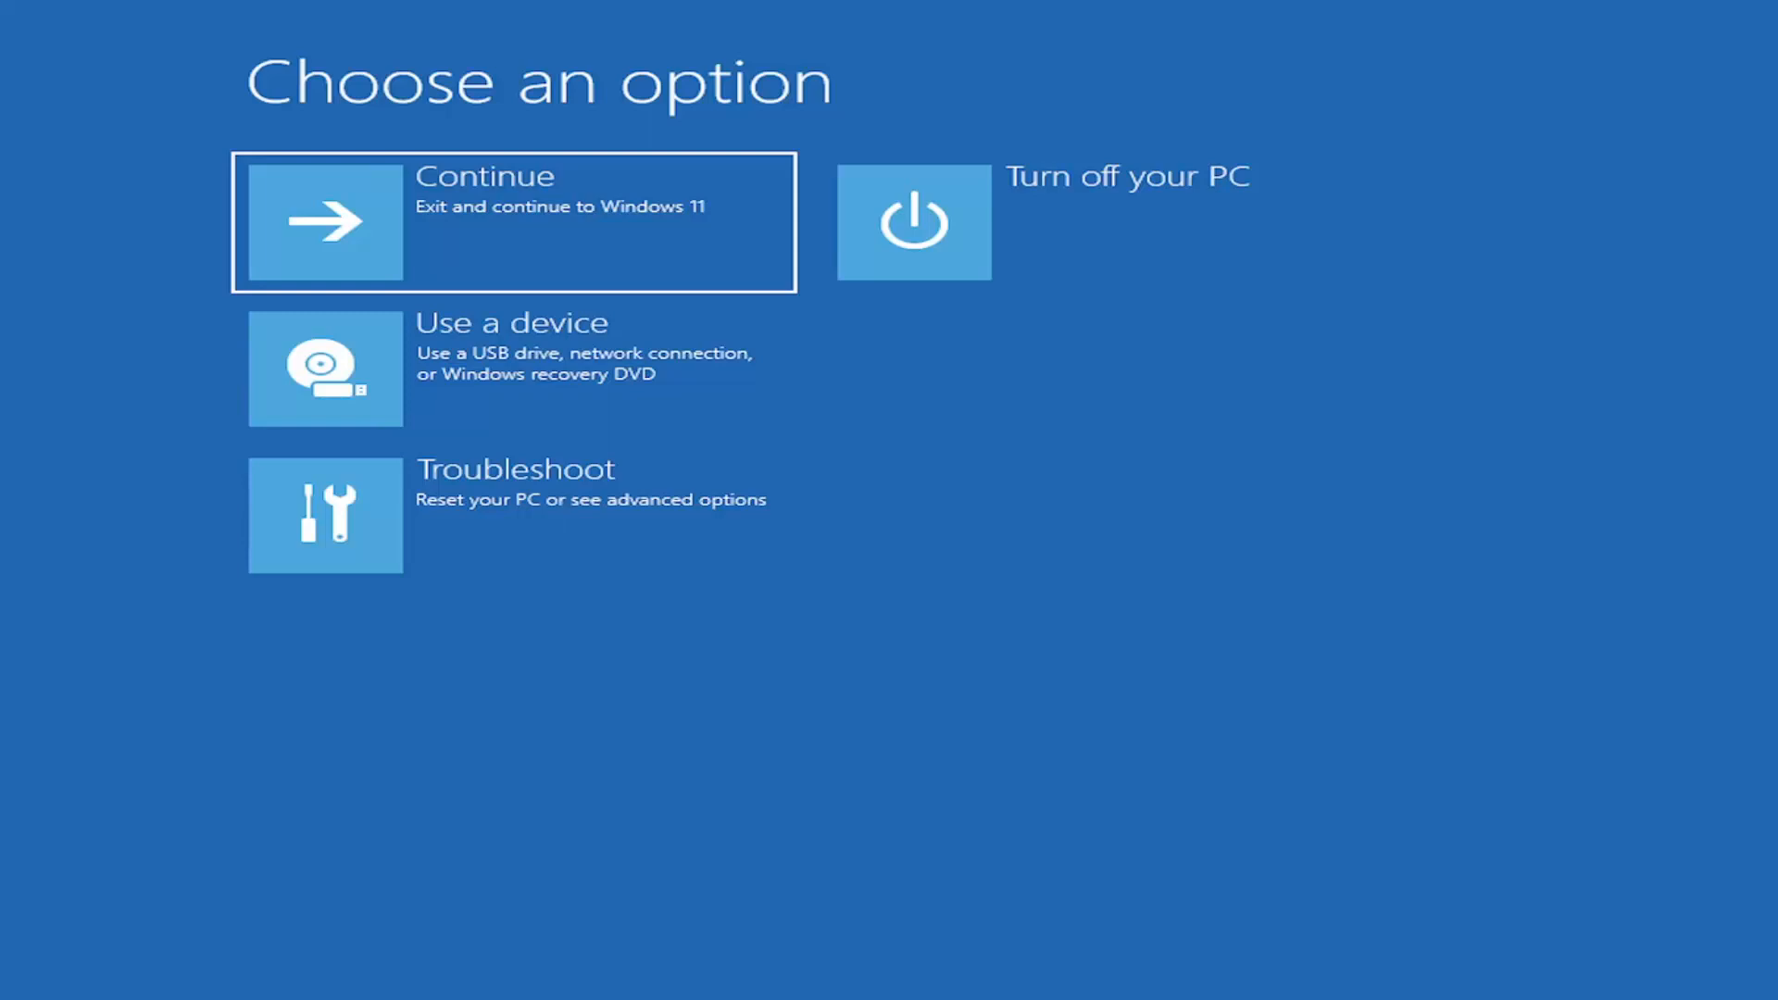
pyautogui.moveTo(9, 231)
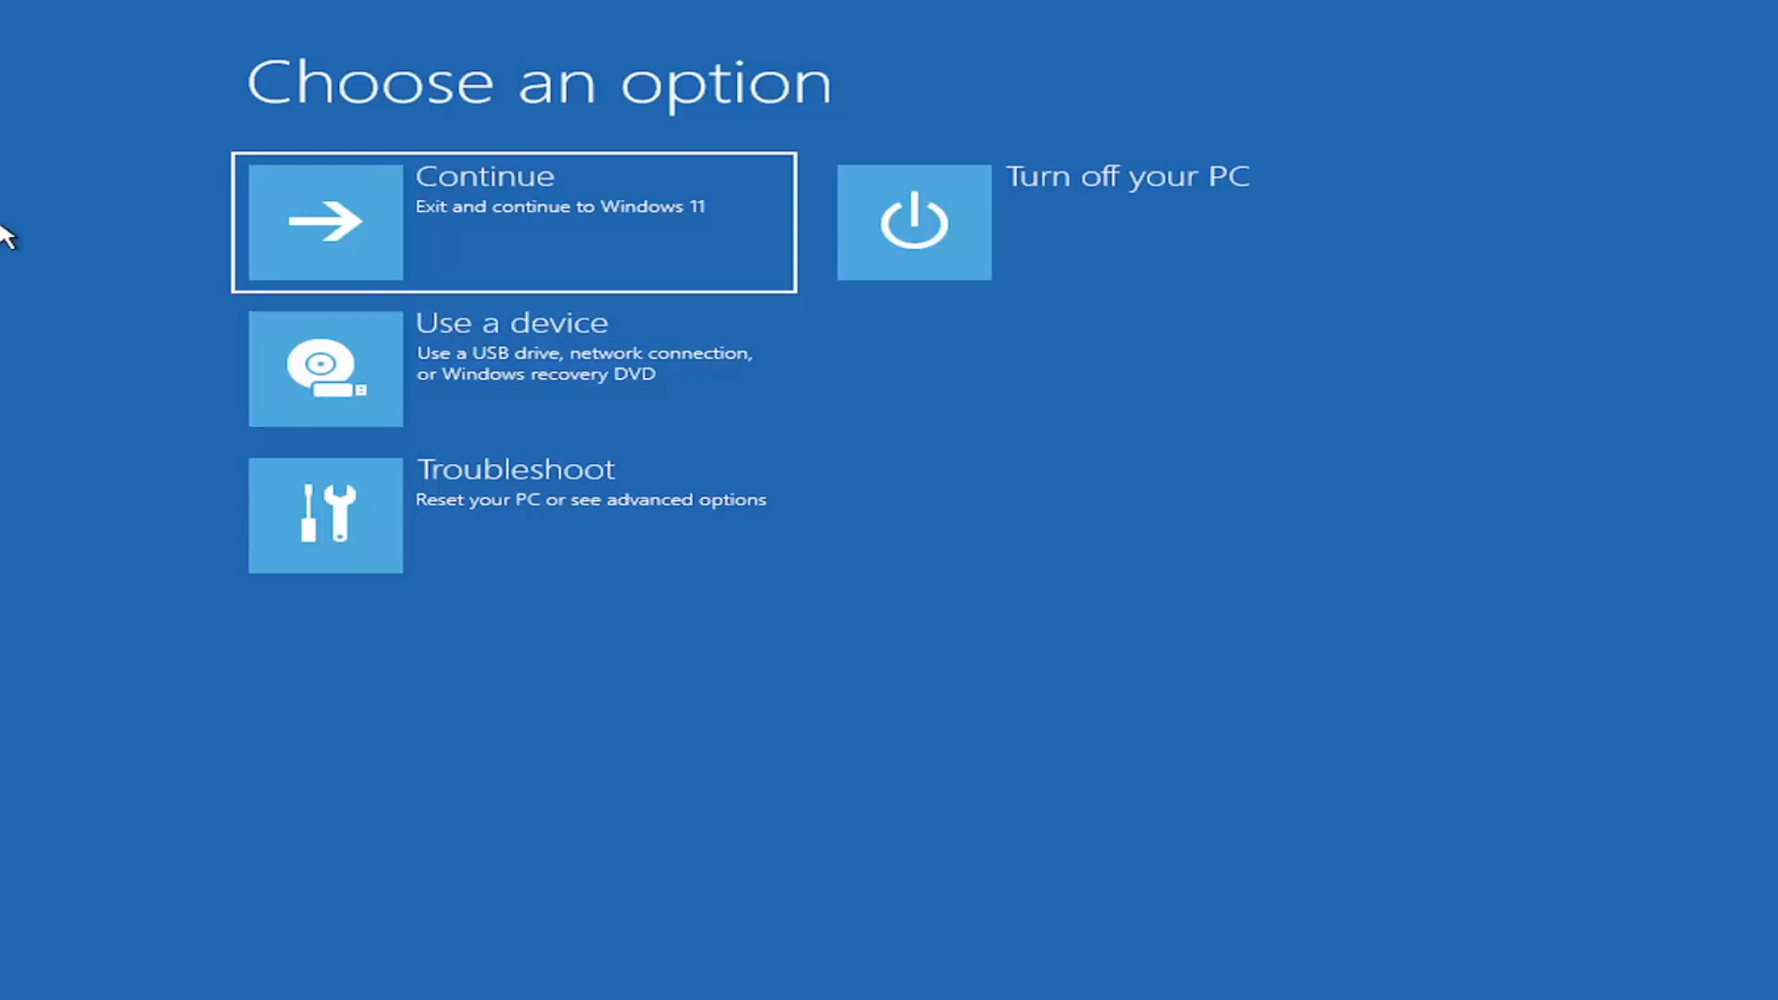
pyautogui.moveTo(414, 531)
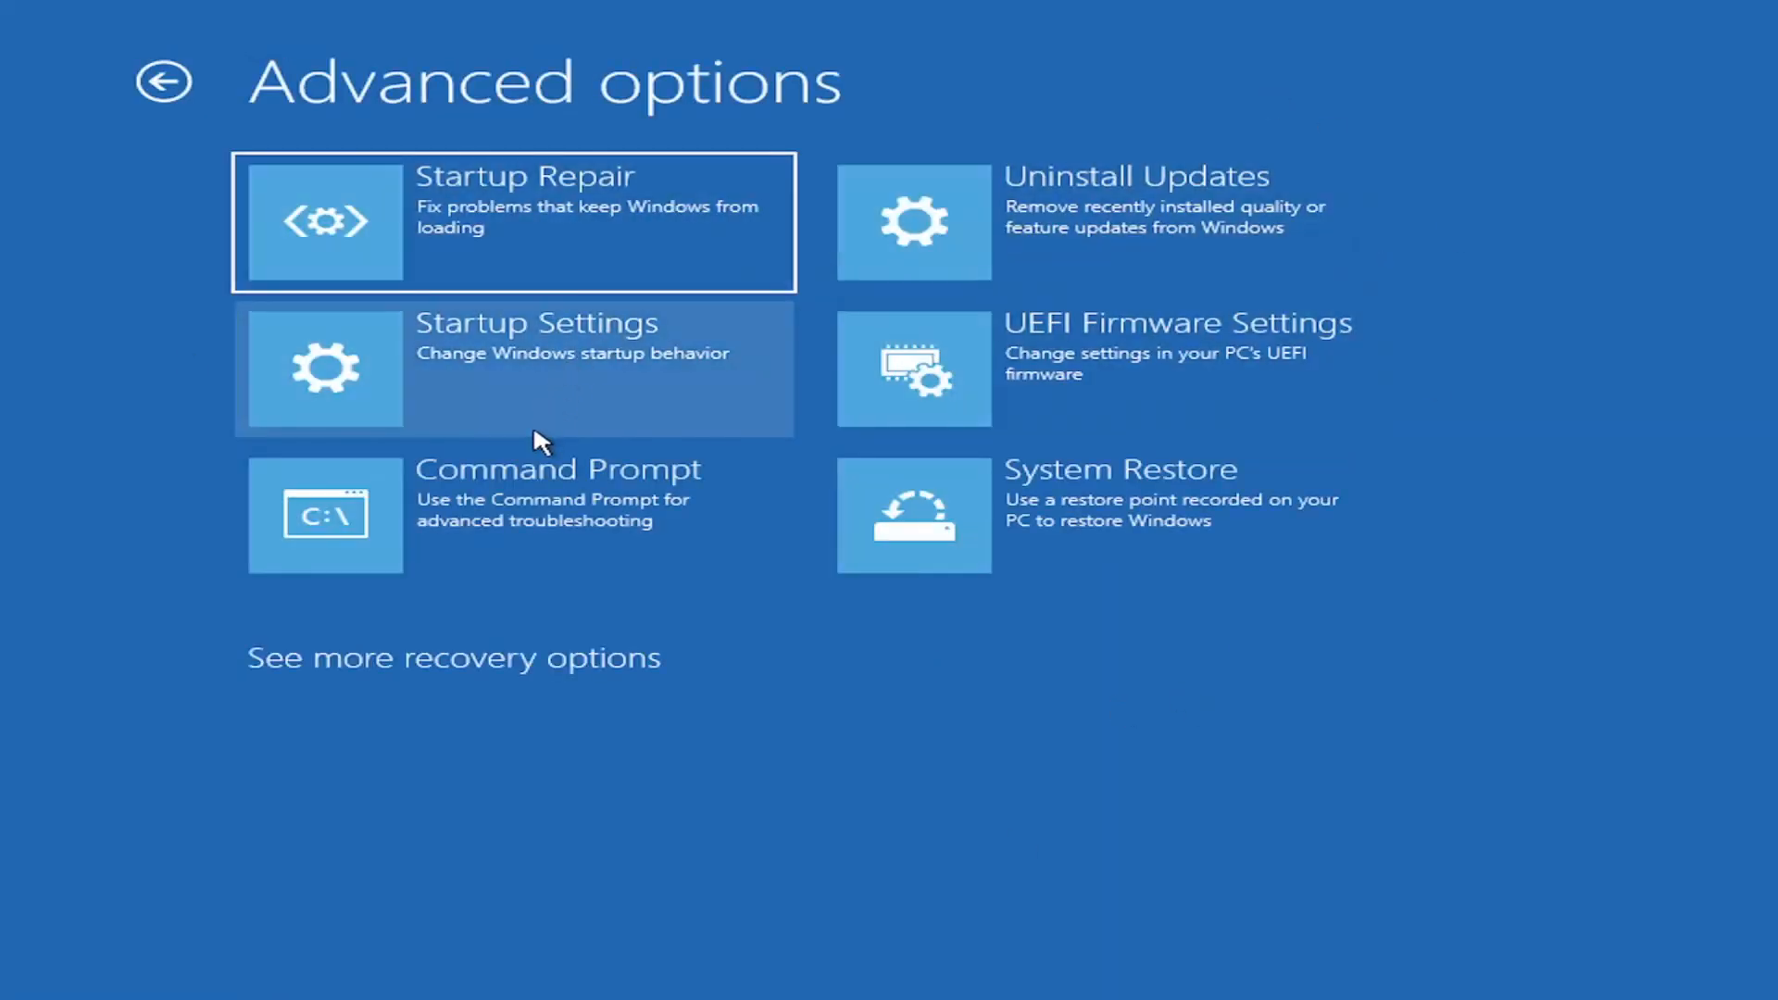
pyautogui.moveTo(523, 442)
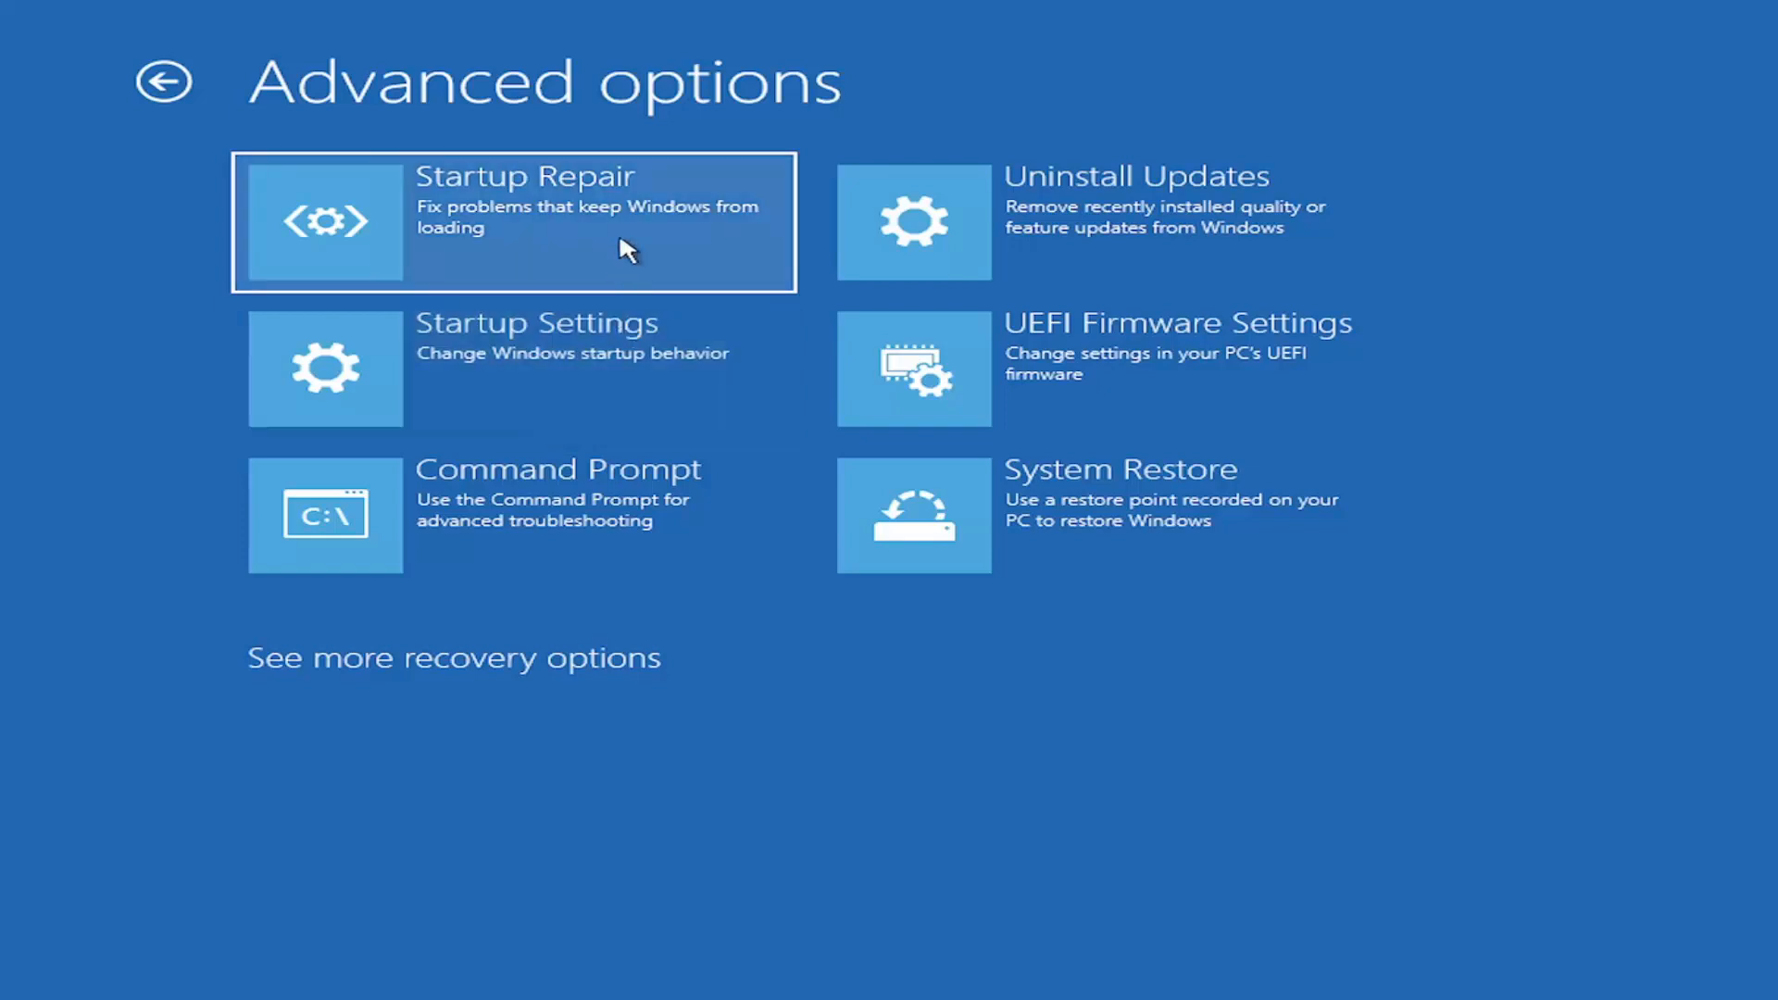
pyautogui.moveTo(905, 231)
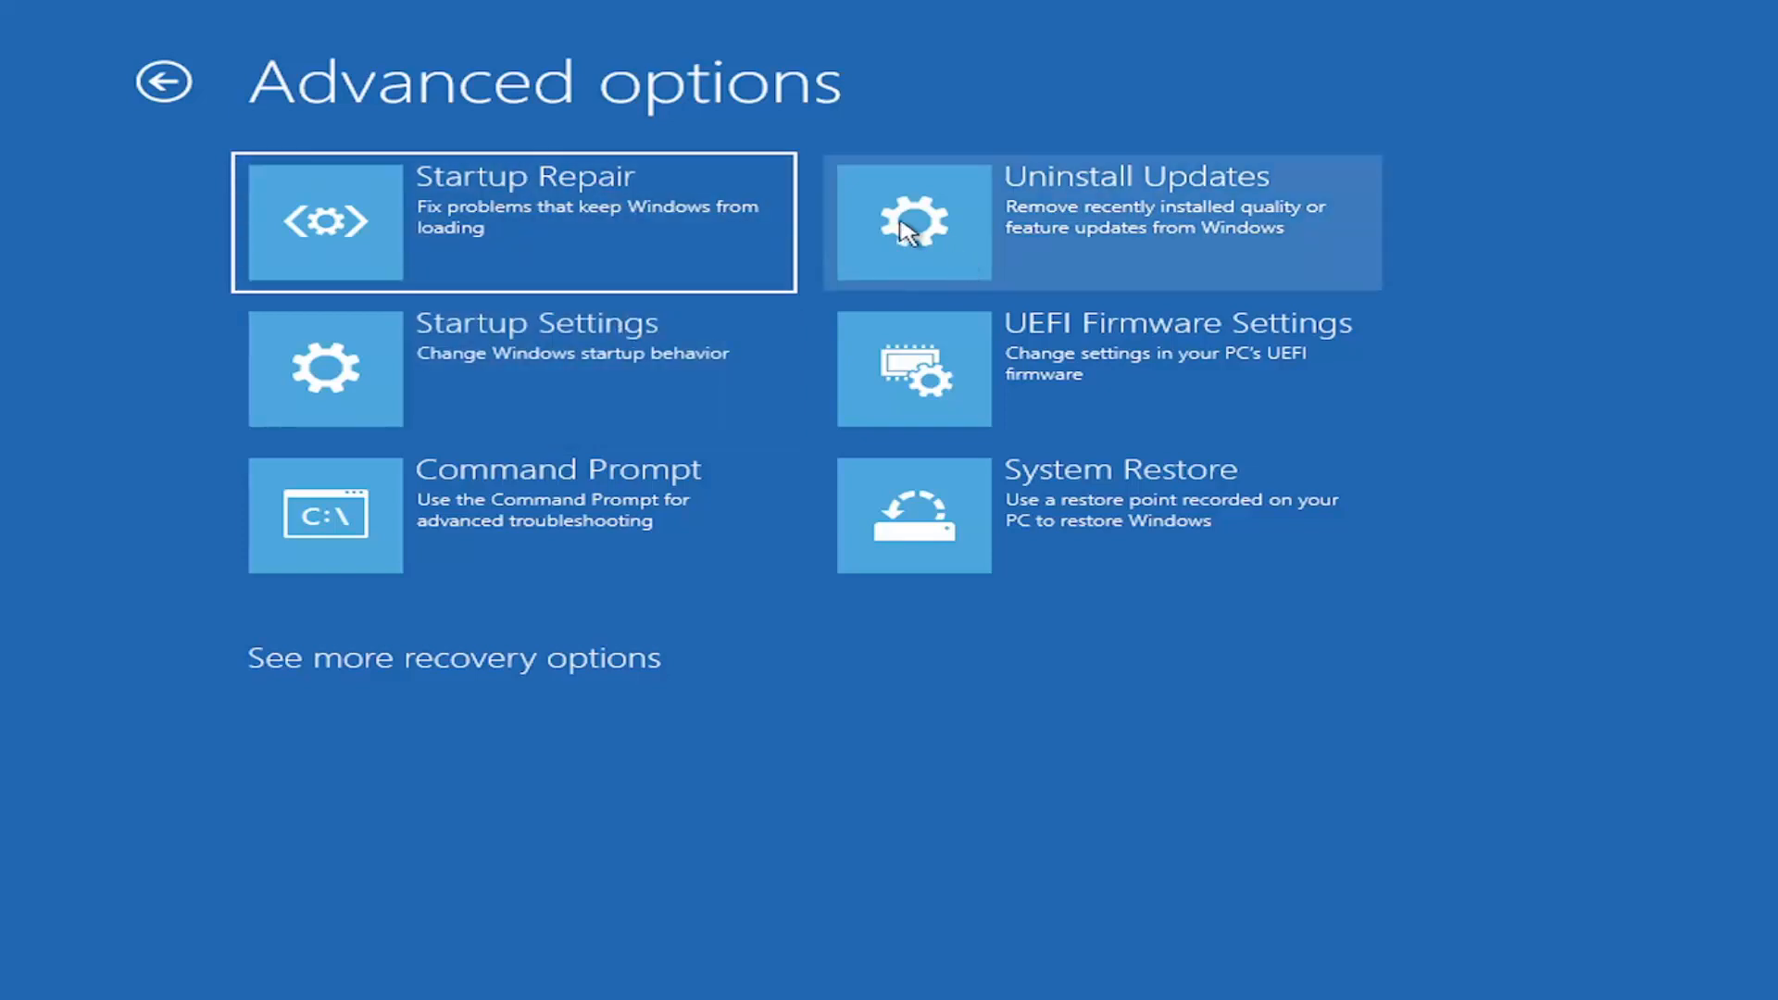
pyautogui.moveTo(364, 385)
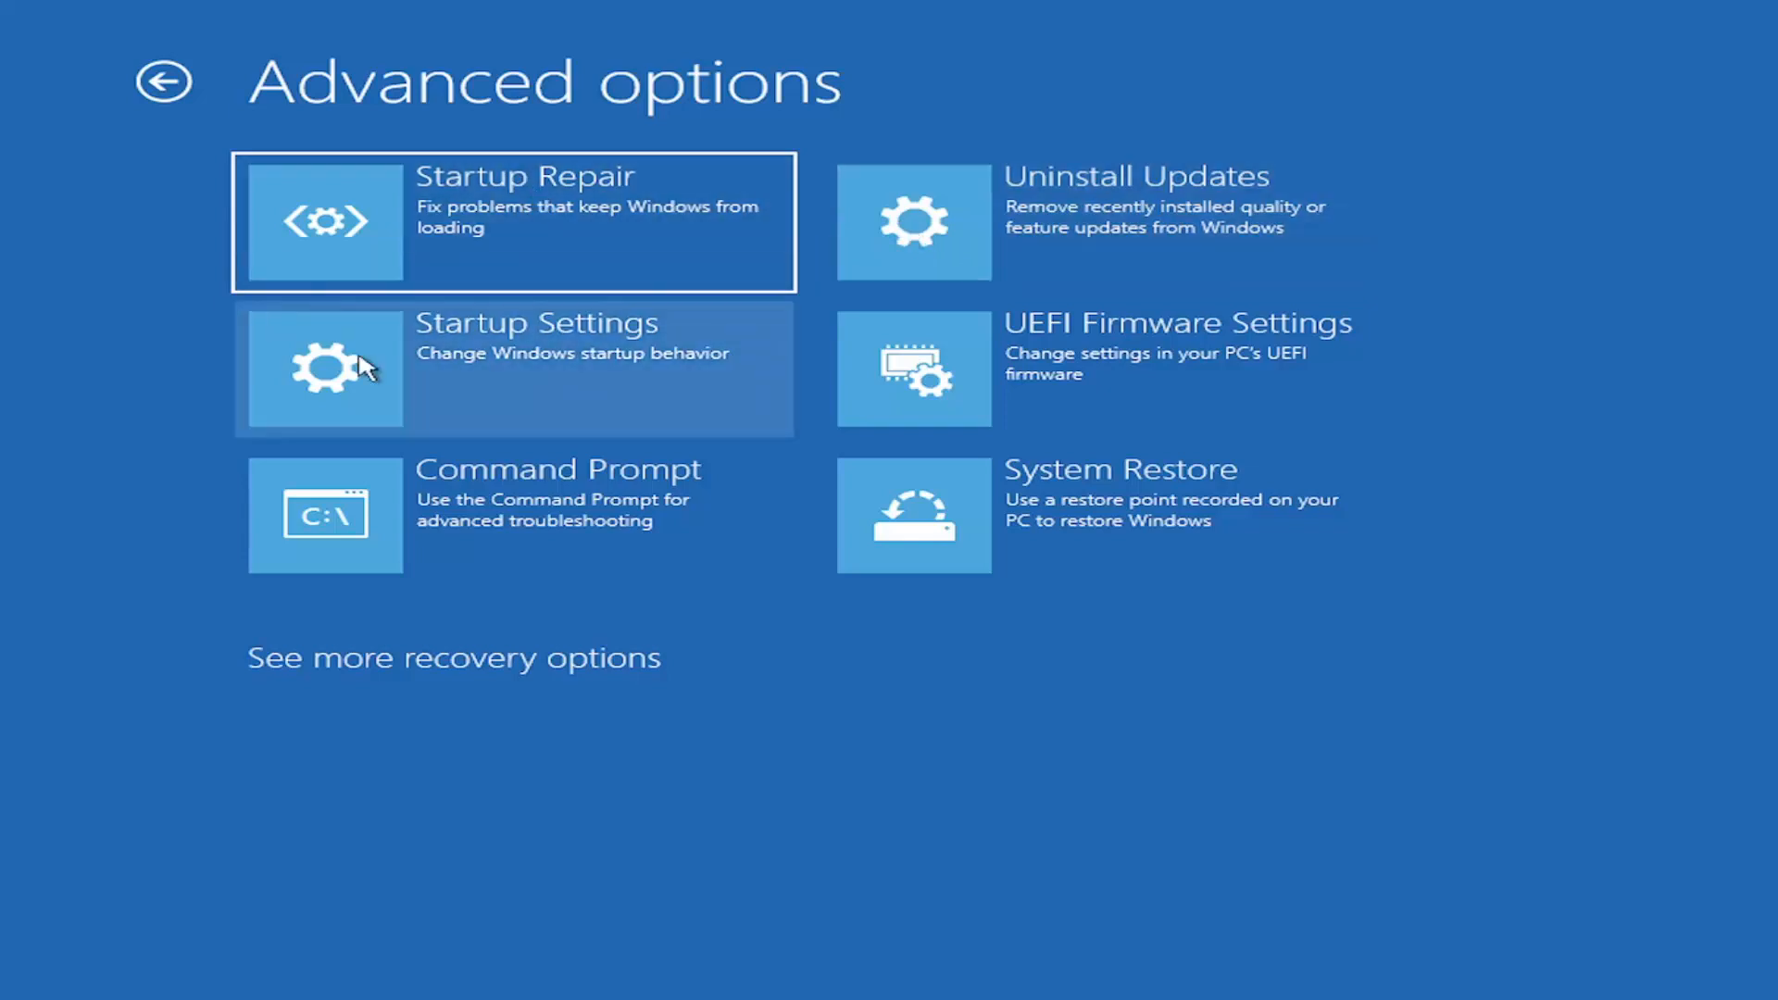
pyautogui.moveTo(432, 433)
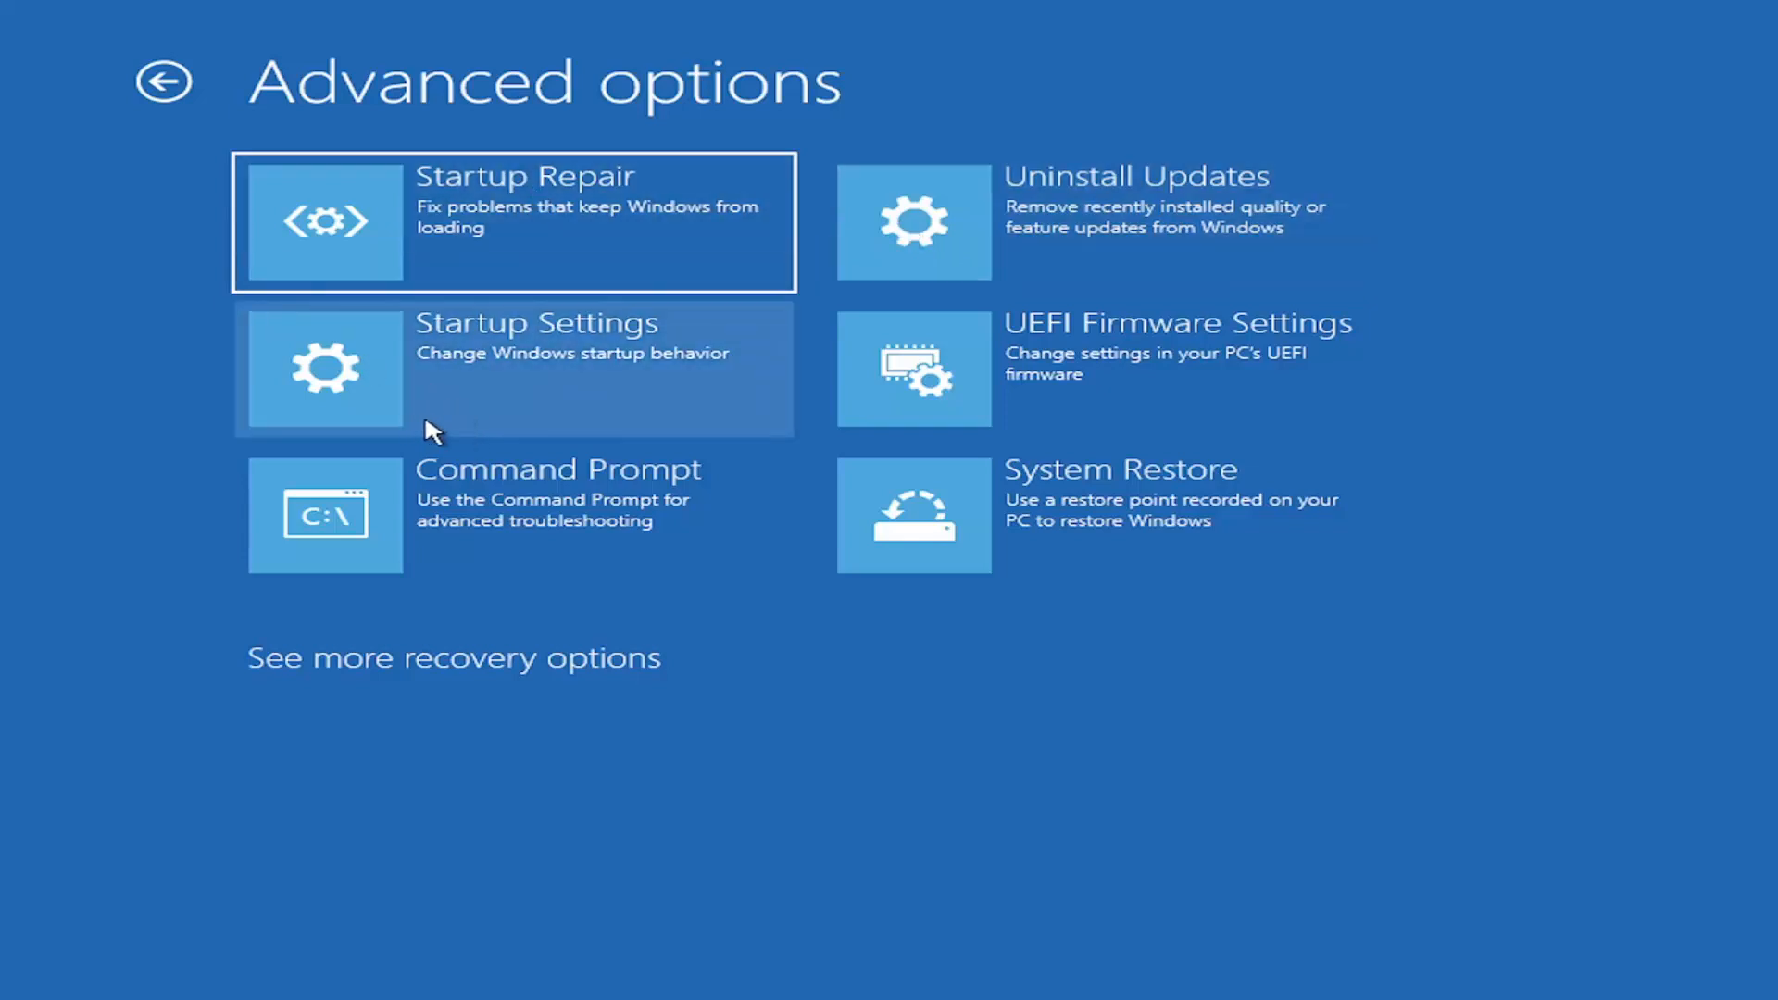
pyautogui.moveTo(152, 87)
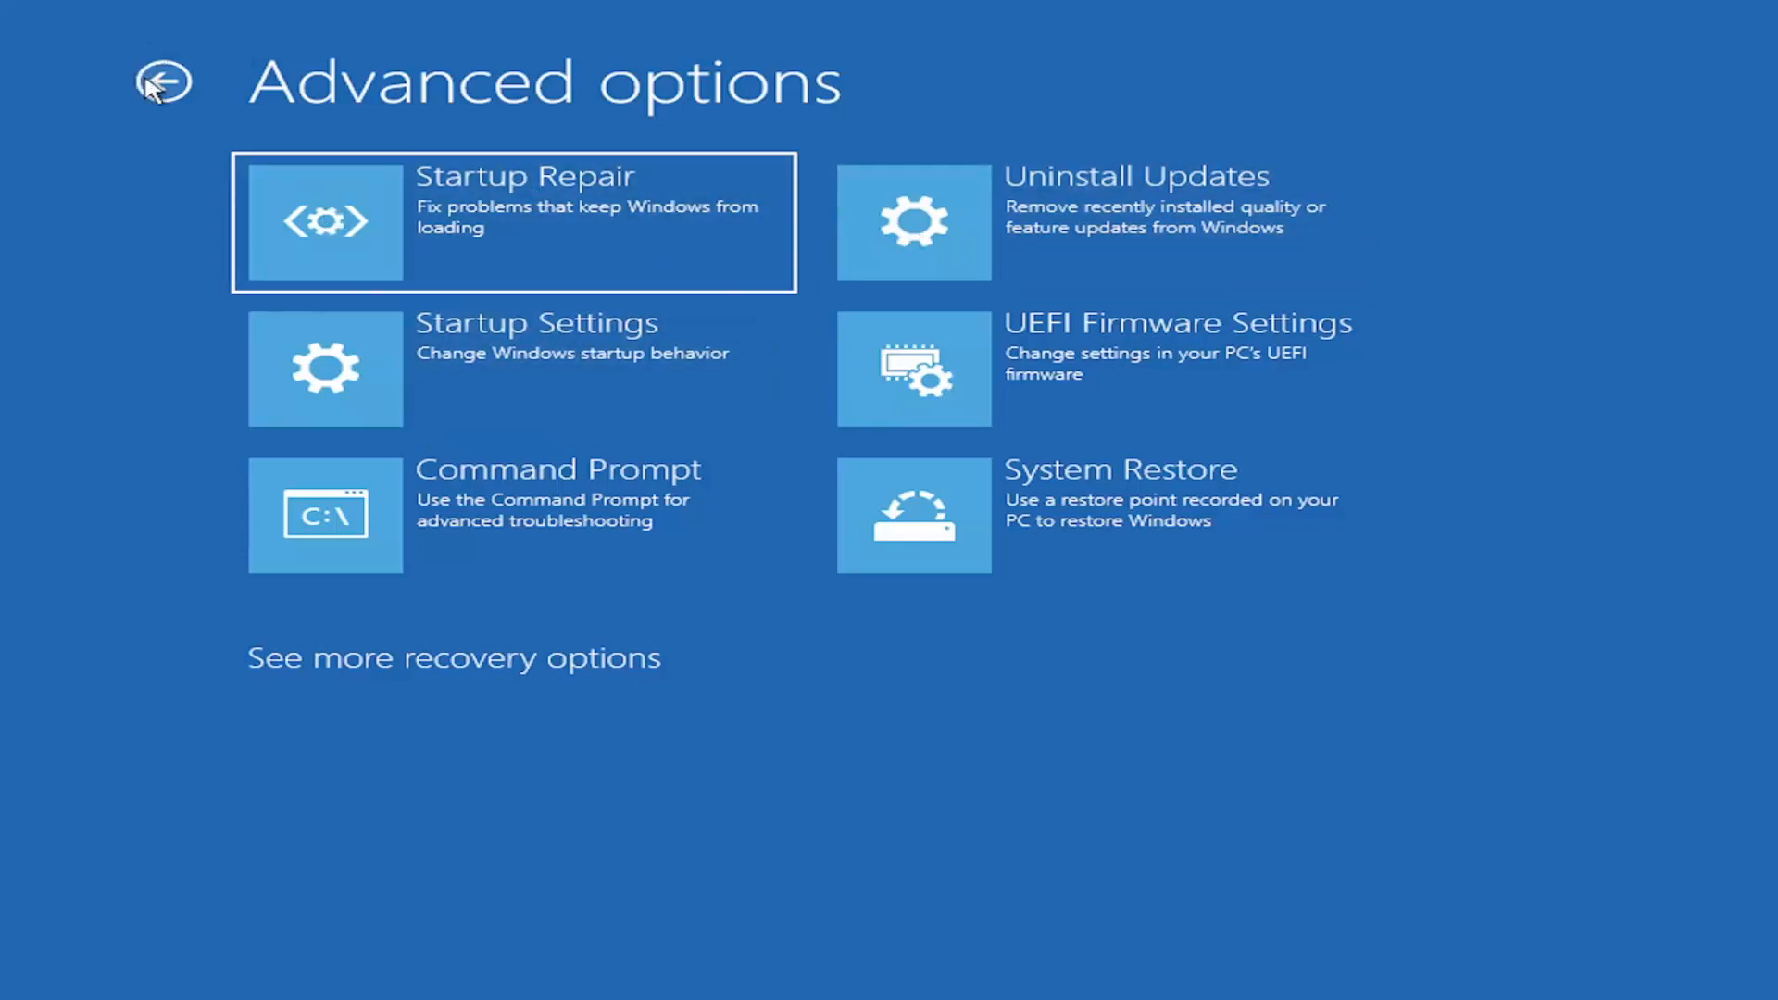
# Back out of the failed Startup Repair result to the Troubleshoot screen.
pyautogui.click(166, 82)
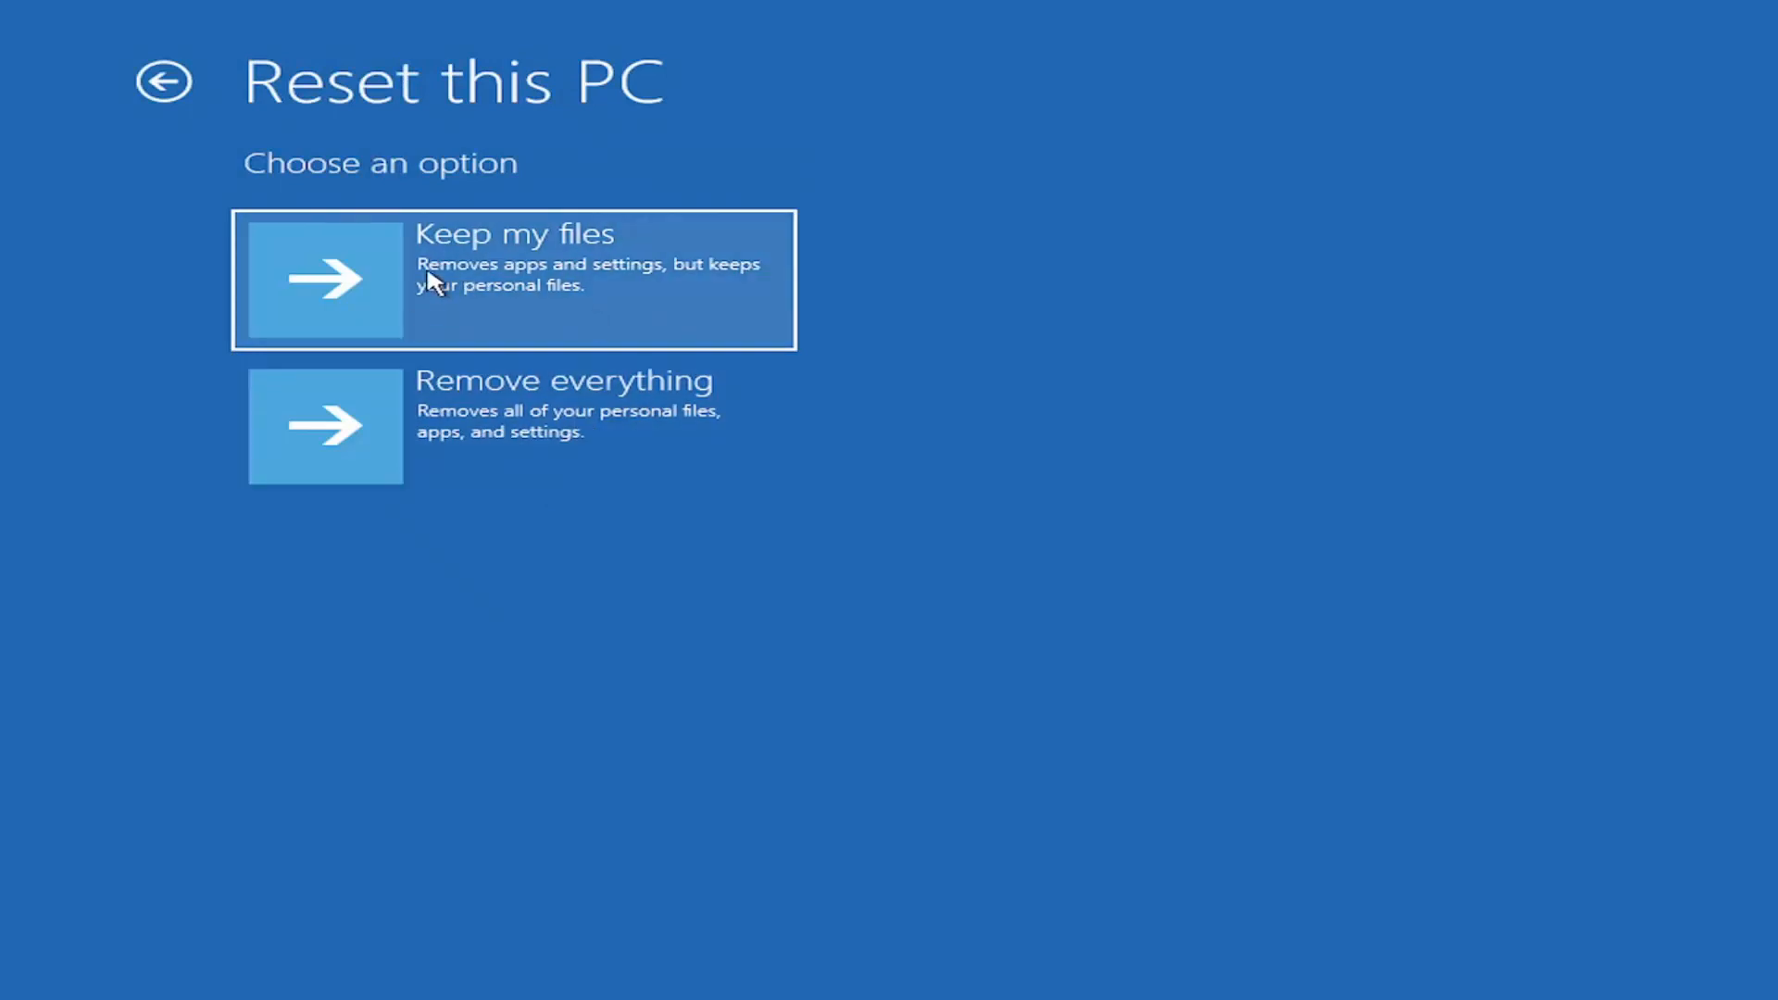
pyautogui.moveTo(576, 430)
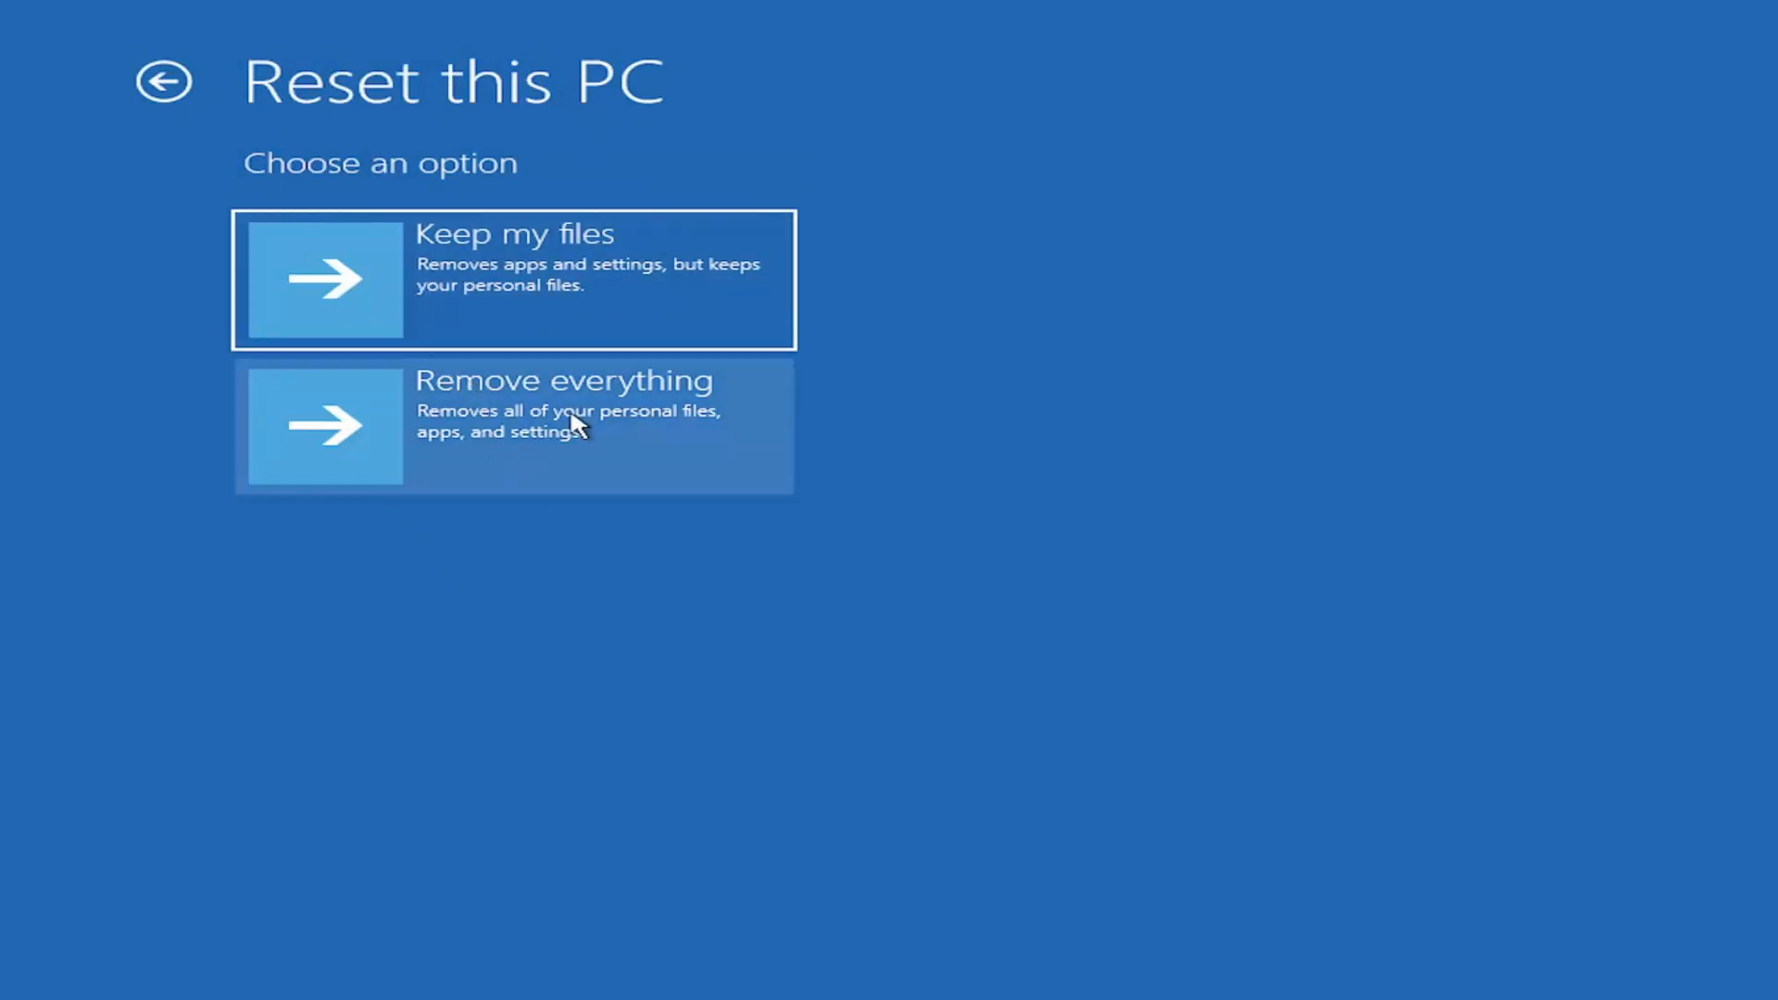
pyautogui.moveTo(530, 414)
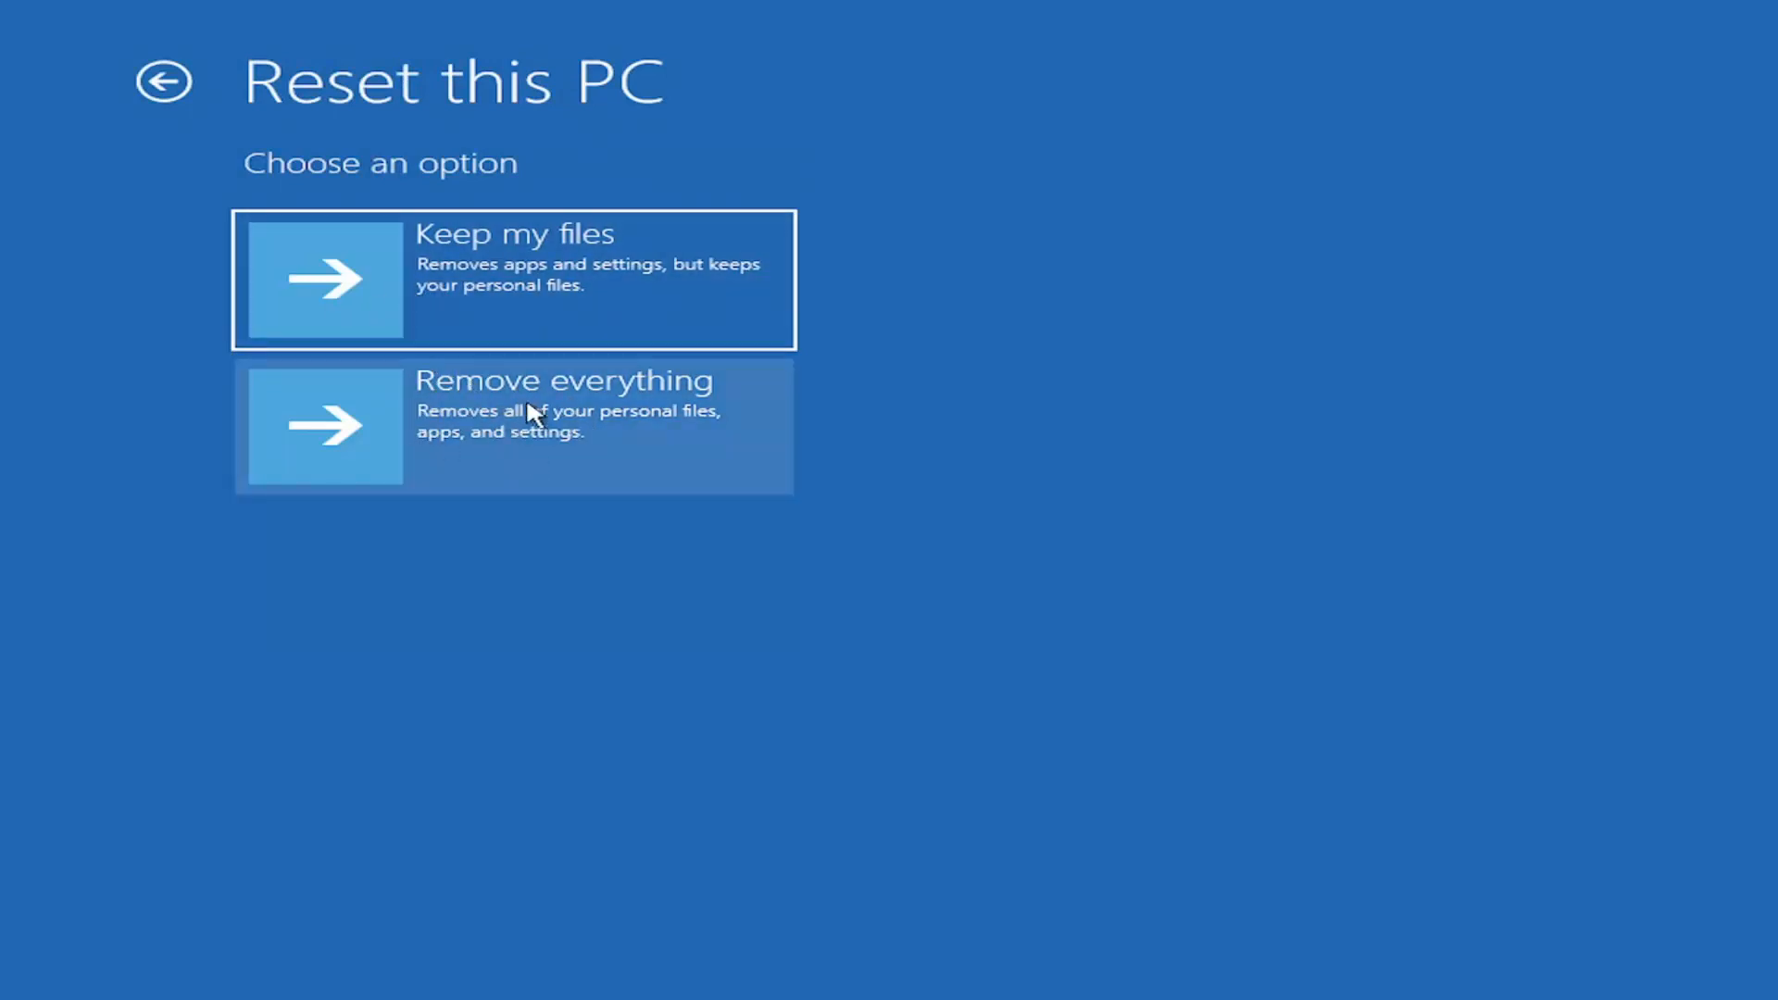
pyautogui.moveTo(468, 294)
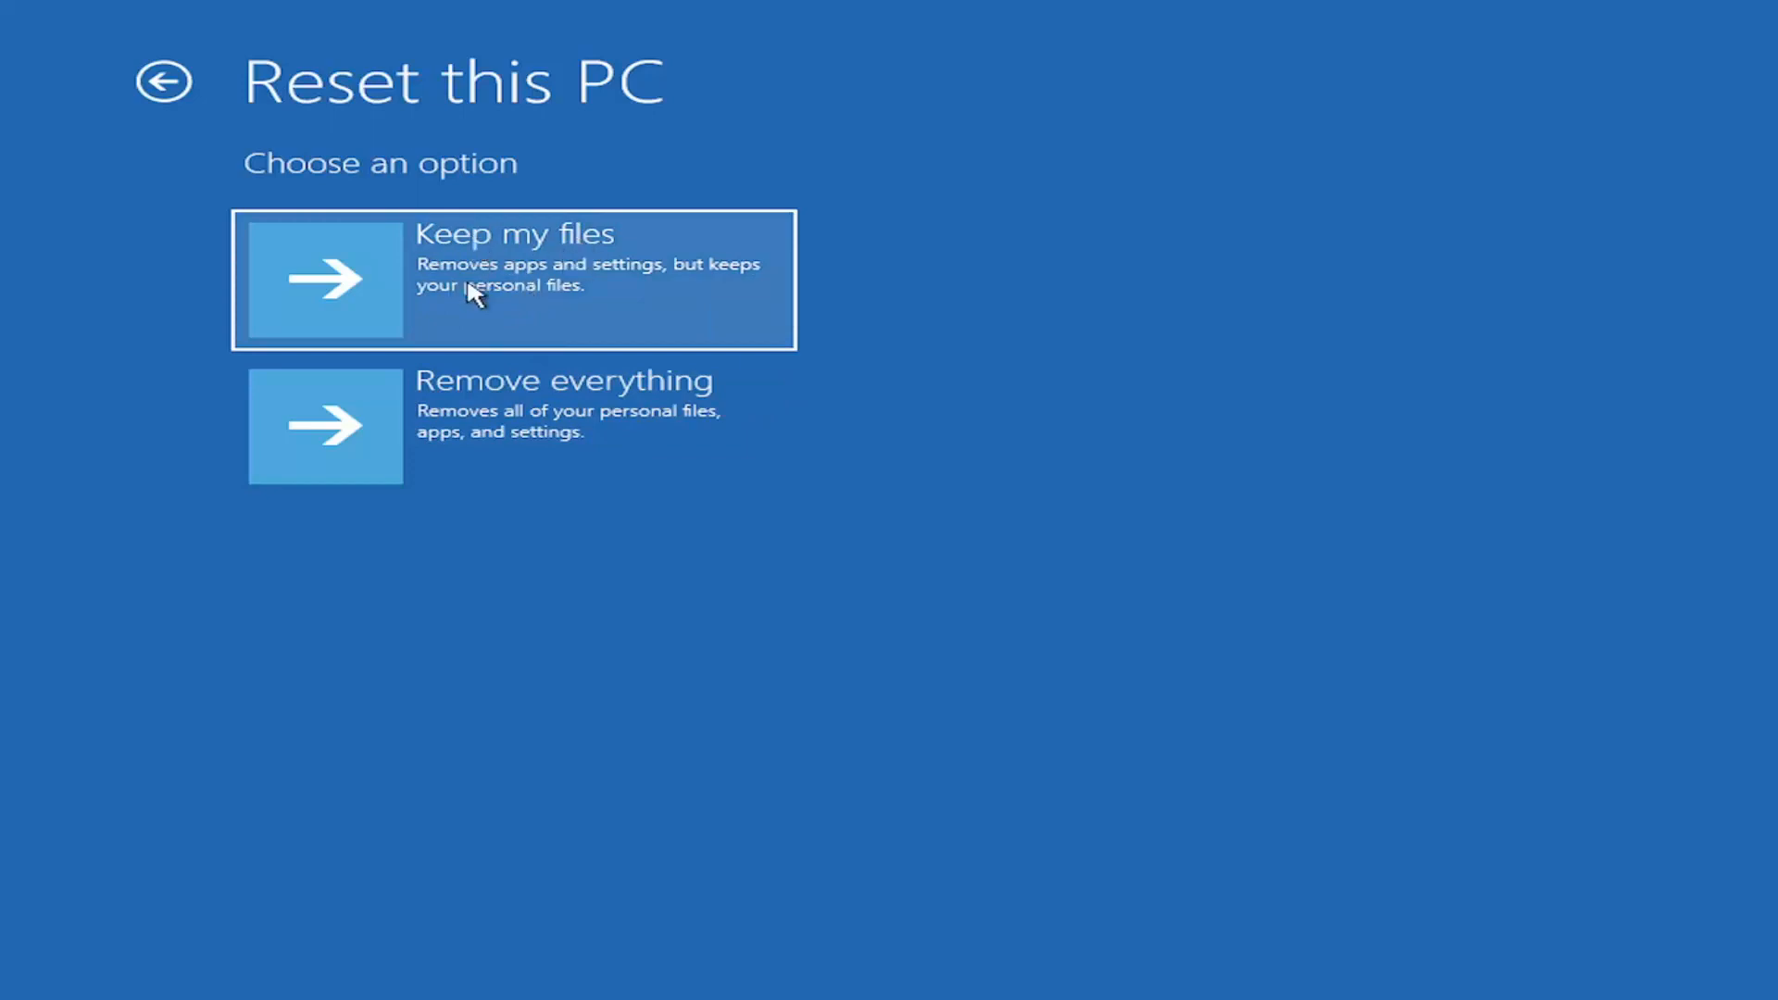
pyautogui.moveTo(285, 111)
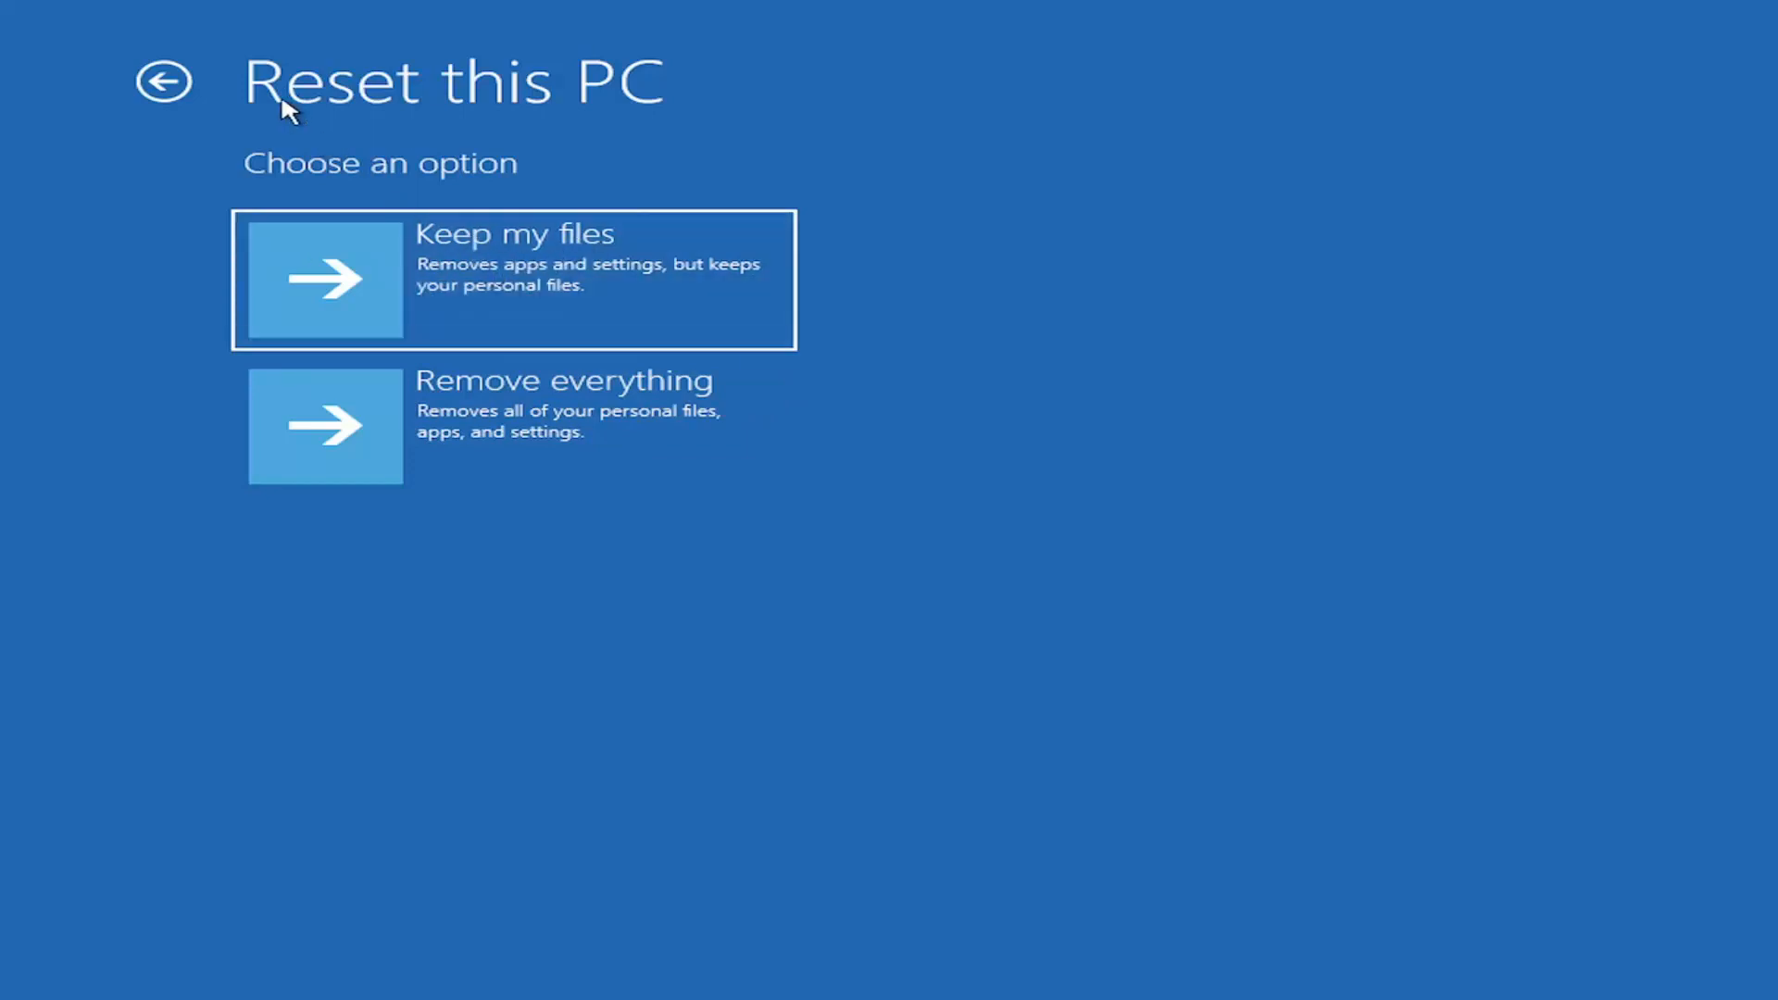
pyautogui.click(169, 80)
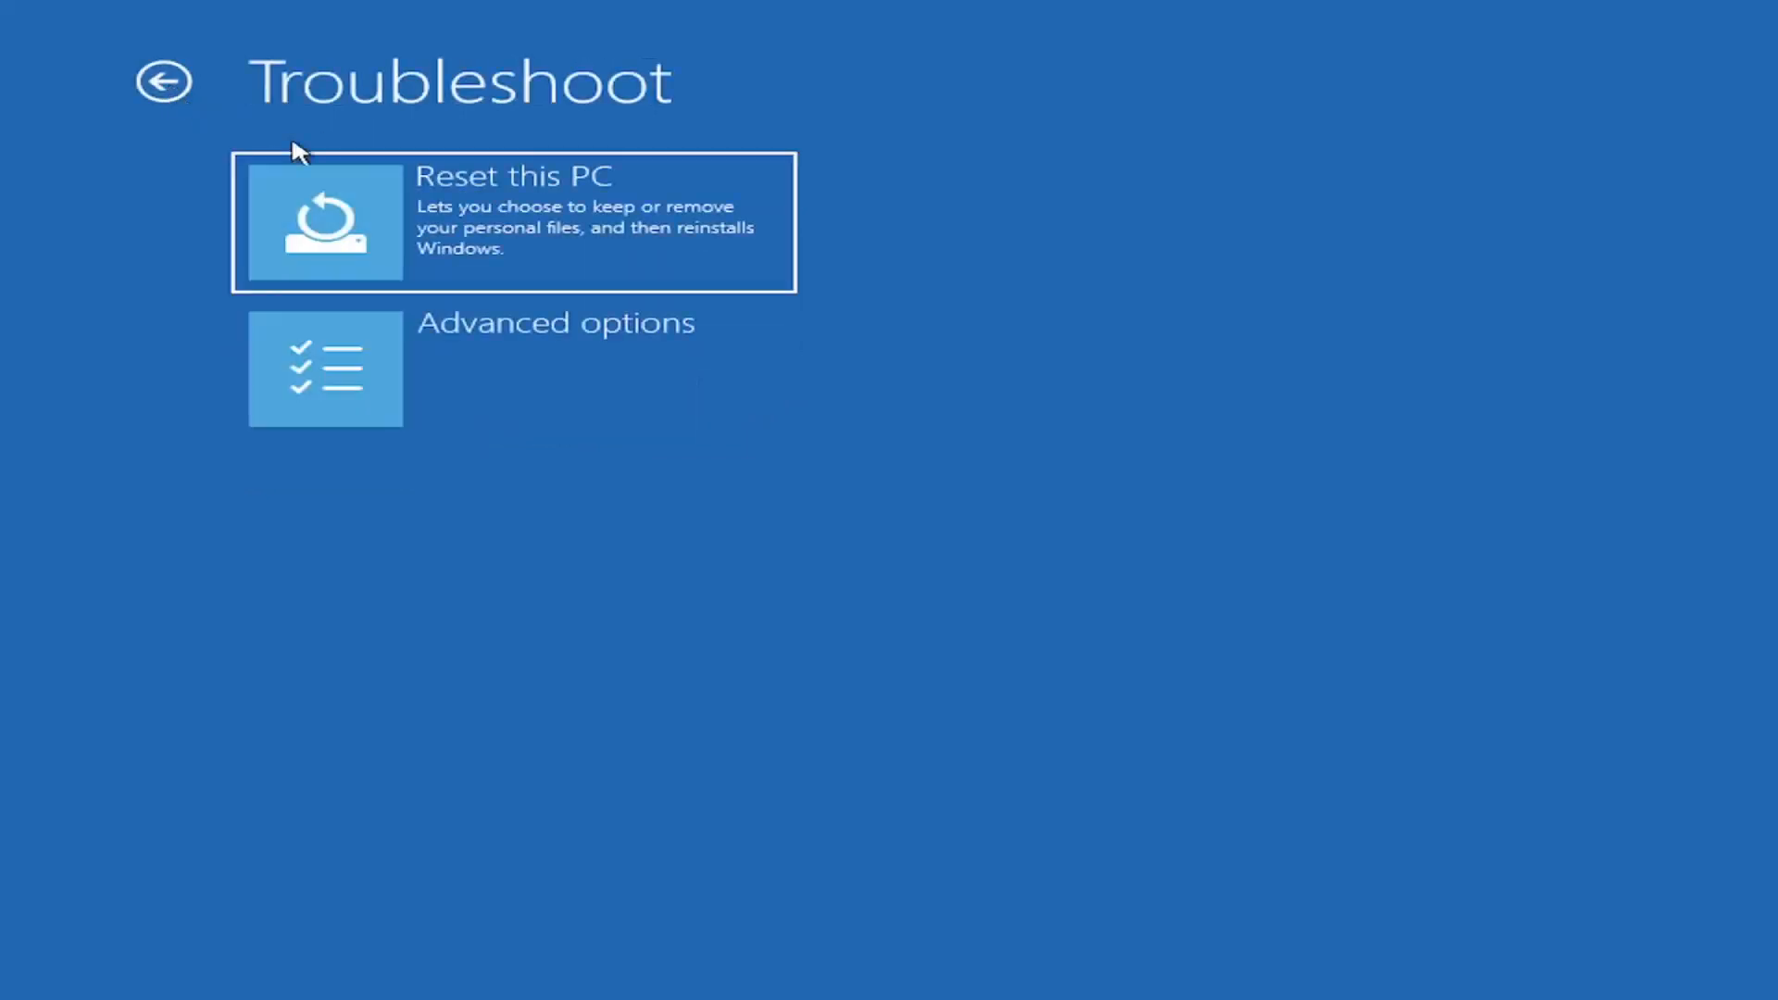
pyautogui.moveTo(628, 205)
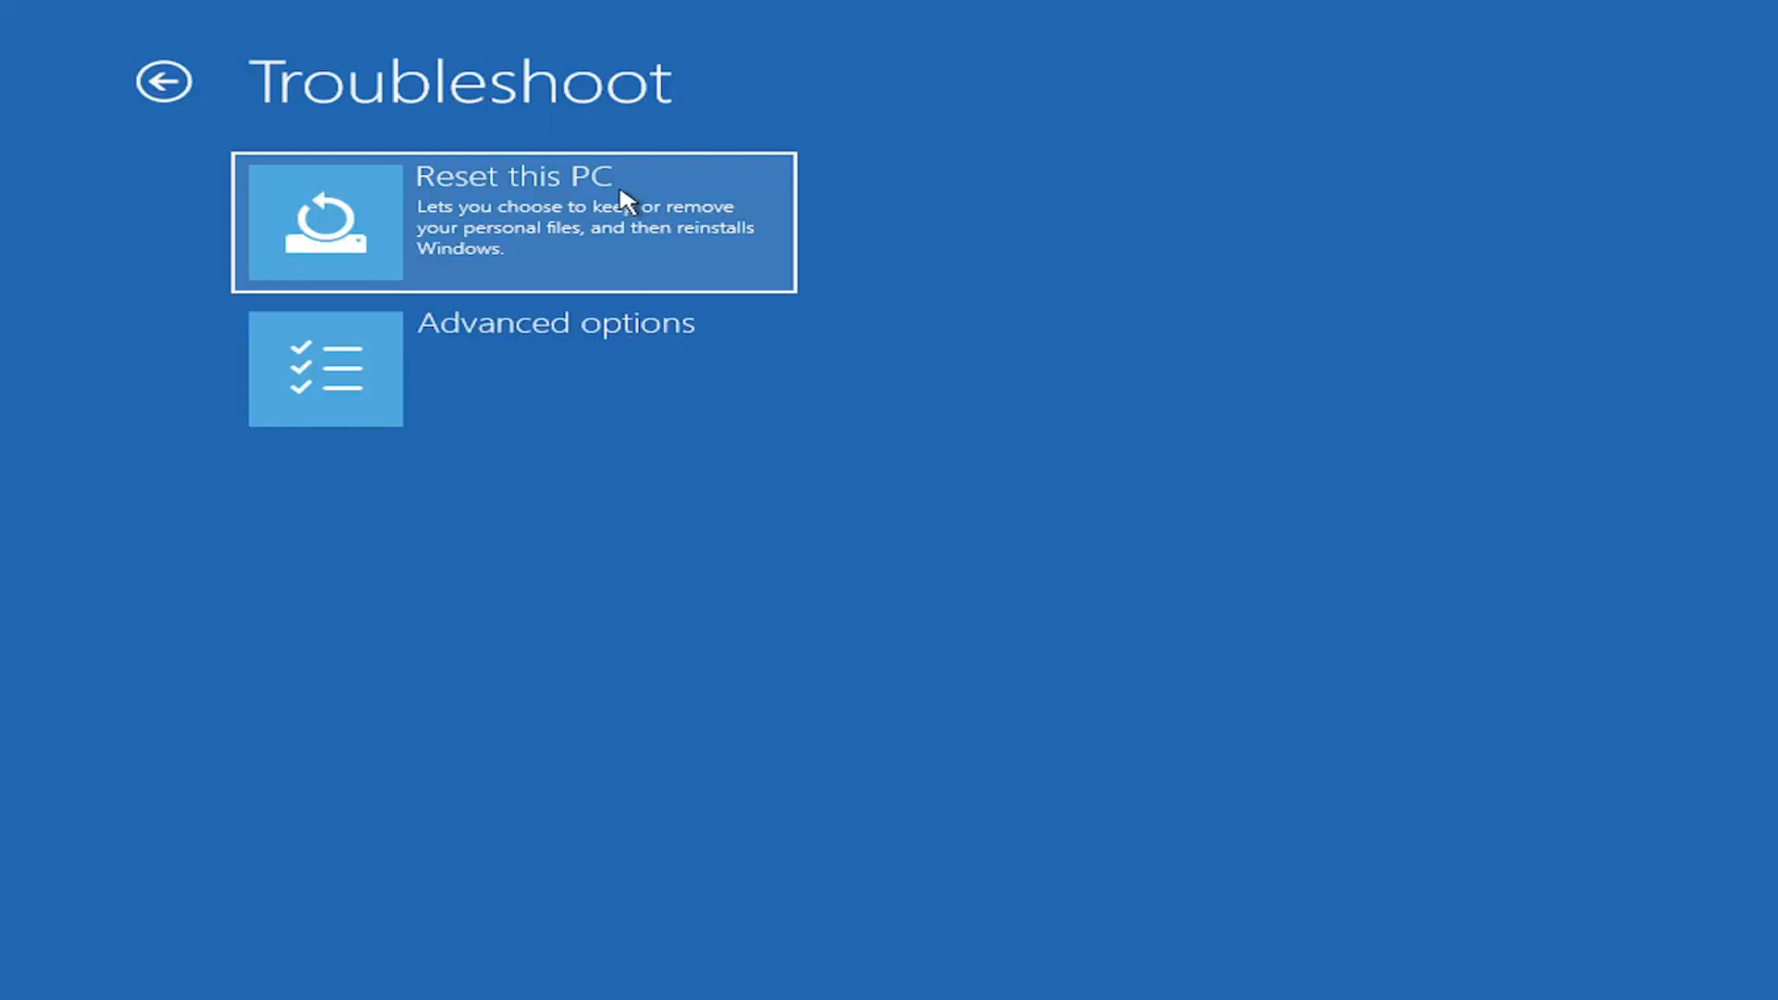
pyautogui.moveTo(433, 268)
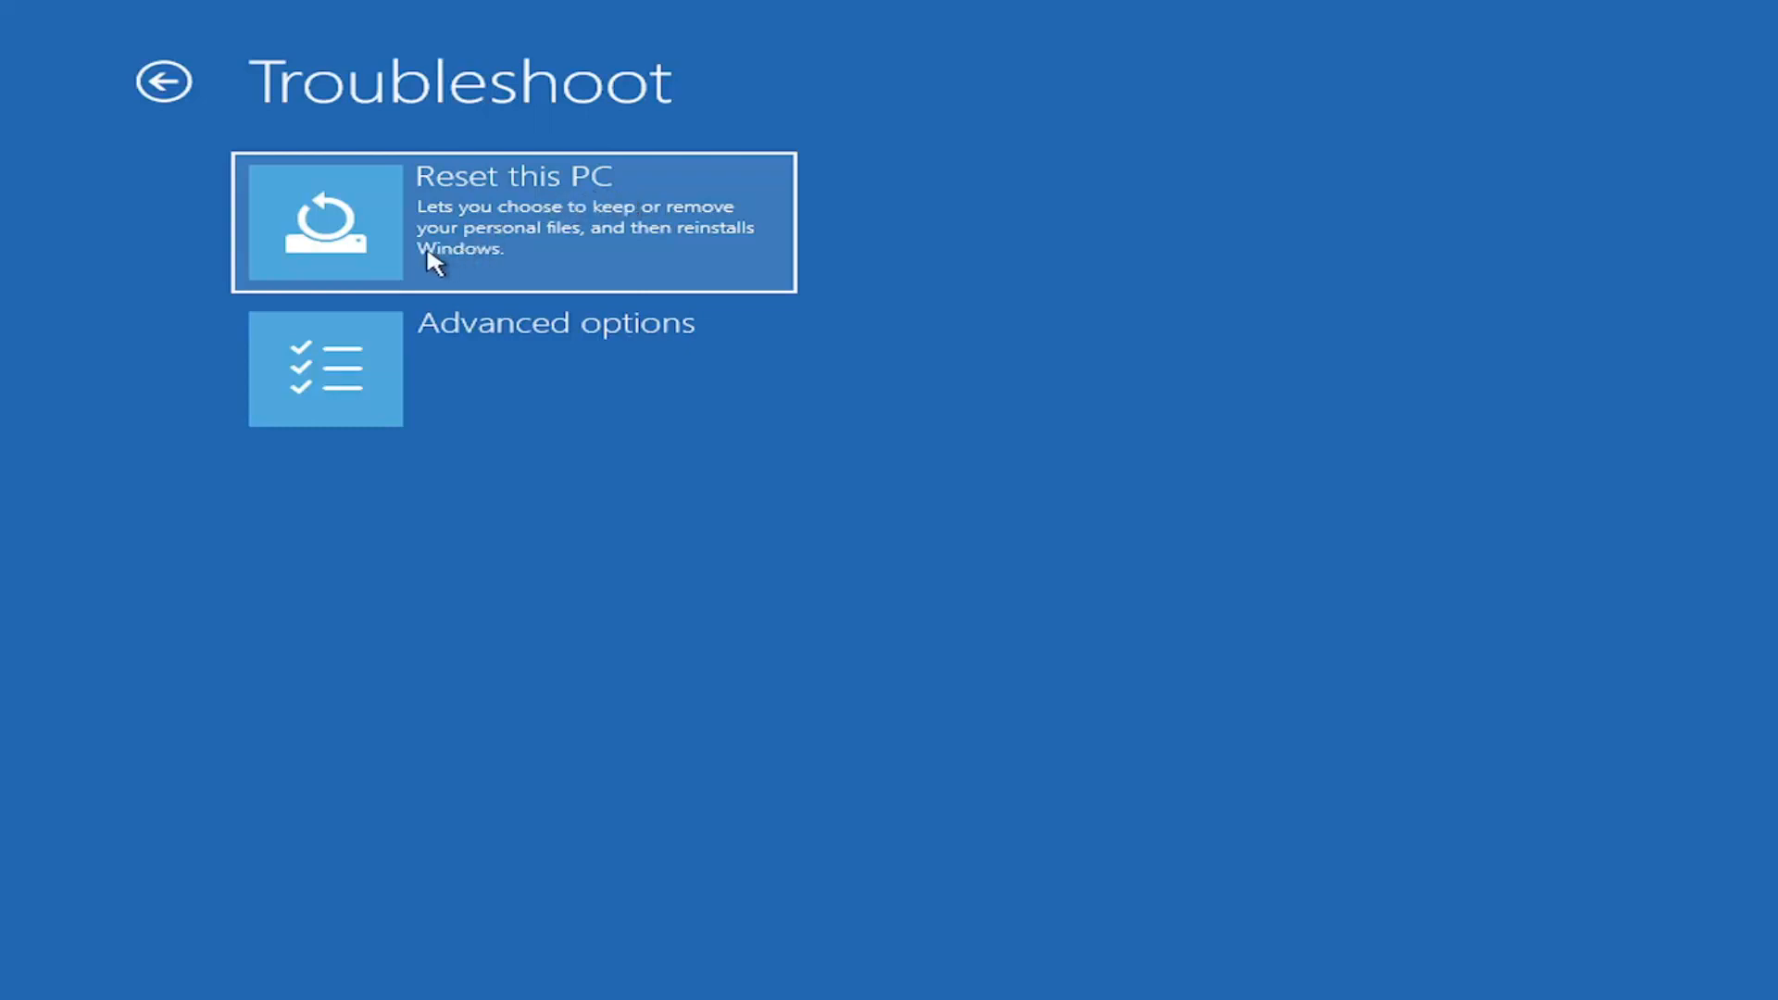
pyautogui.moveTo(530, 250)
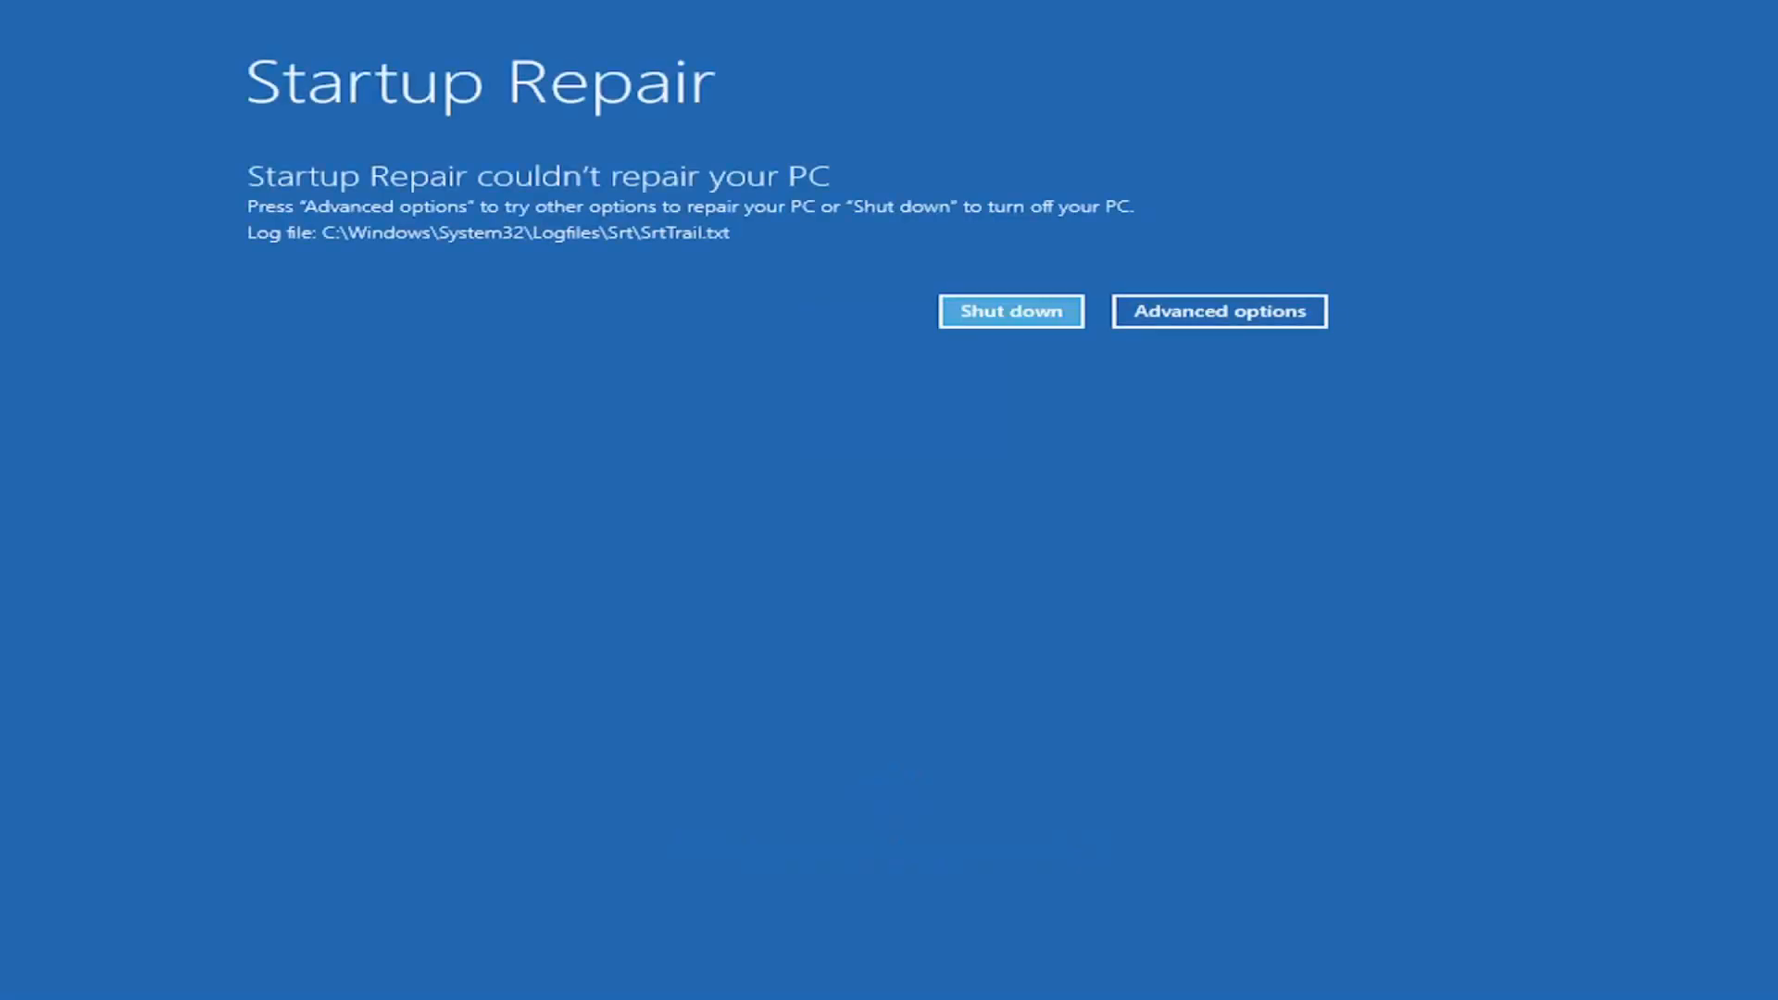
pyautogui.moveTo(347, 153)
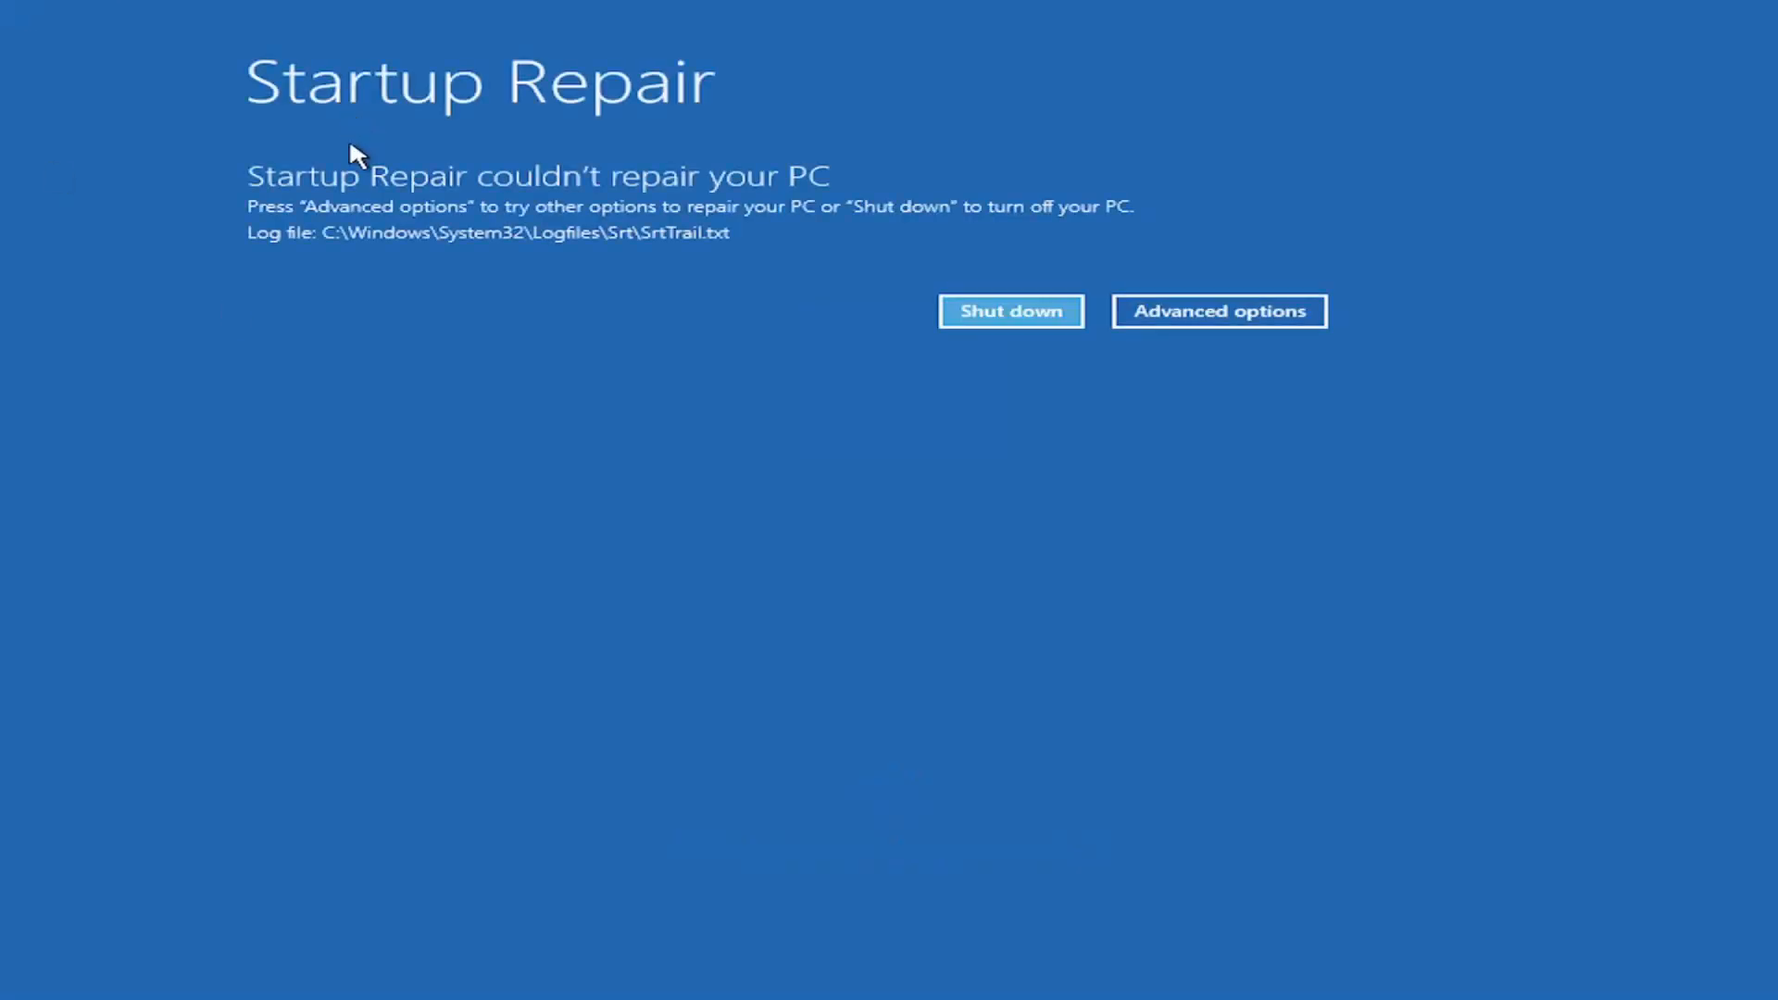
pyautogui.moveTo(1206, 277)
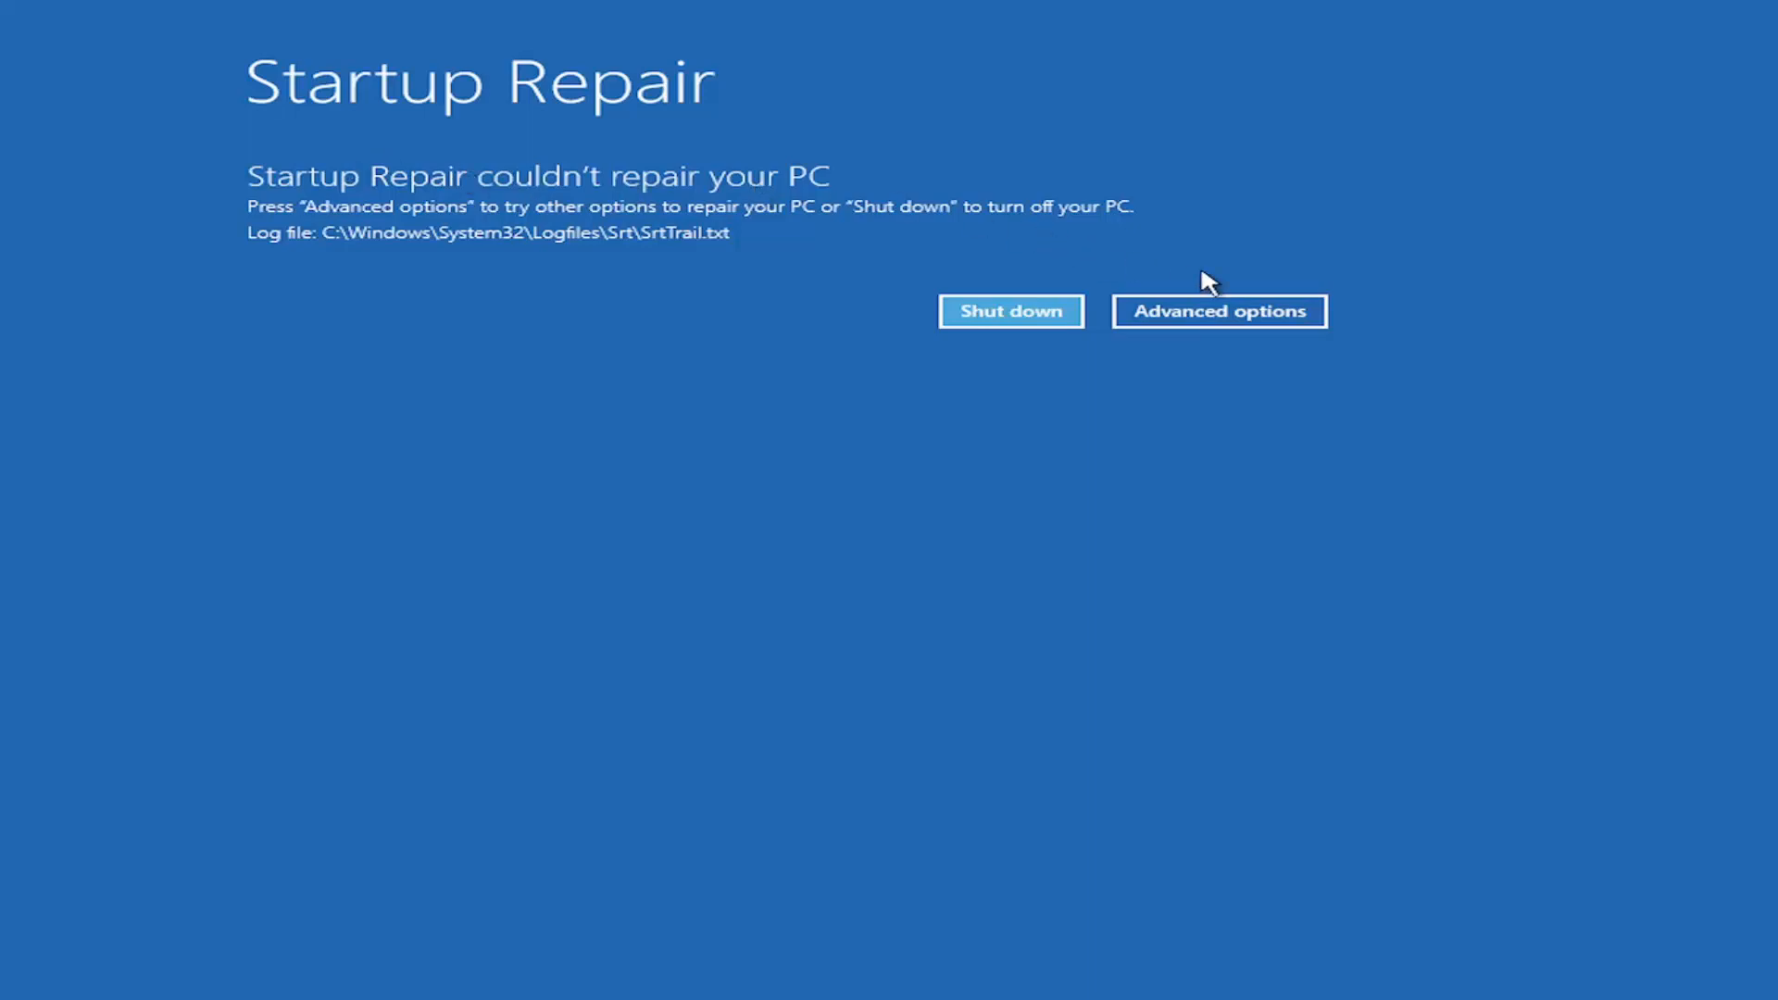
# Navigate through Troubleshoot to the Advanced options screen with Startup Repair, Command Prompt and System Restore.
pyautogui.click(1219, 310)
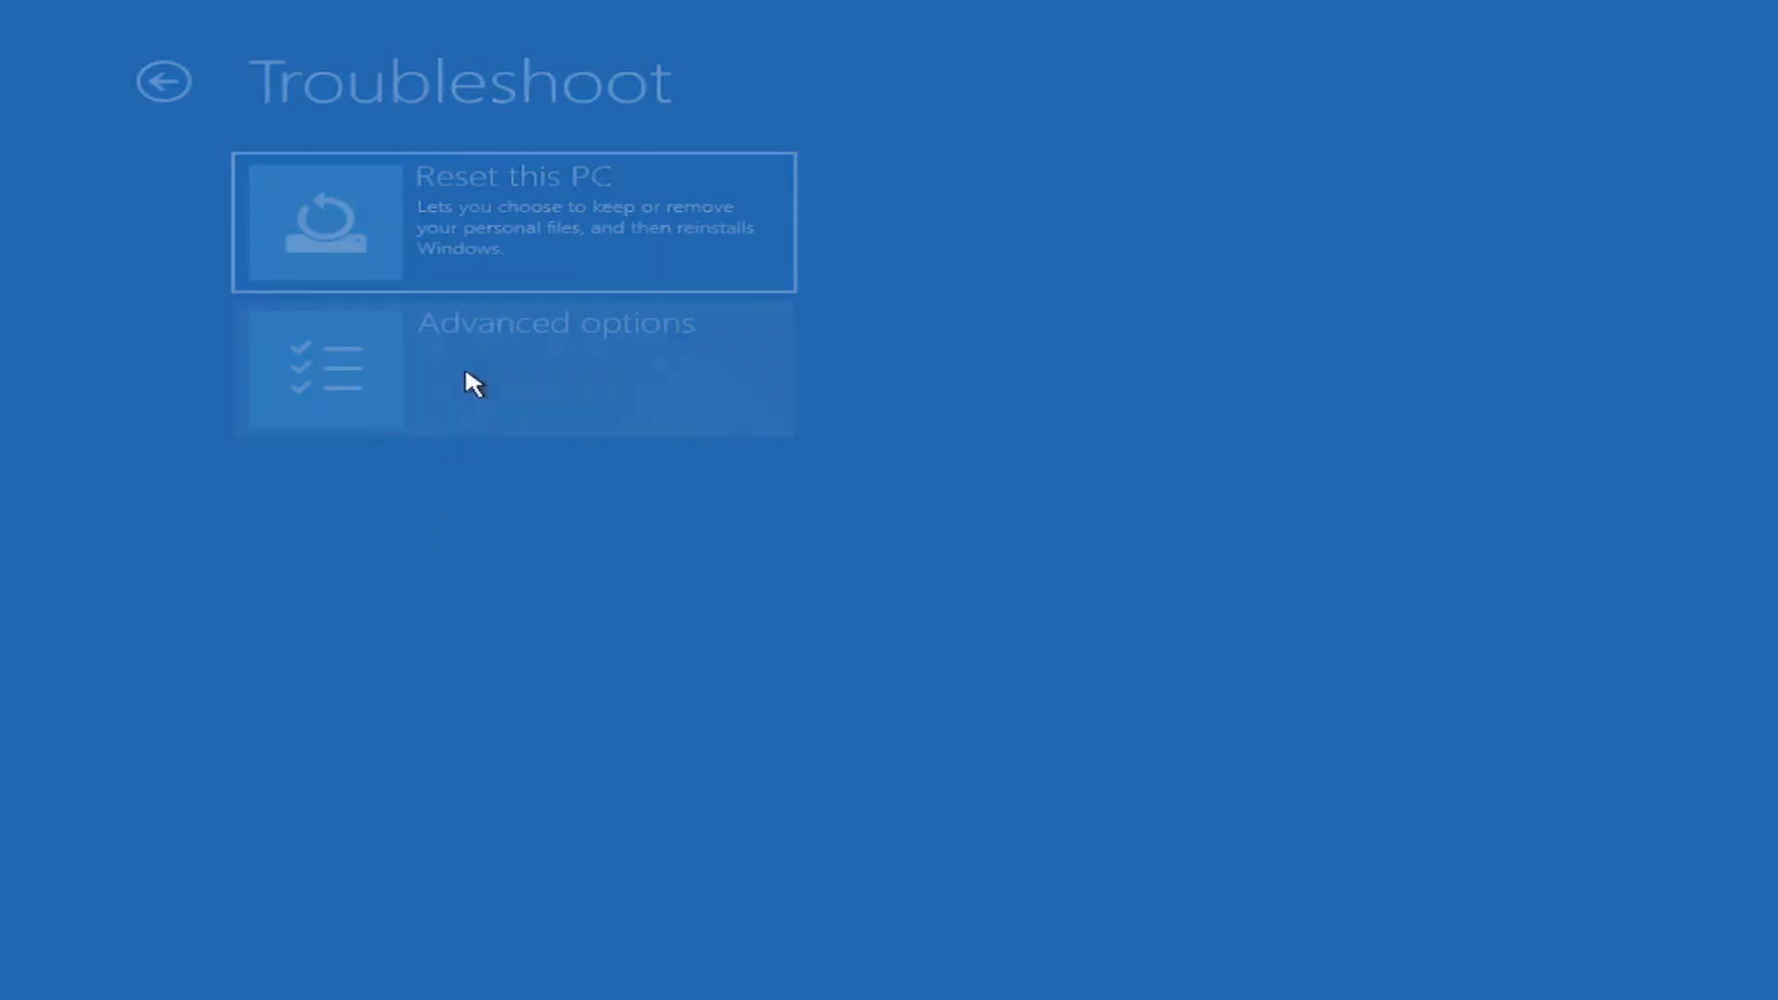
pyautogui.click(513, 368)
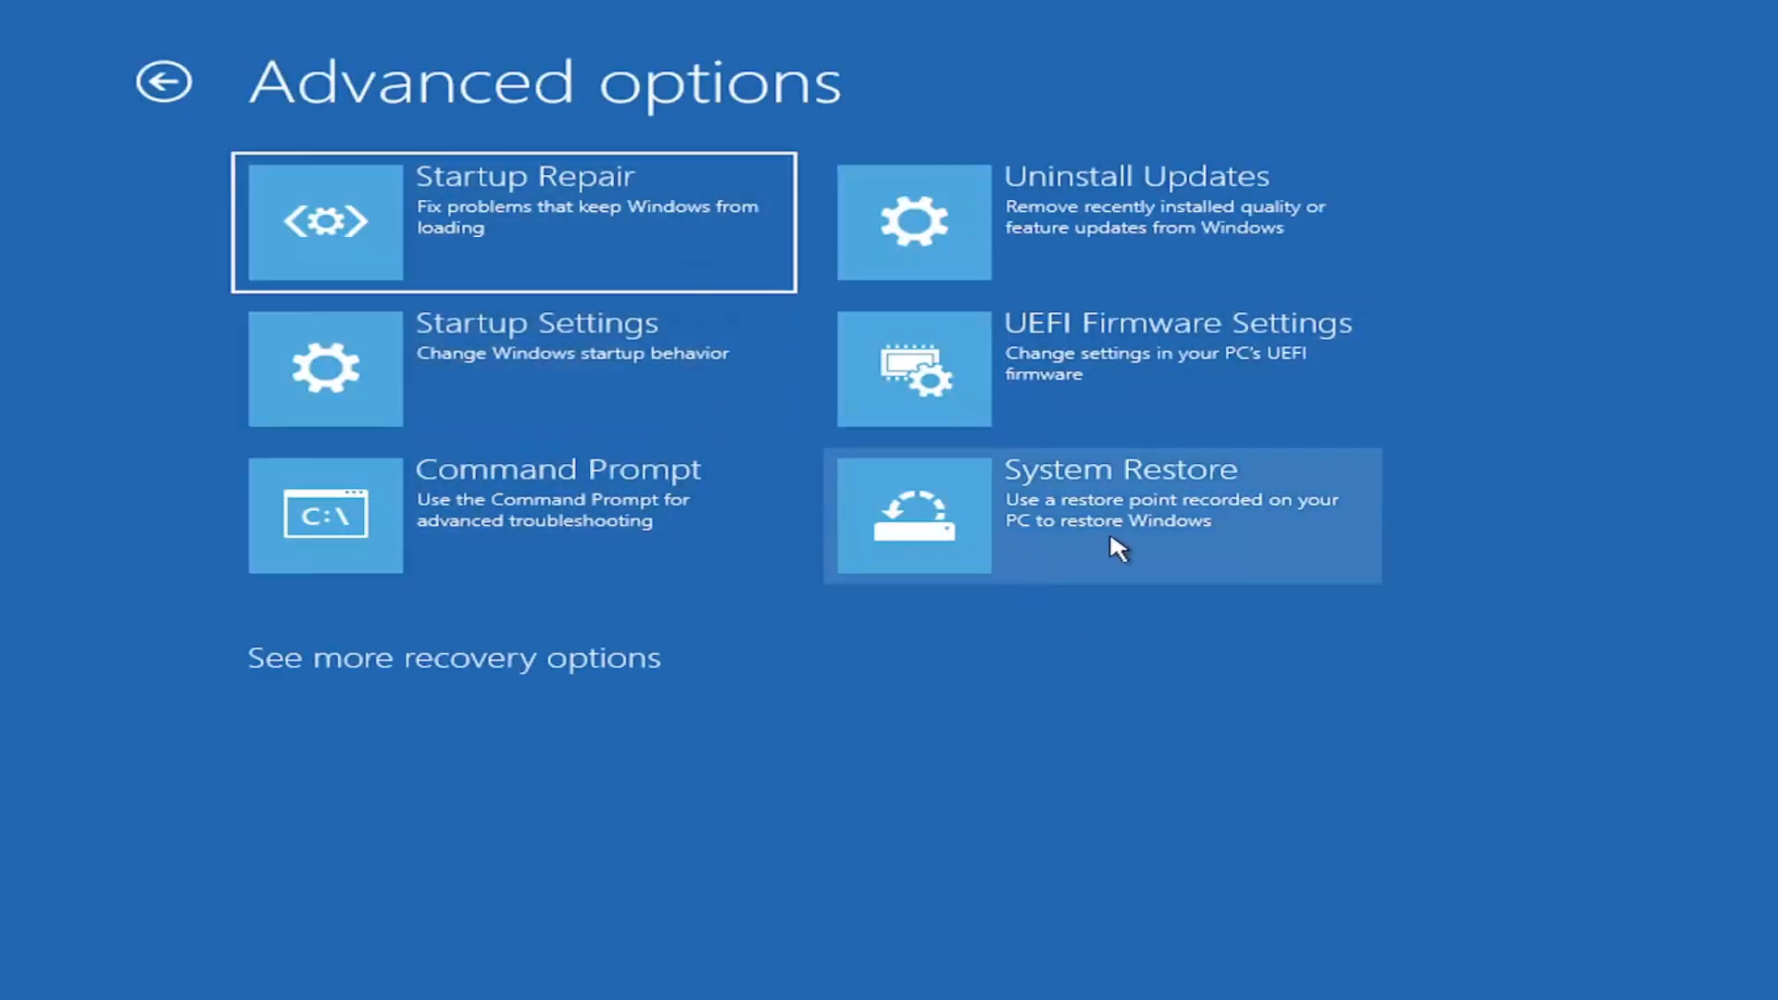
pyautogui.click(1117, 513)
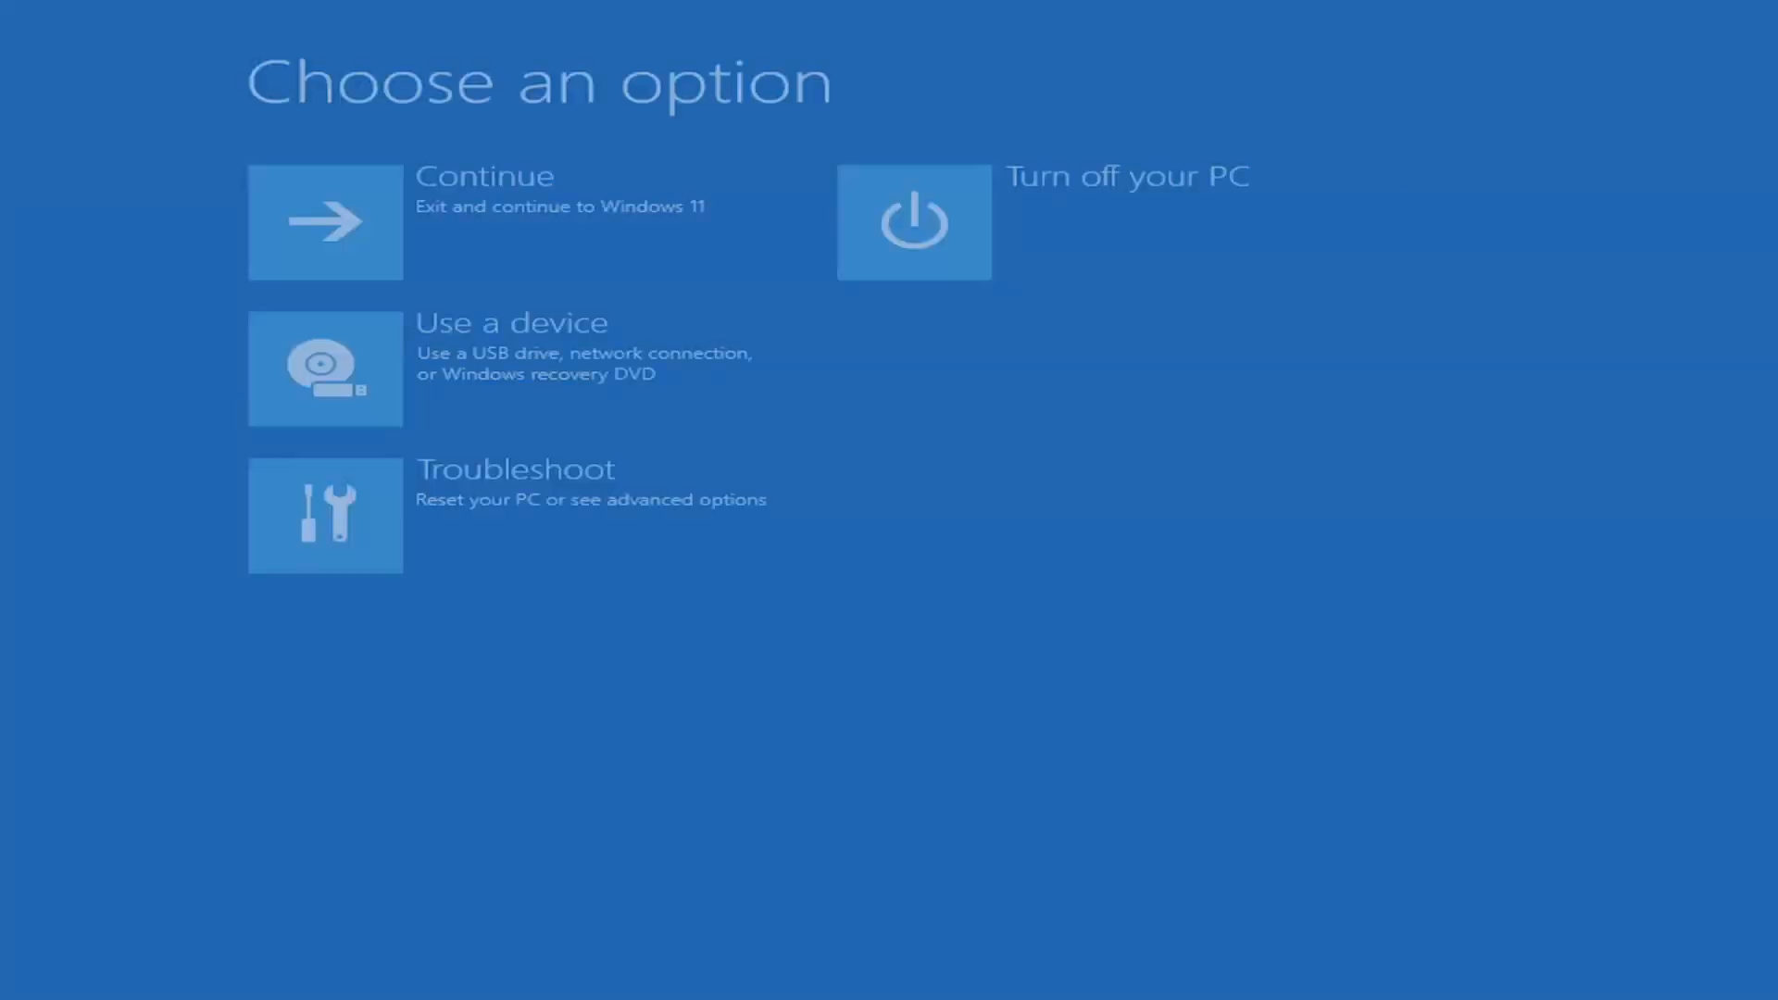
pyautogui.click(326, 516)
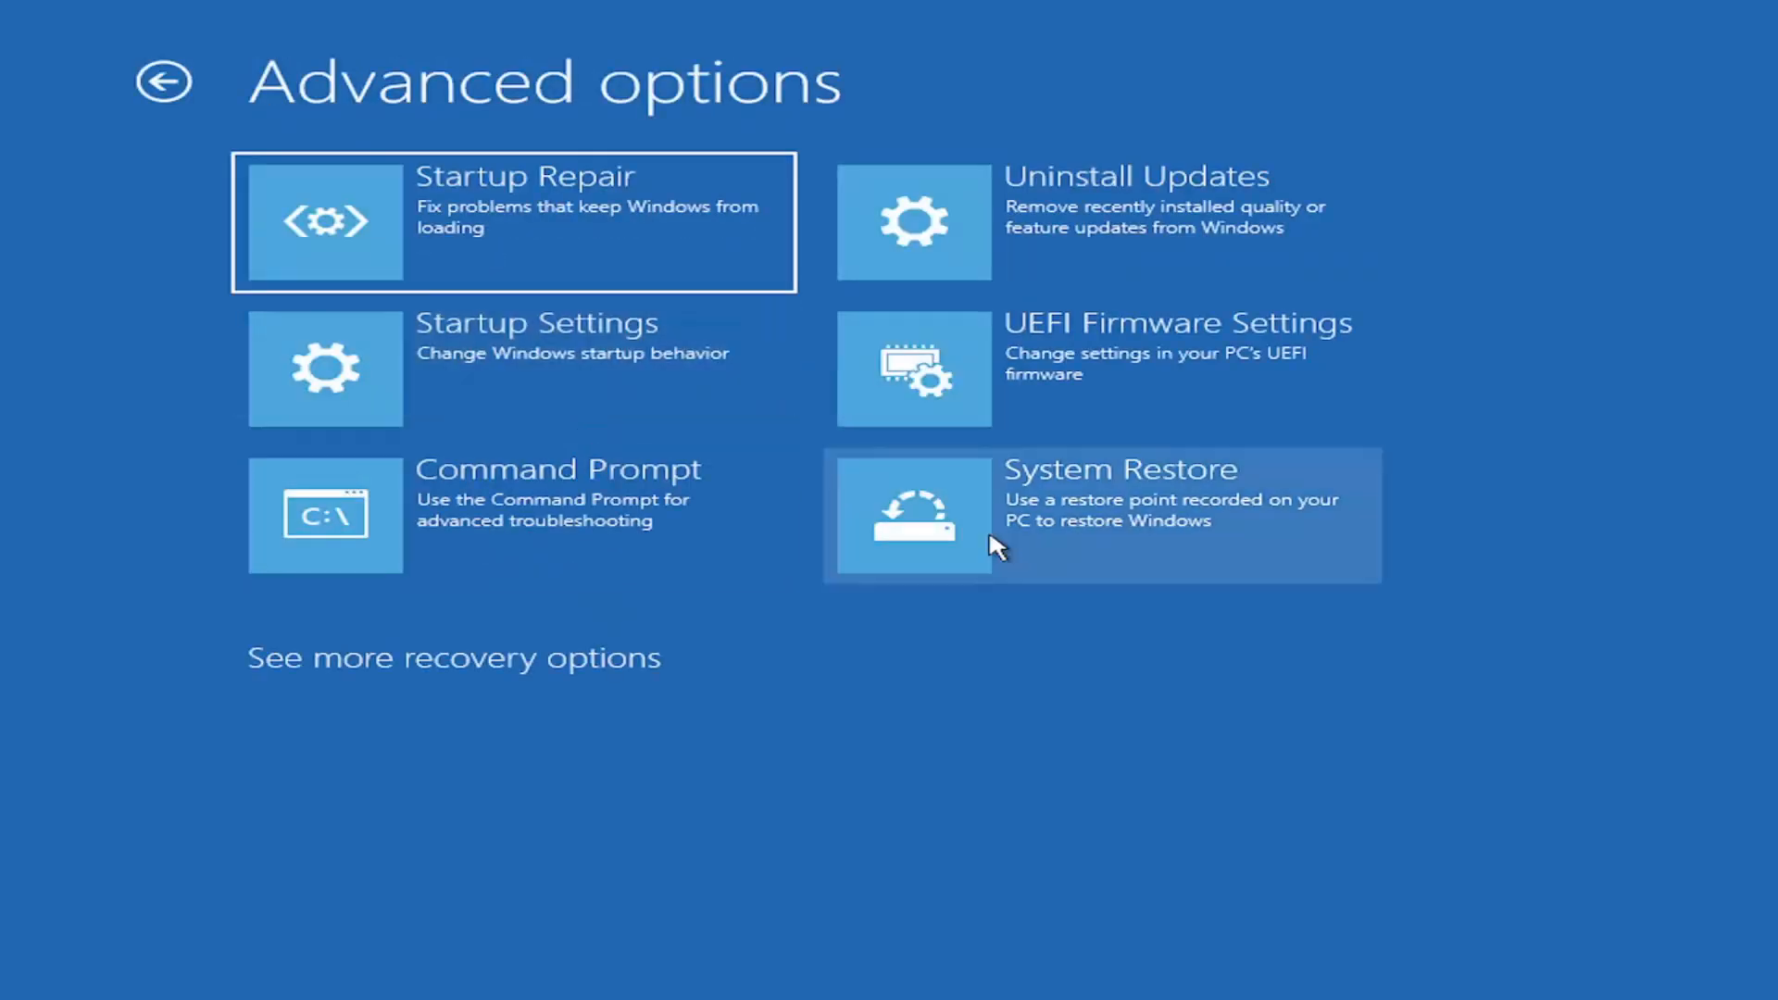
pyautogui.moveTo(1070, 215)
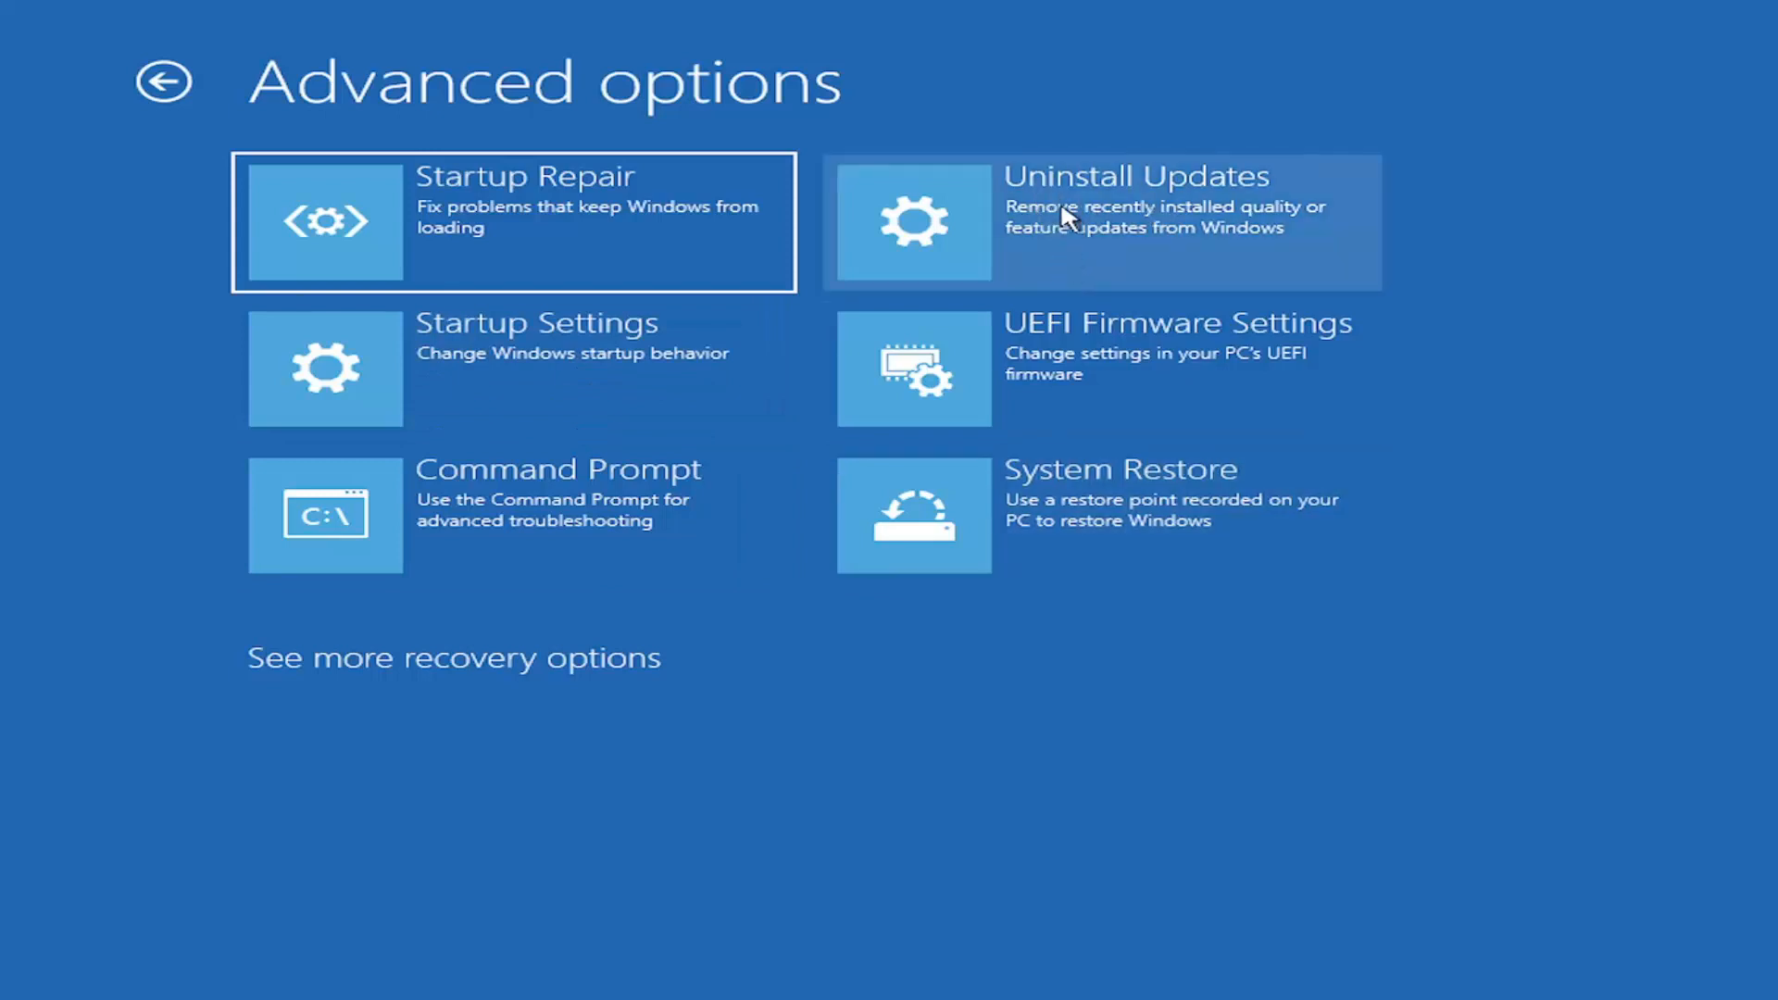
pyautogui.moveTo(1100, 243)
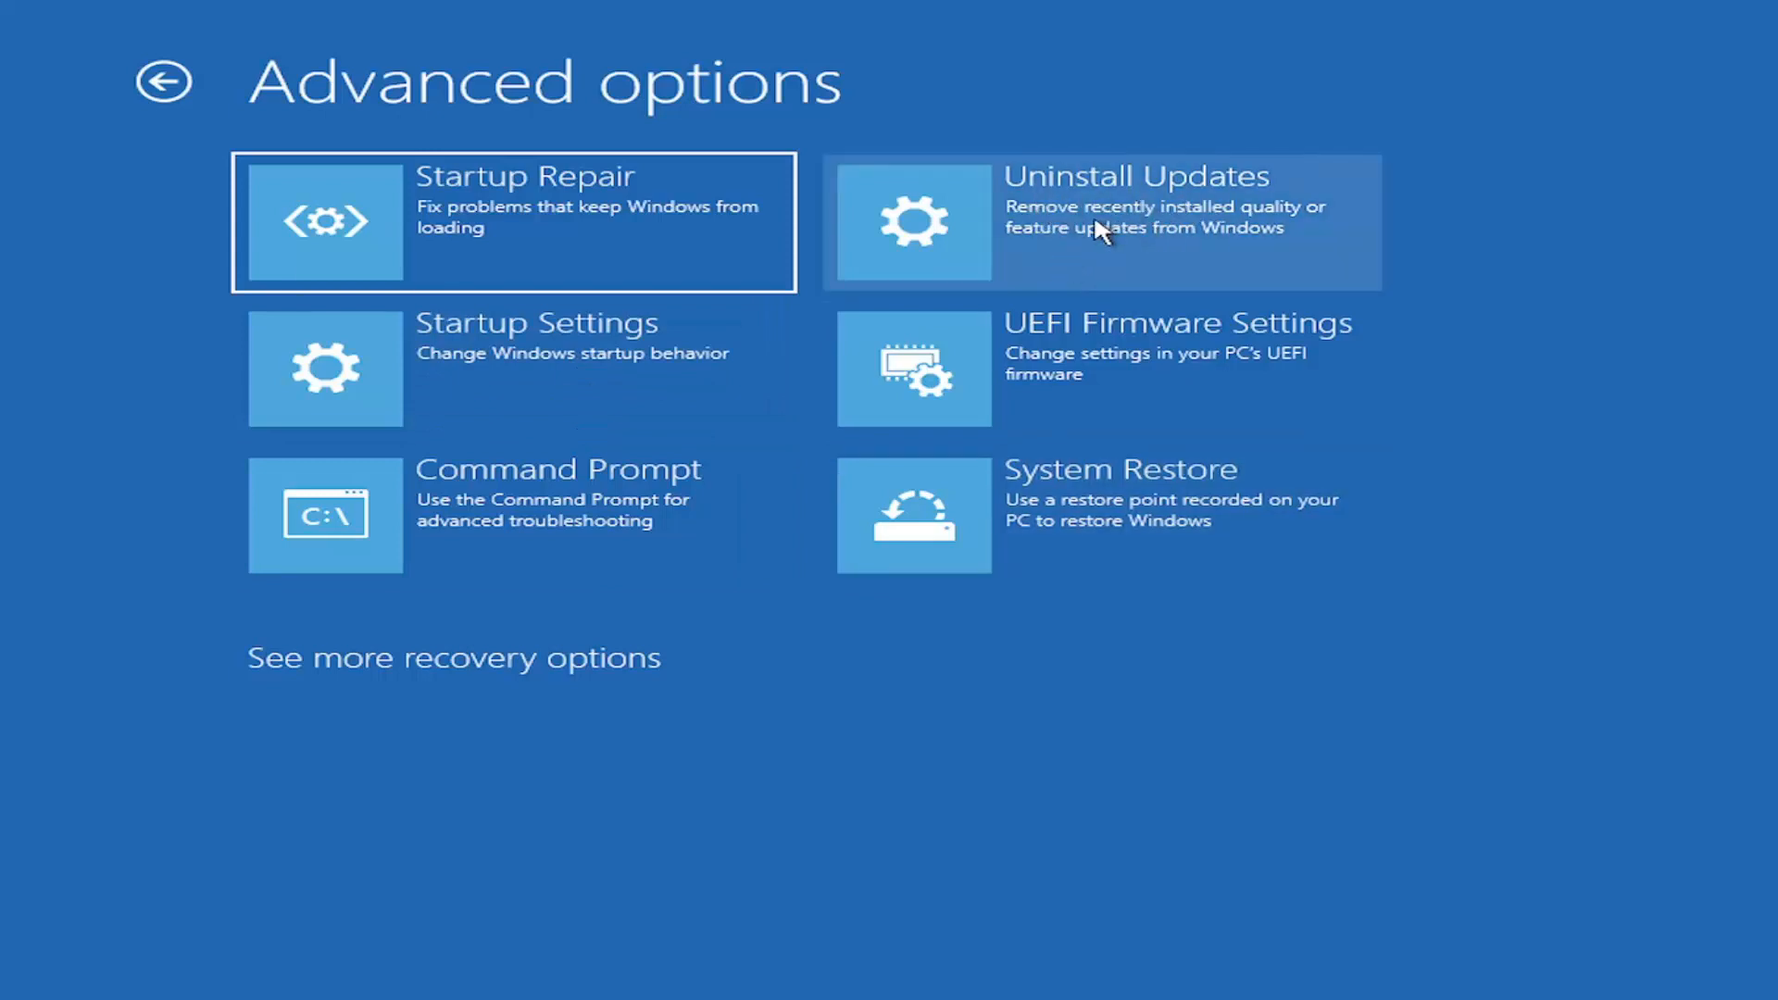
pyautogui.click(1099, 222)
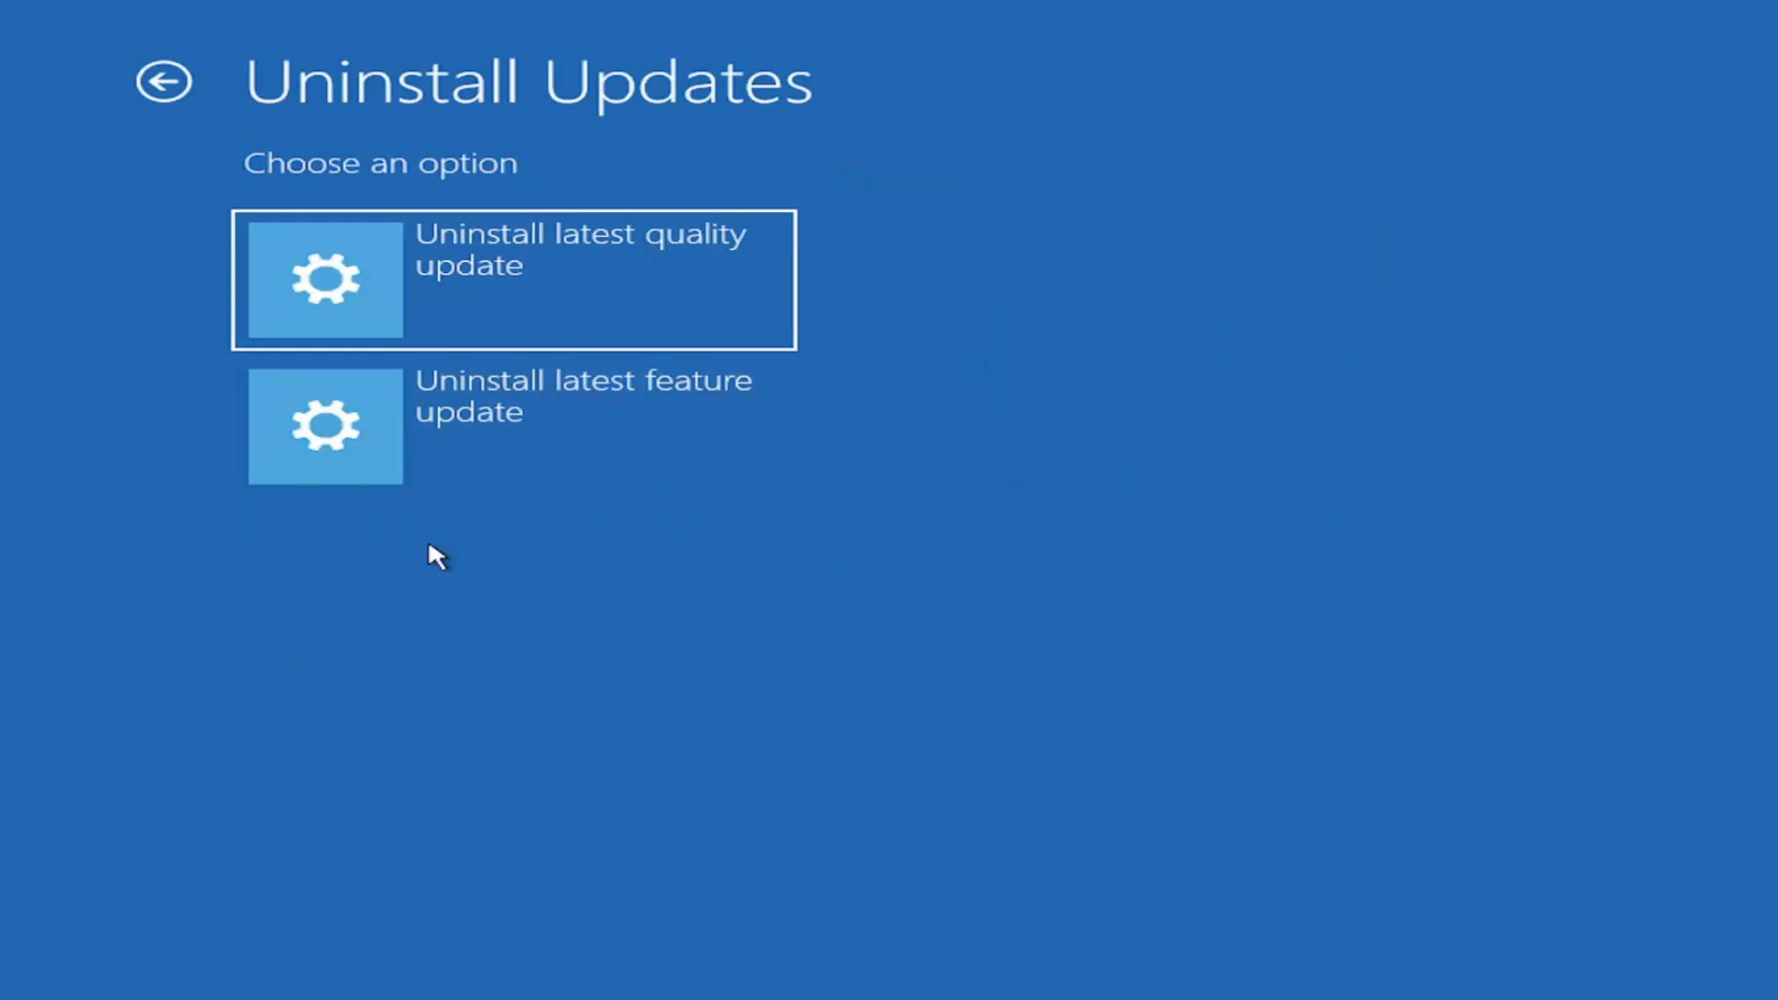
pyautogui.moveTo(686, 272)
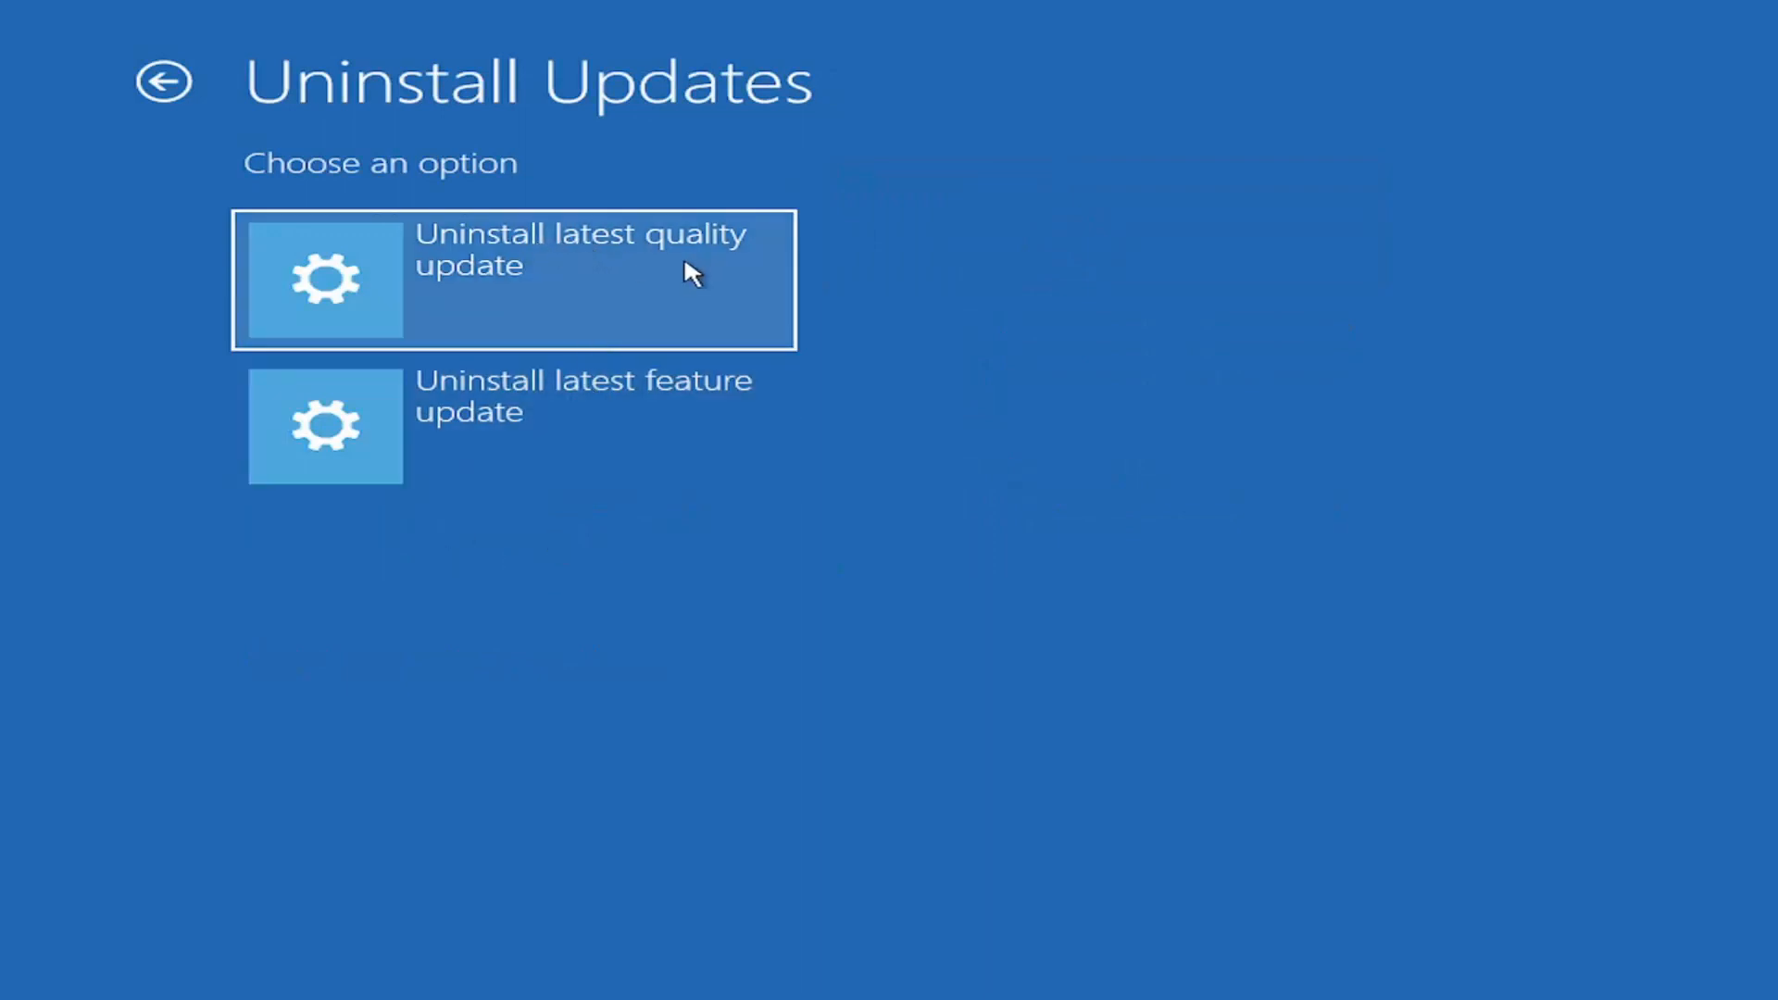
pyautogui.moveTo(556, 374)
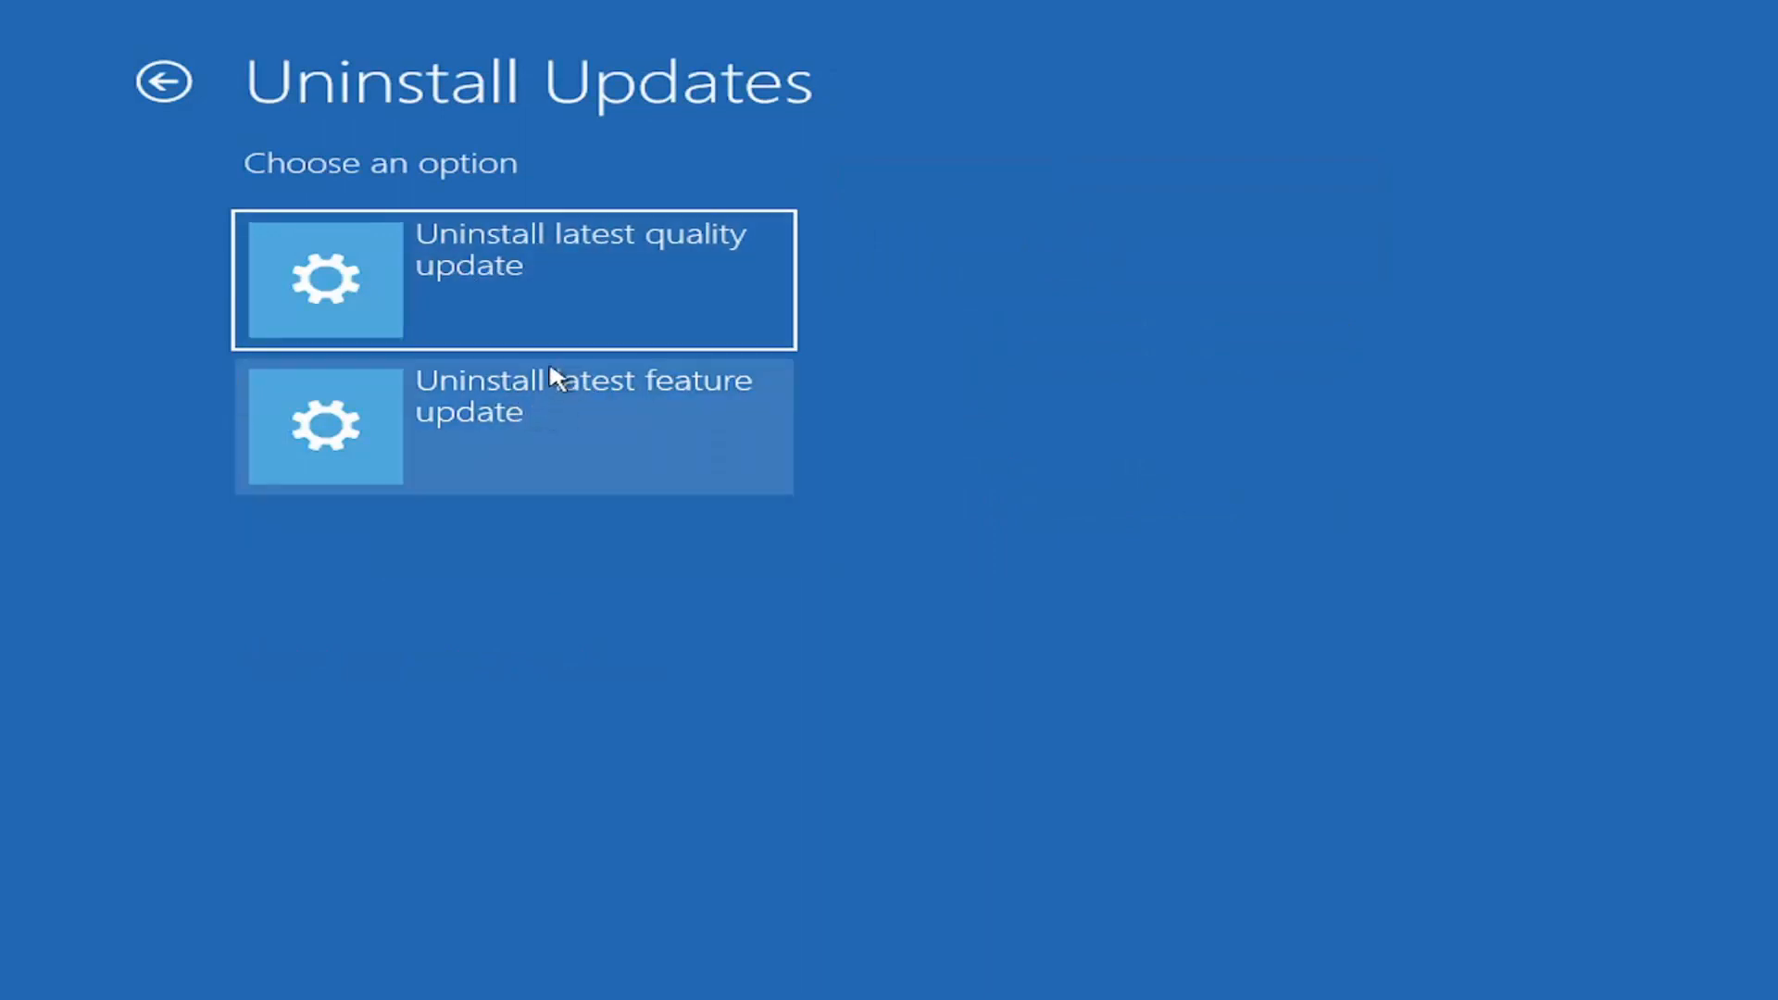
pyautogui.moveTo(660, 354)
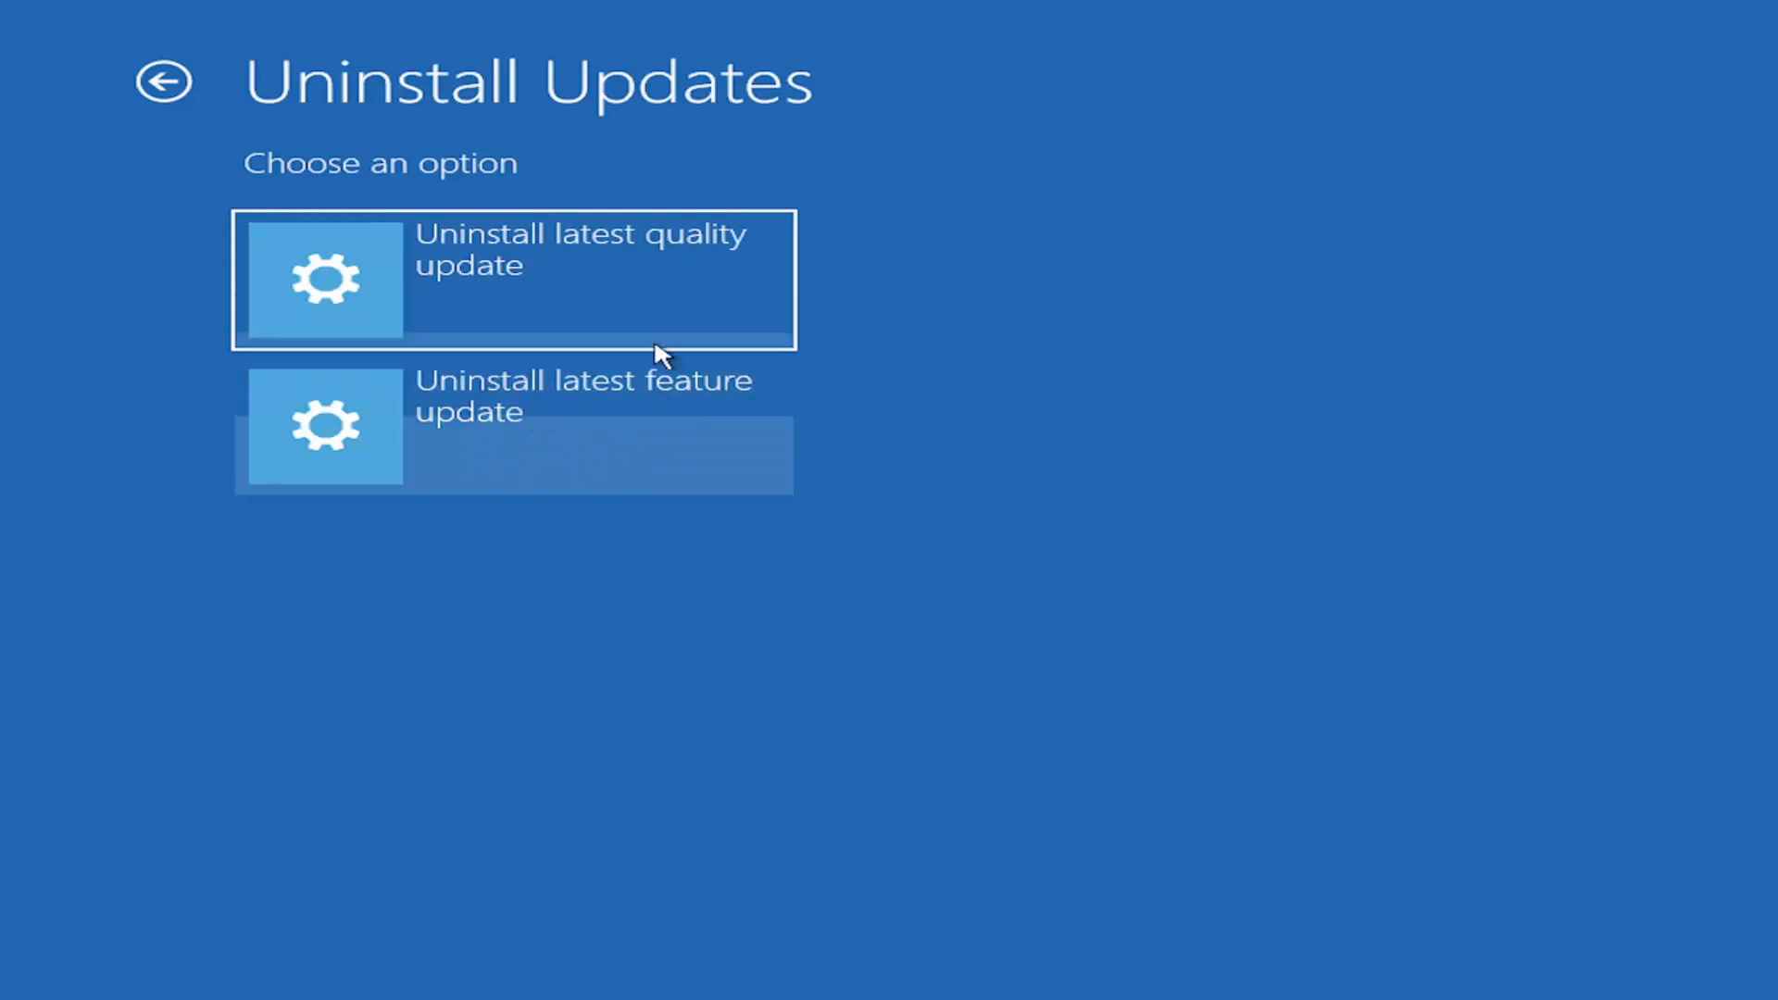
pyautogui.moveTo(492, 285)
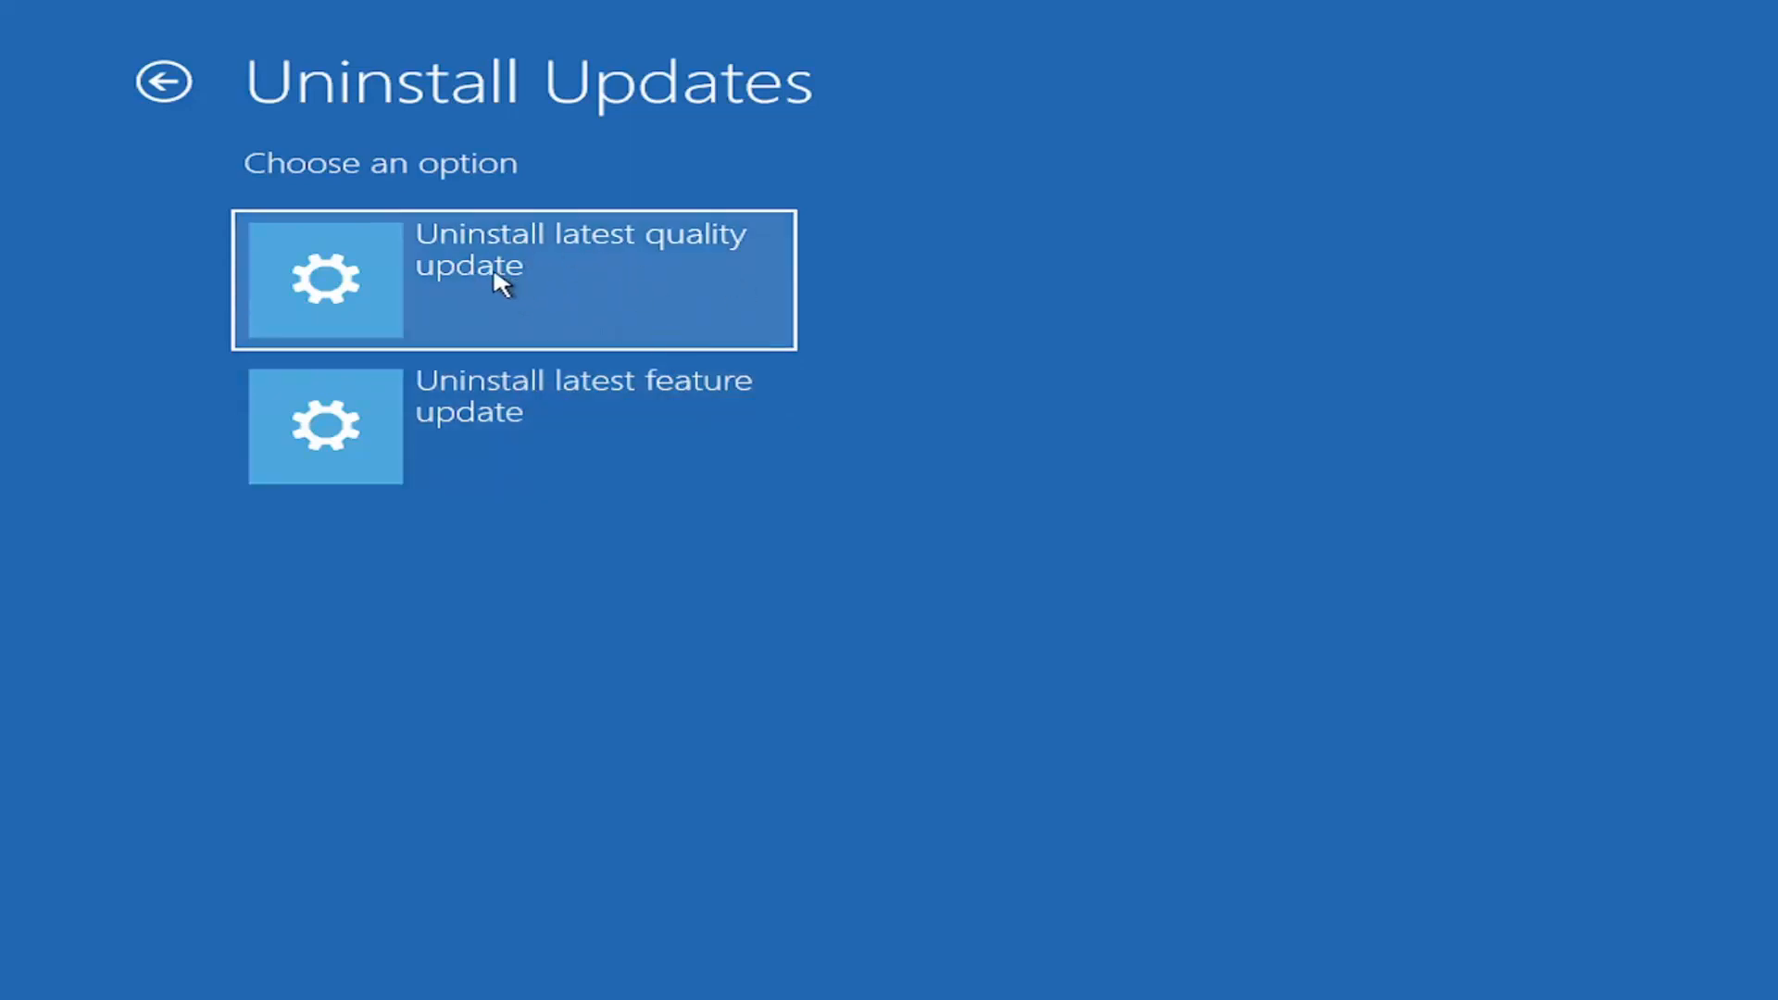
pyautogui.moveTo(560, 288)
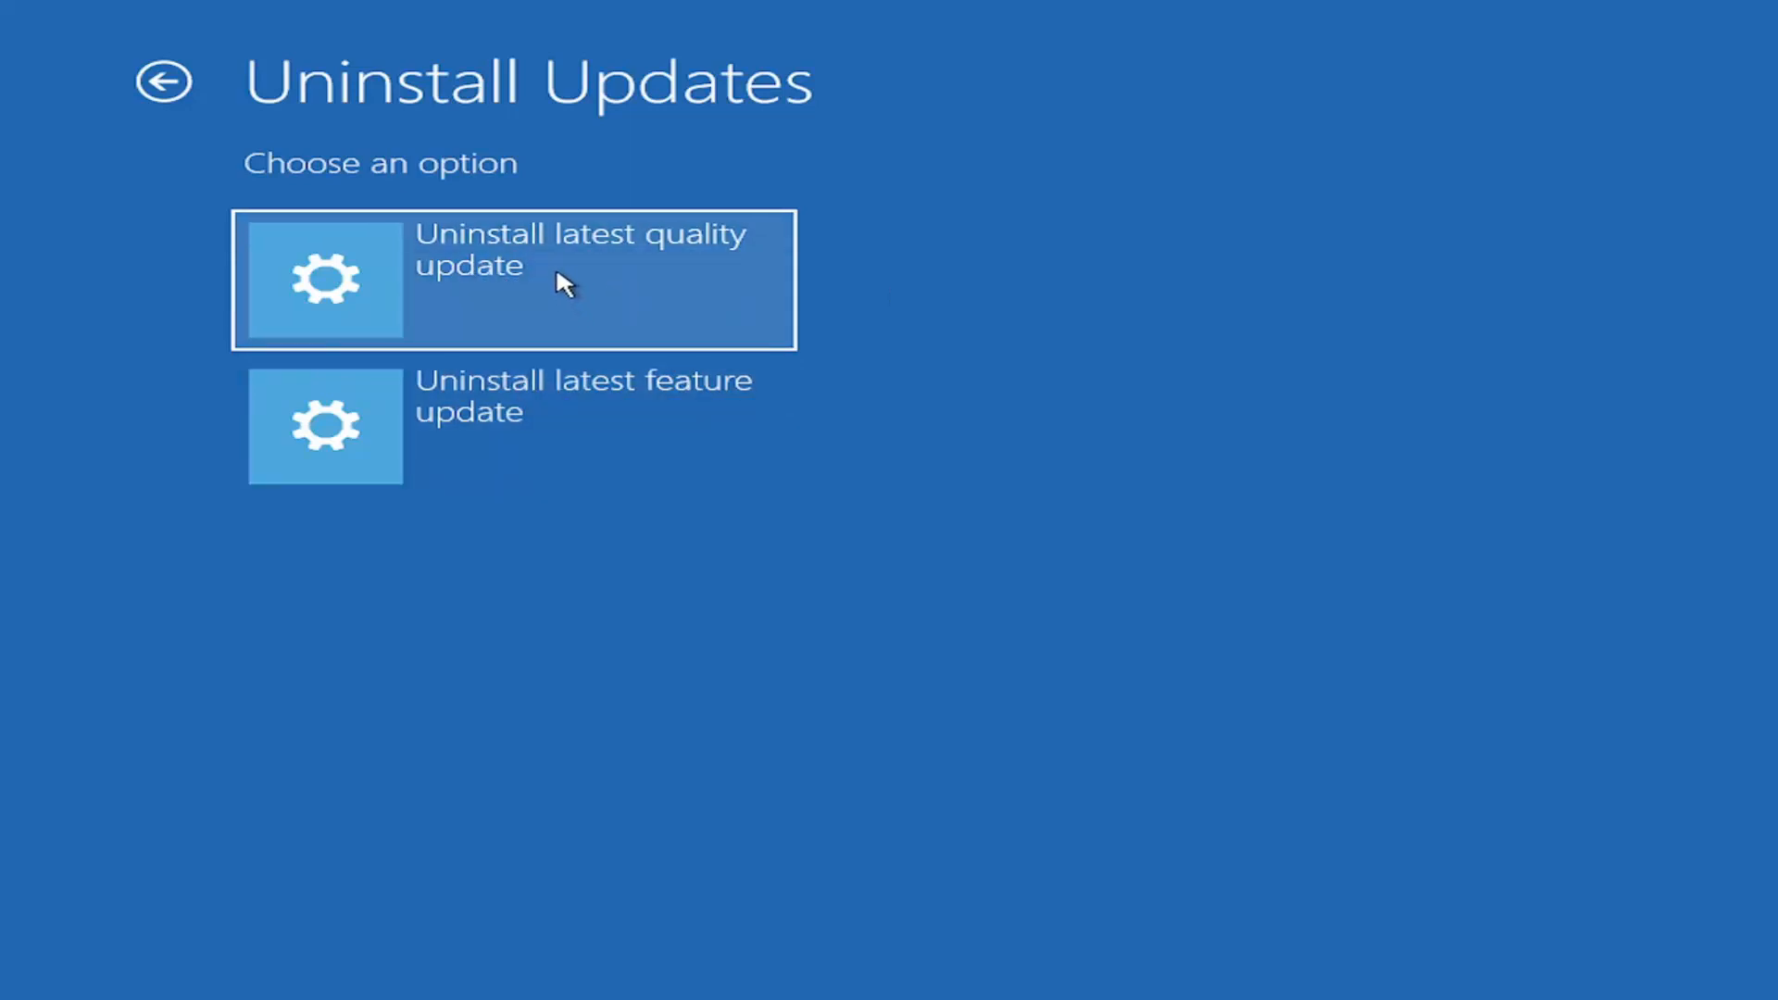
pyautogui.click(559, 278)
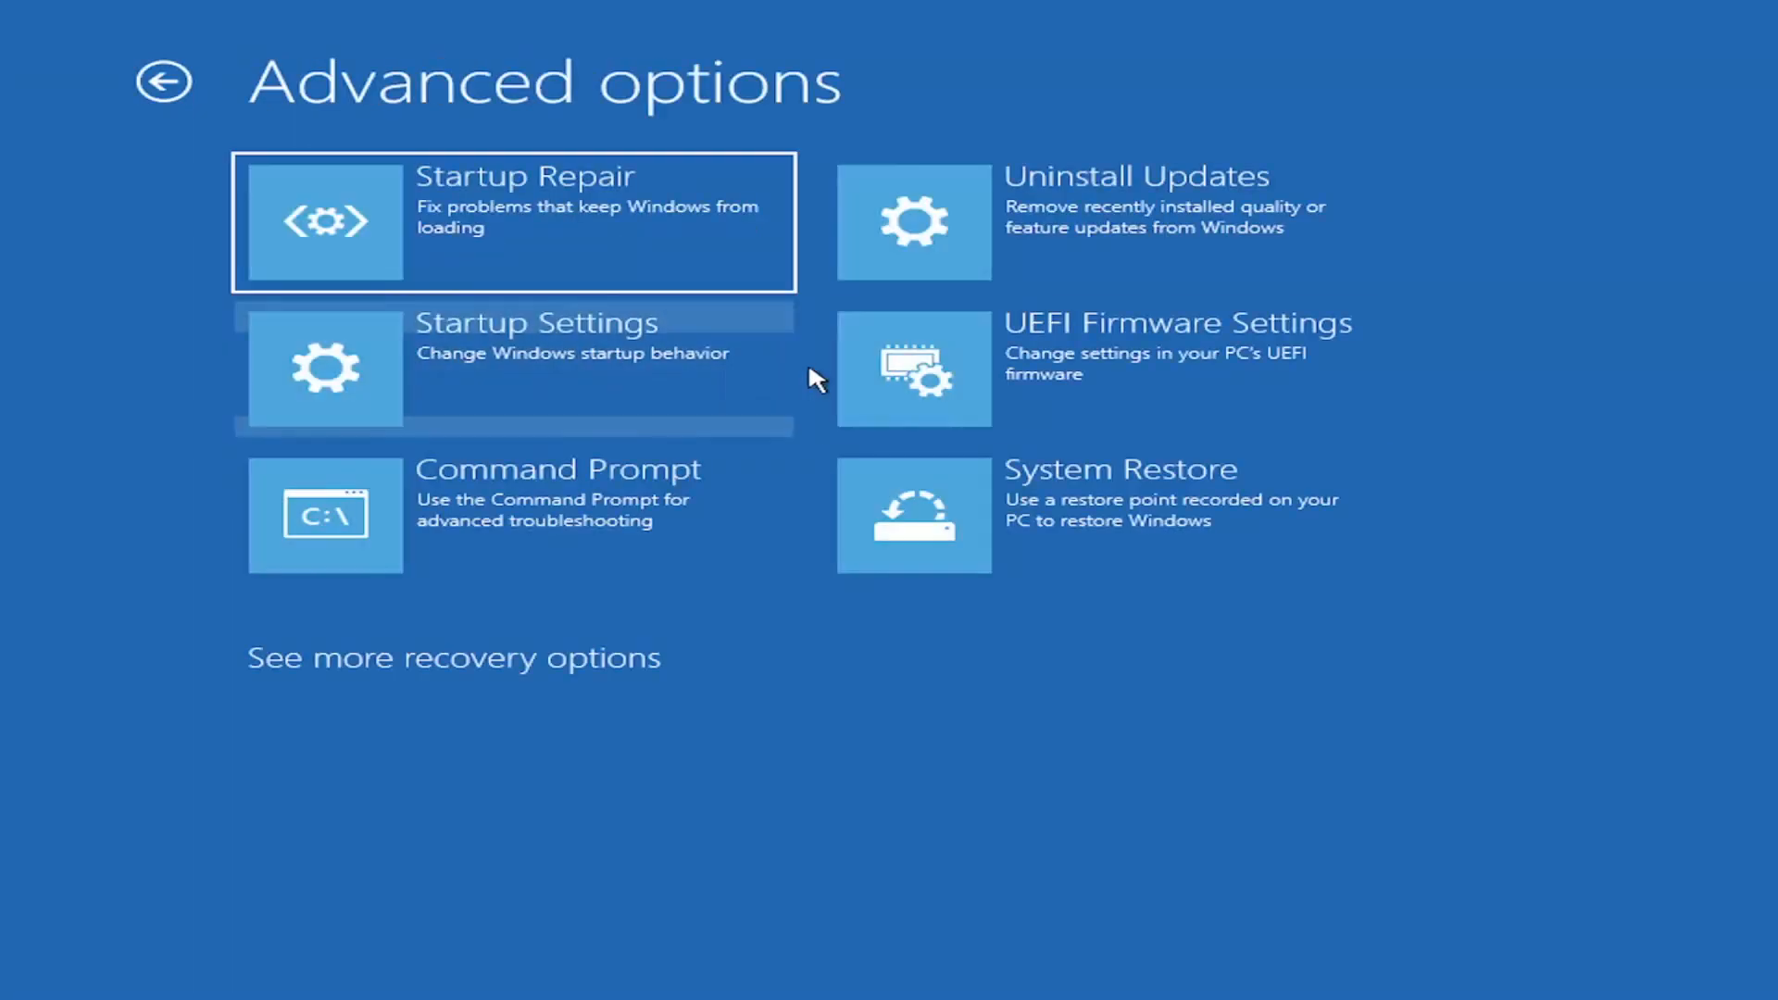
pyautogui.click(949, 222)
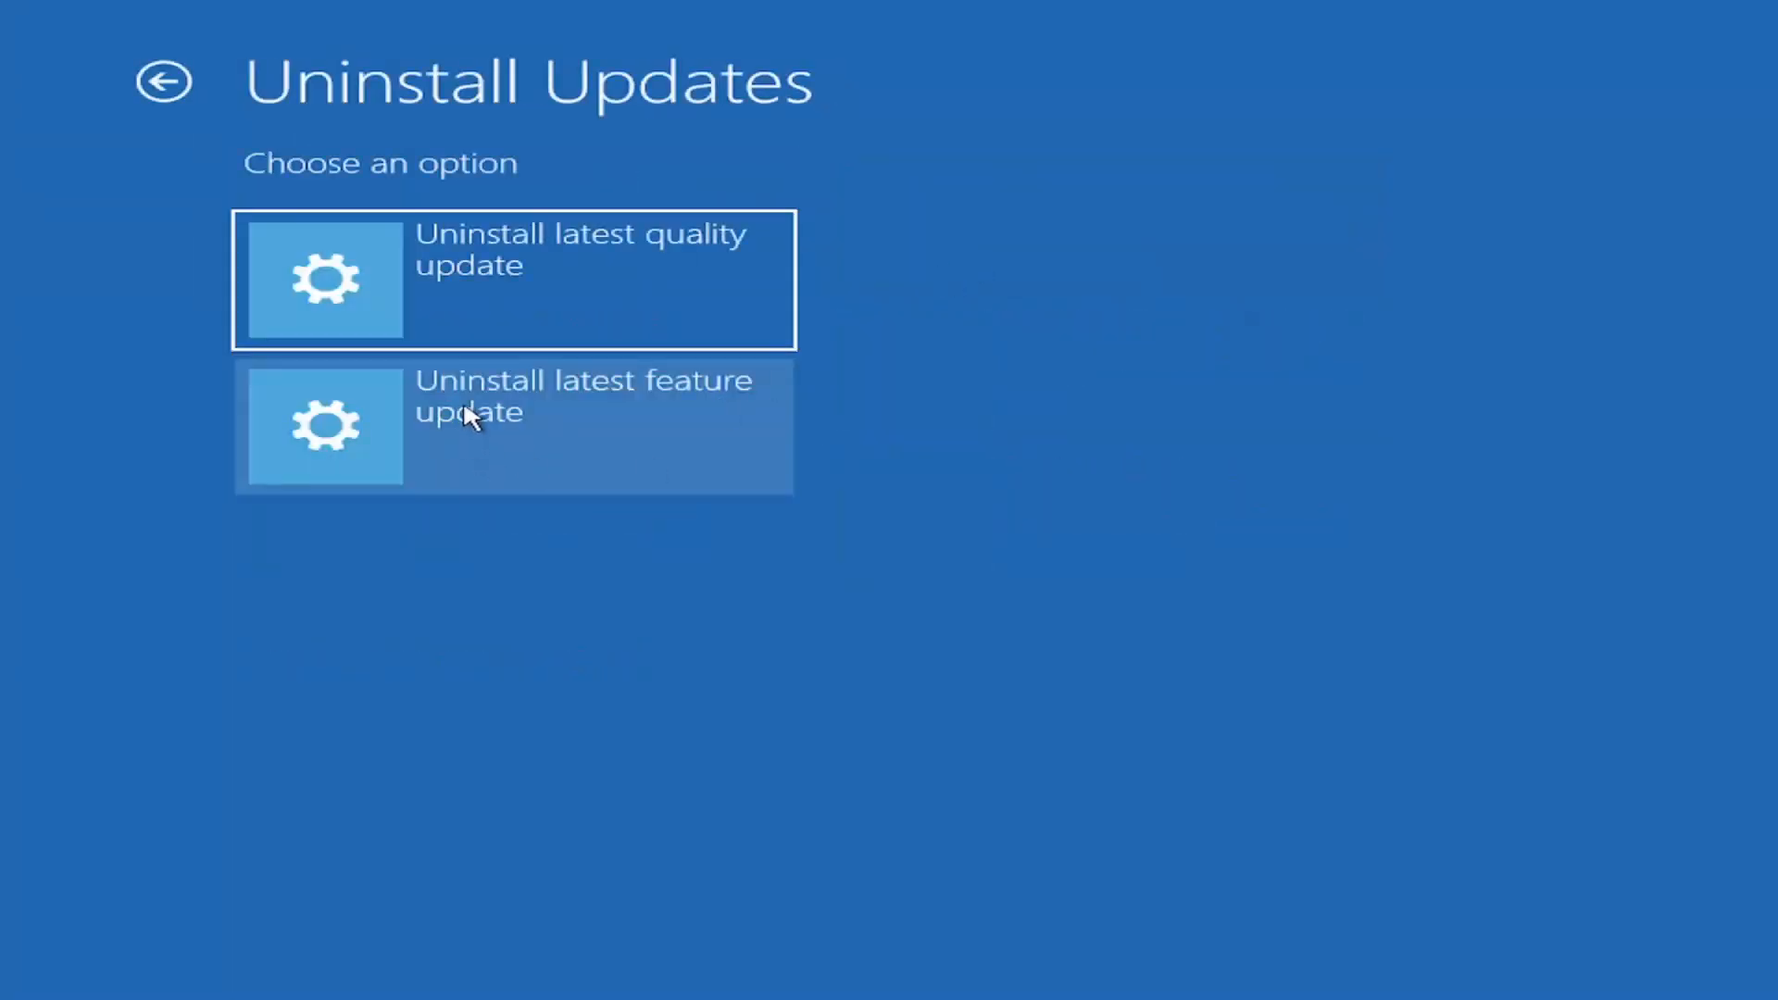
pyautogui.click(513, 425)
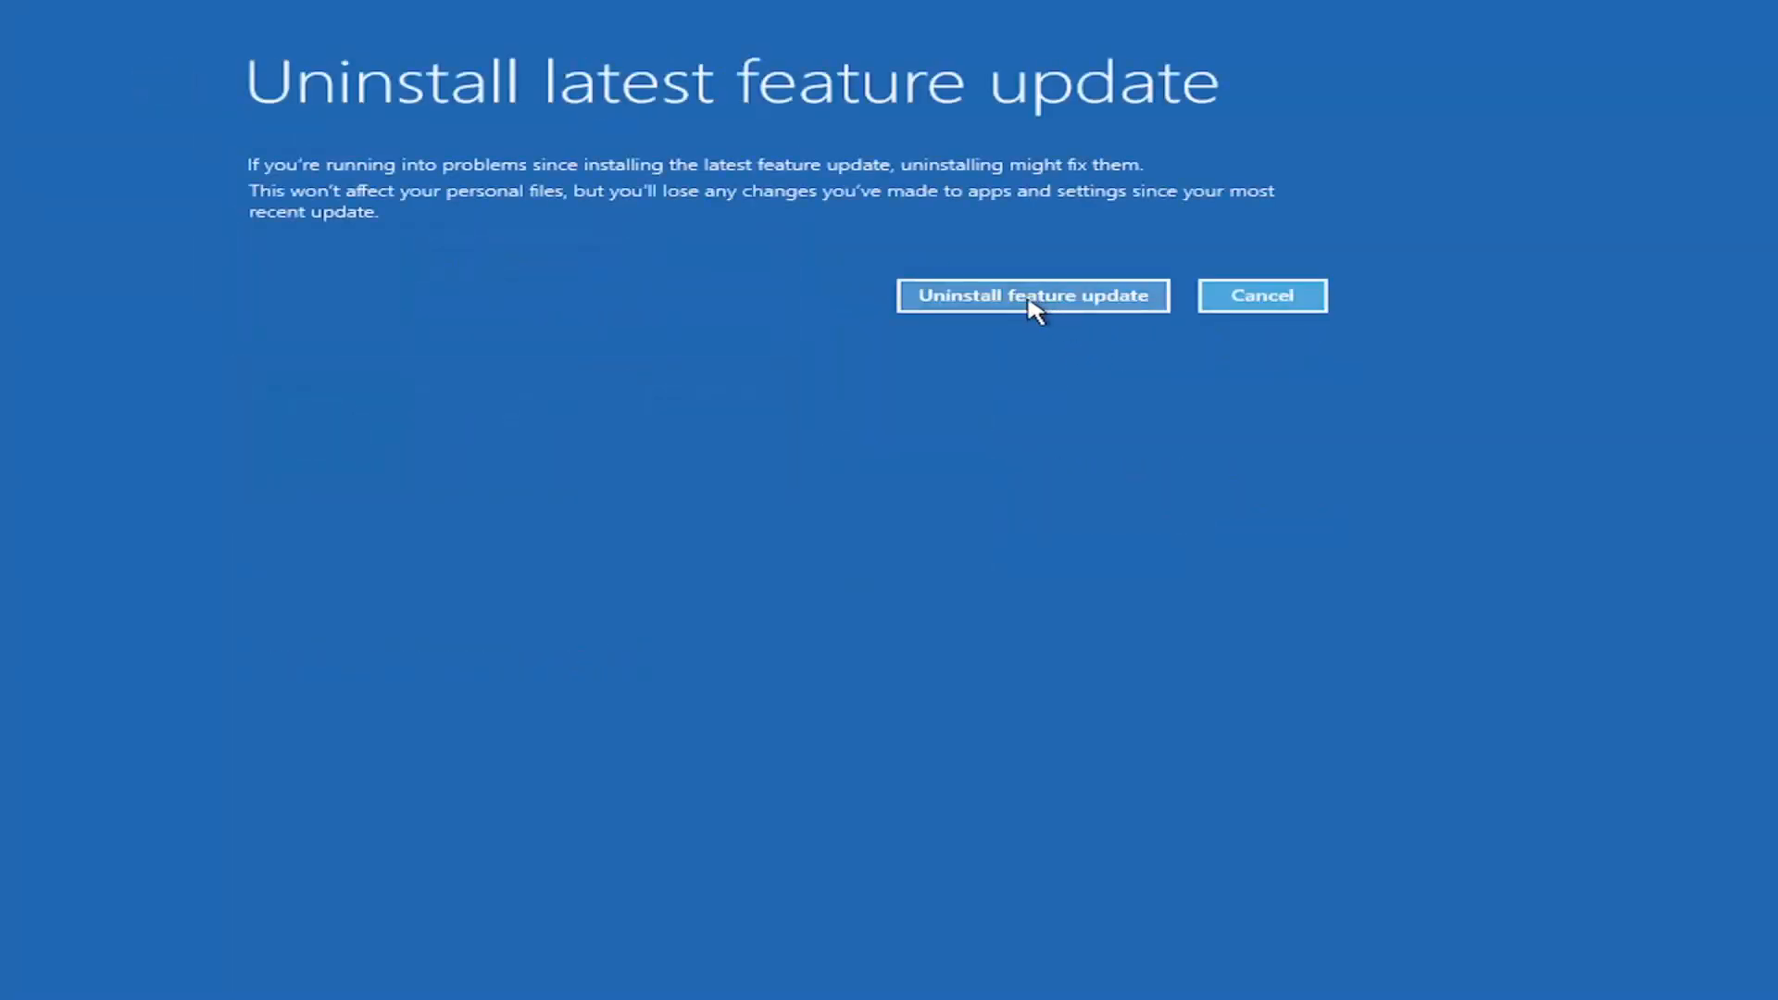
pyautogui.click(1033, 296)
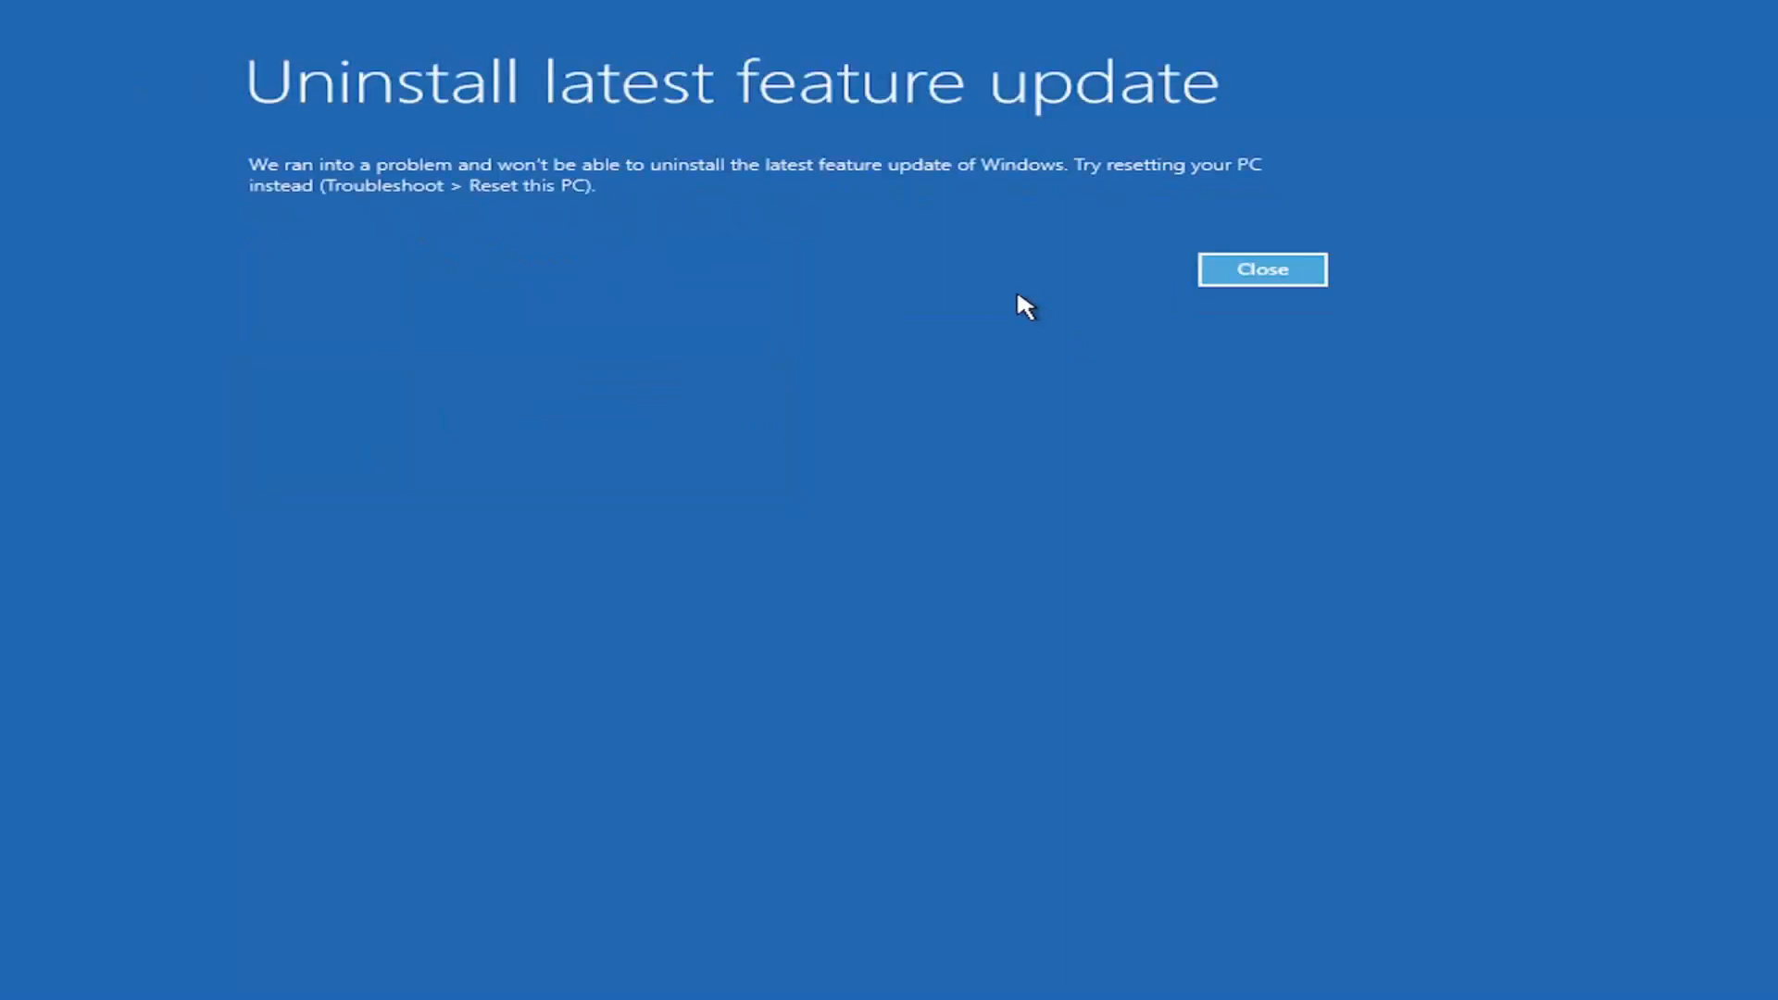
pyautogui.moveTo(759, 252)
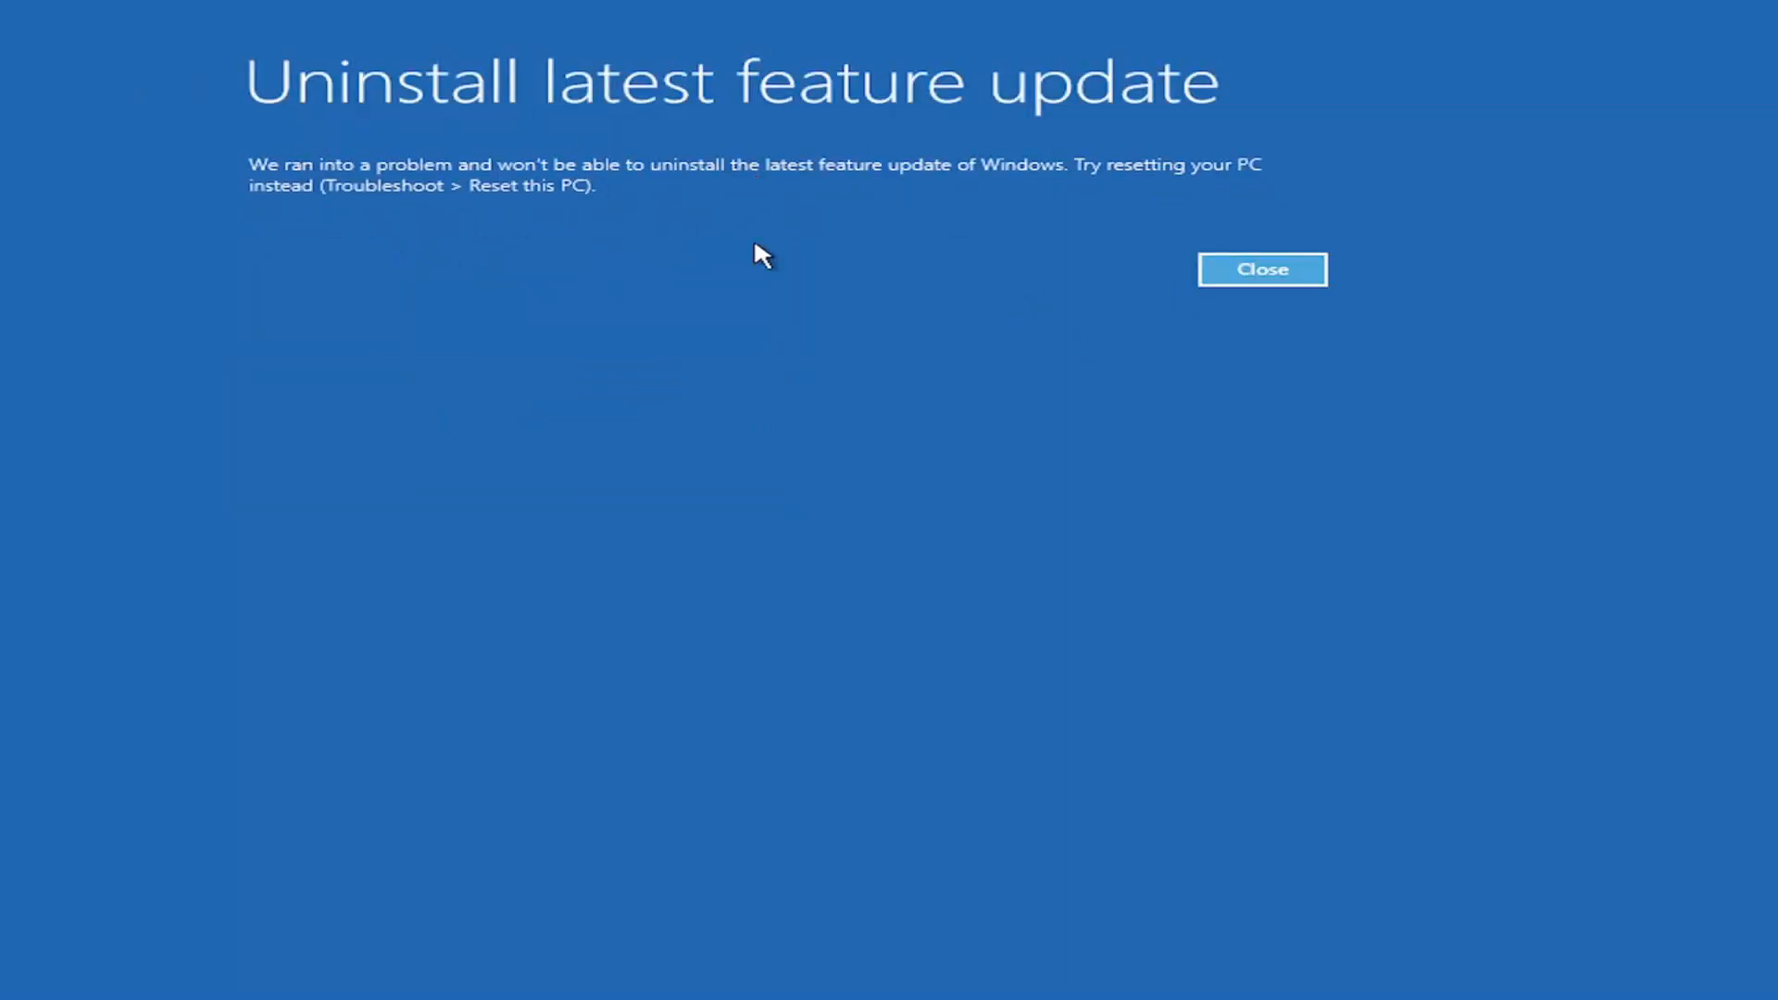
pyautogui.click(1262, 270)
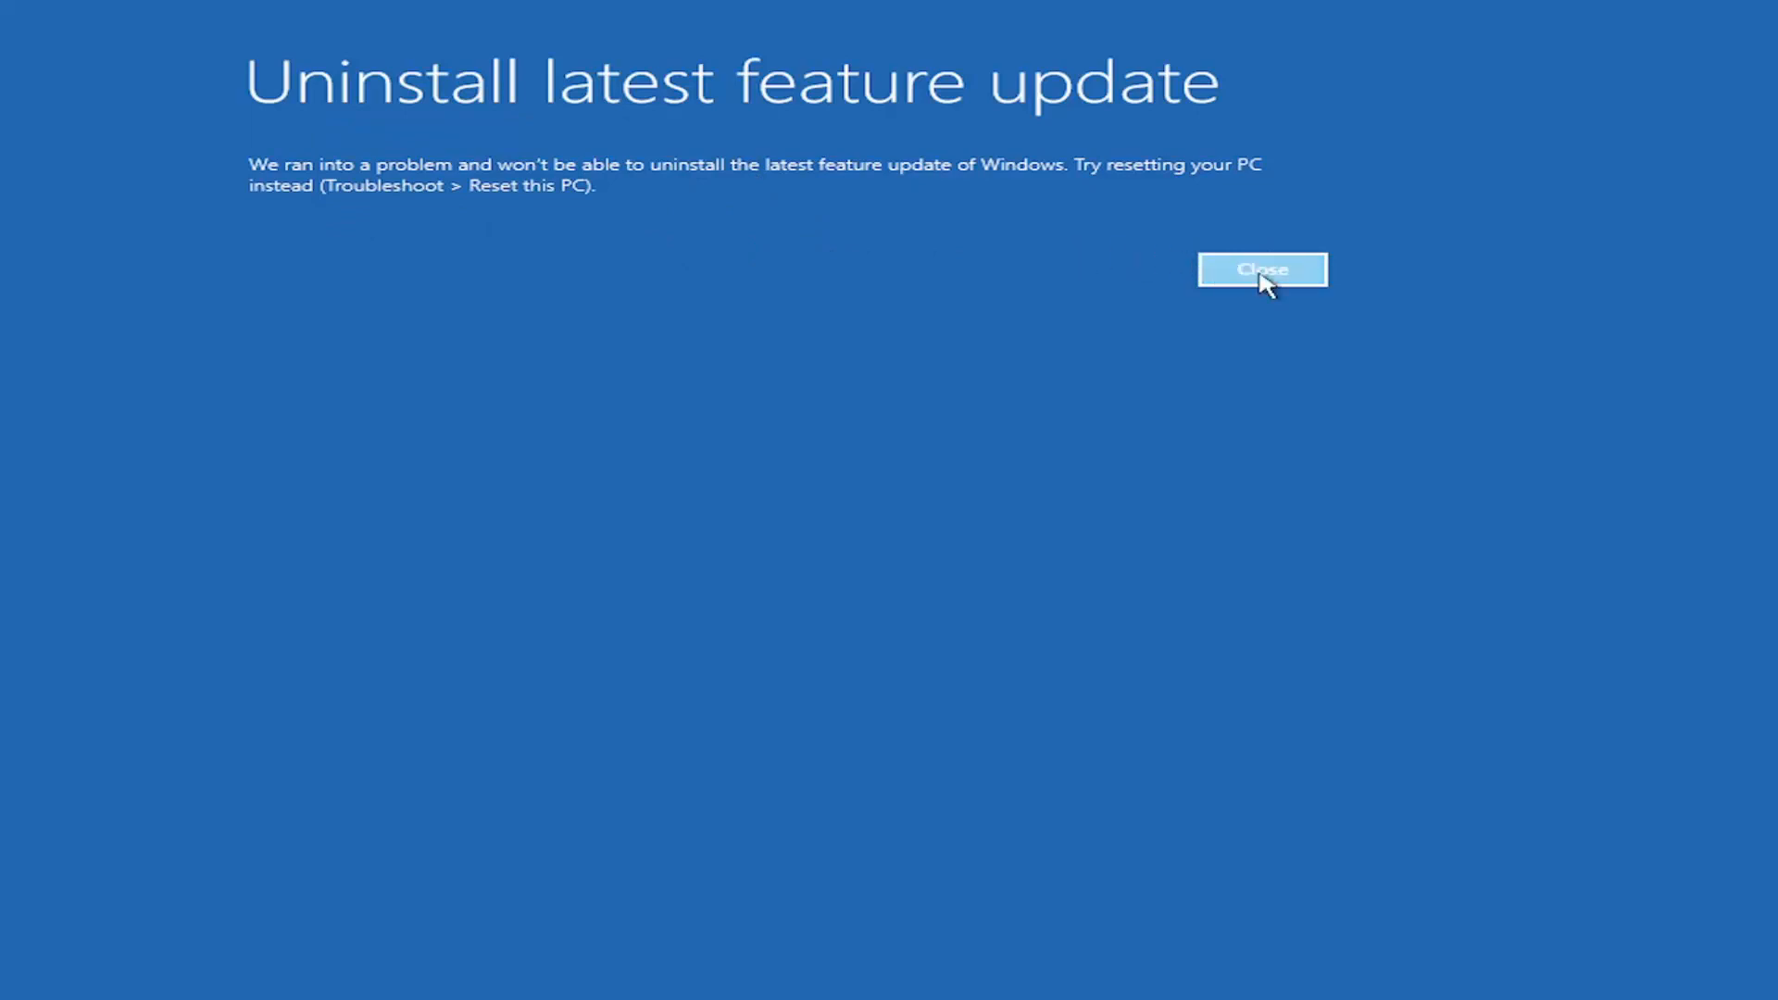
pyautogui.click(1261, 270)
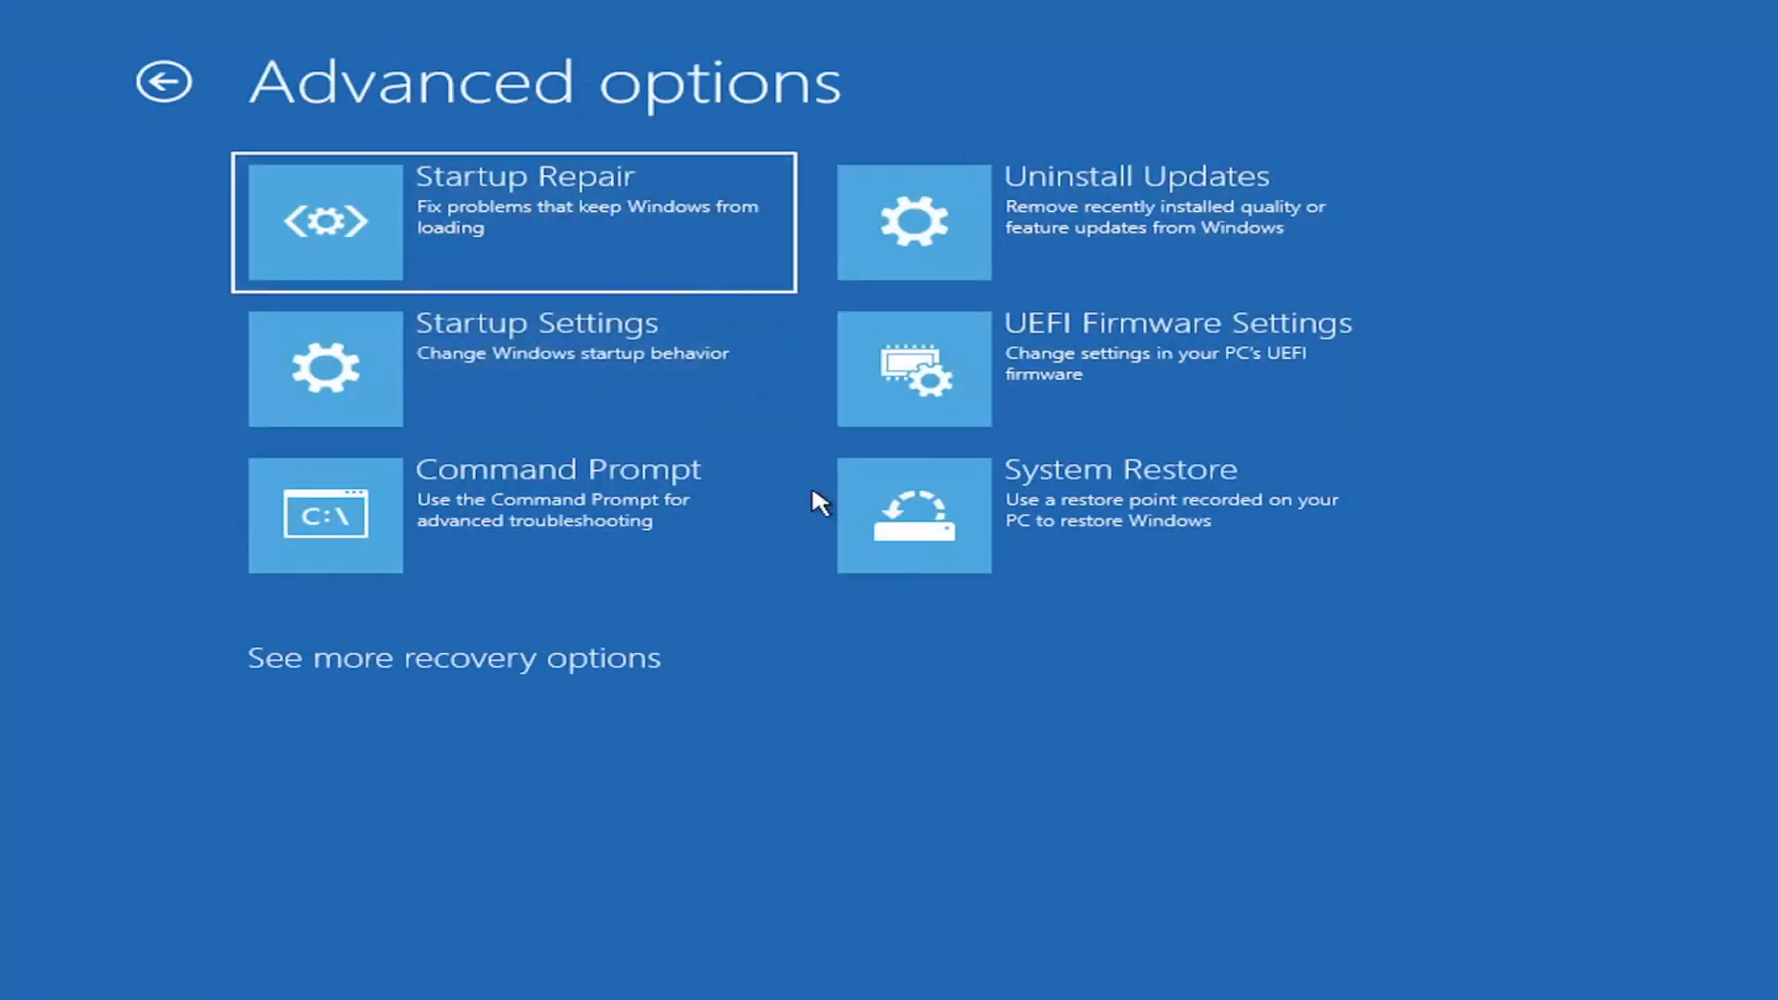
pyautogui.moveTo(479, 425)
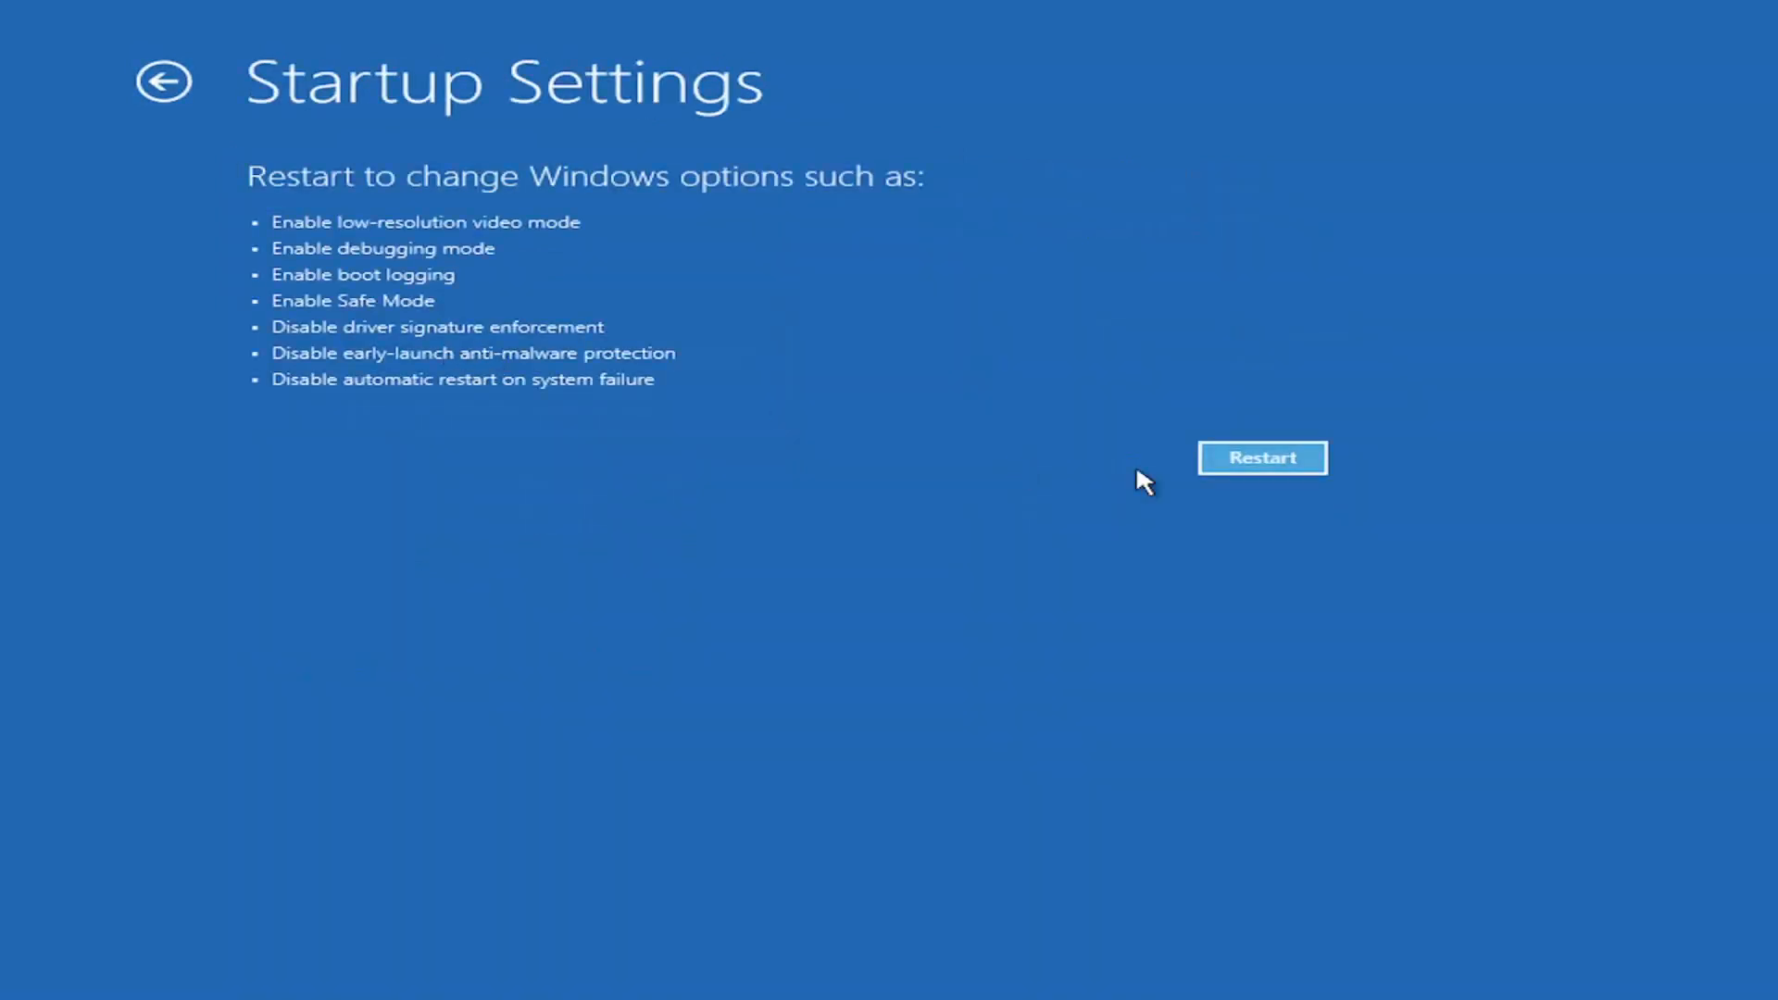
# Restart from Startup Settings to show the numbered Safe Mode boot options.
pyautogui.click(1262, 457)
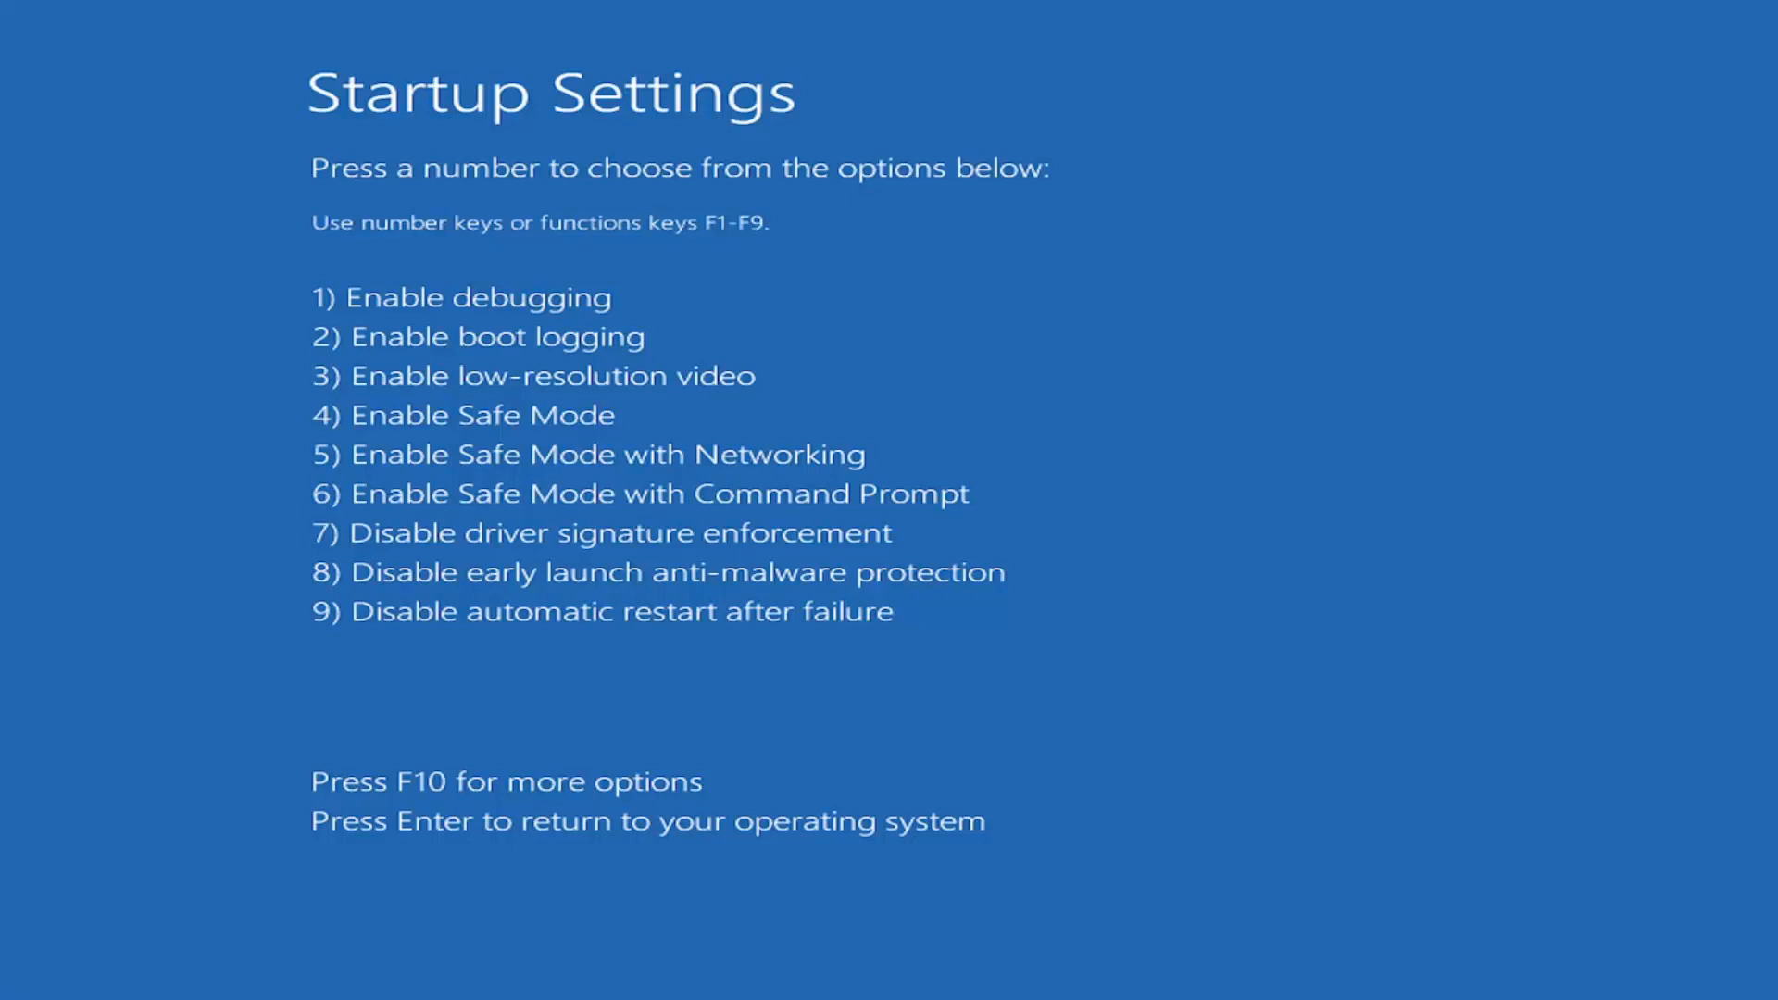